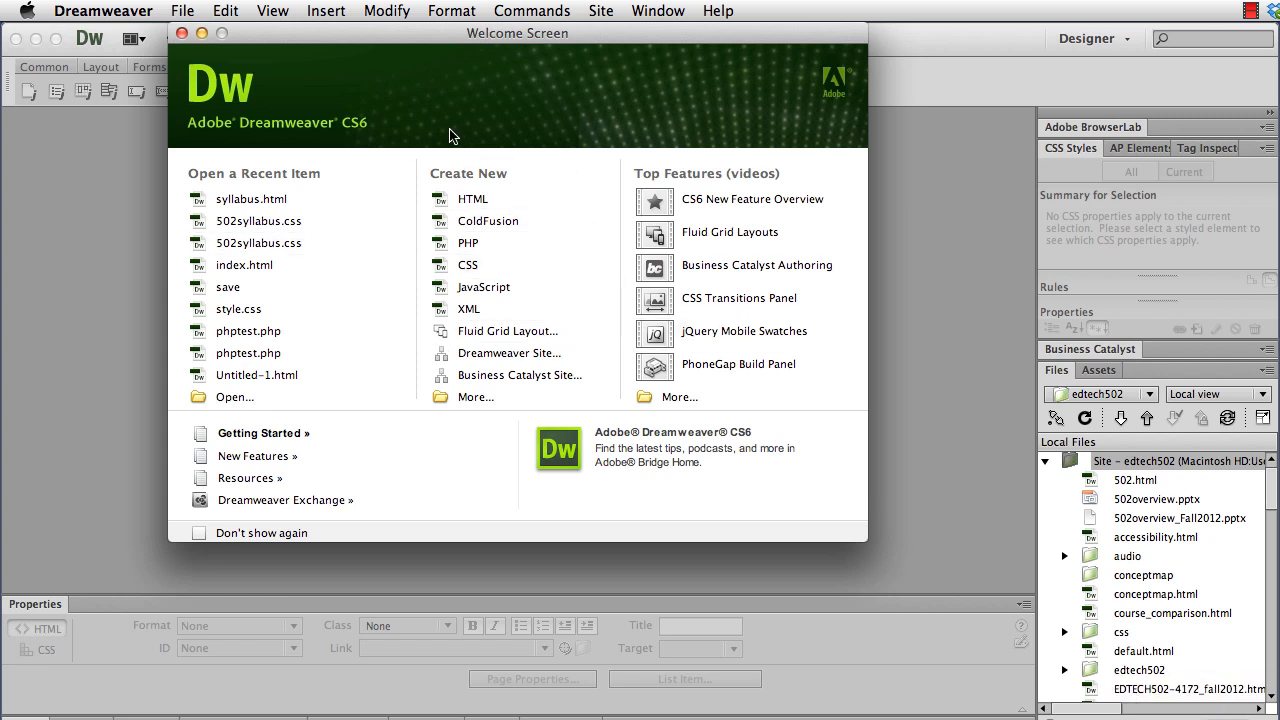
Step: Begin a new site definition and enter the site name in the Site Name field
left_click(600, 12)
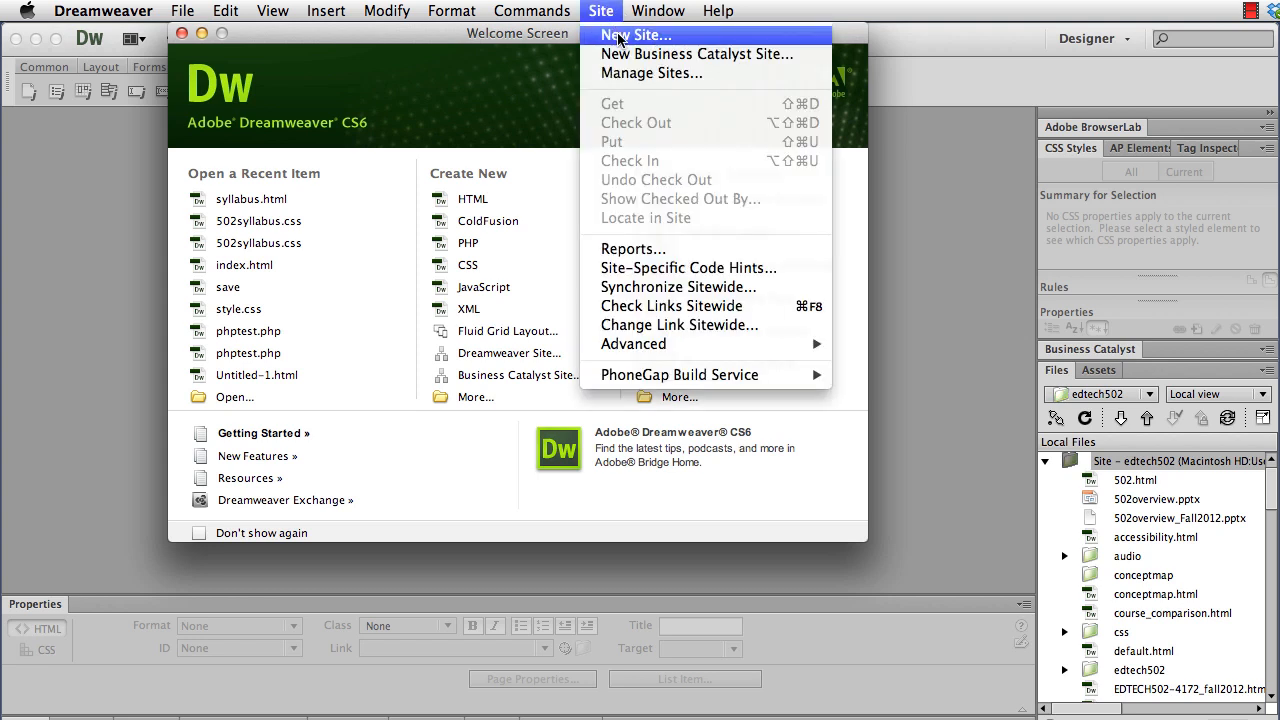
left_click(636, 36)
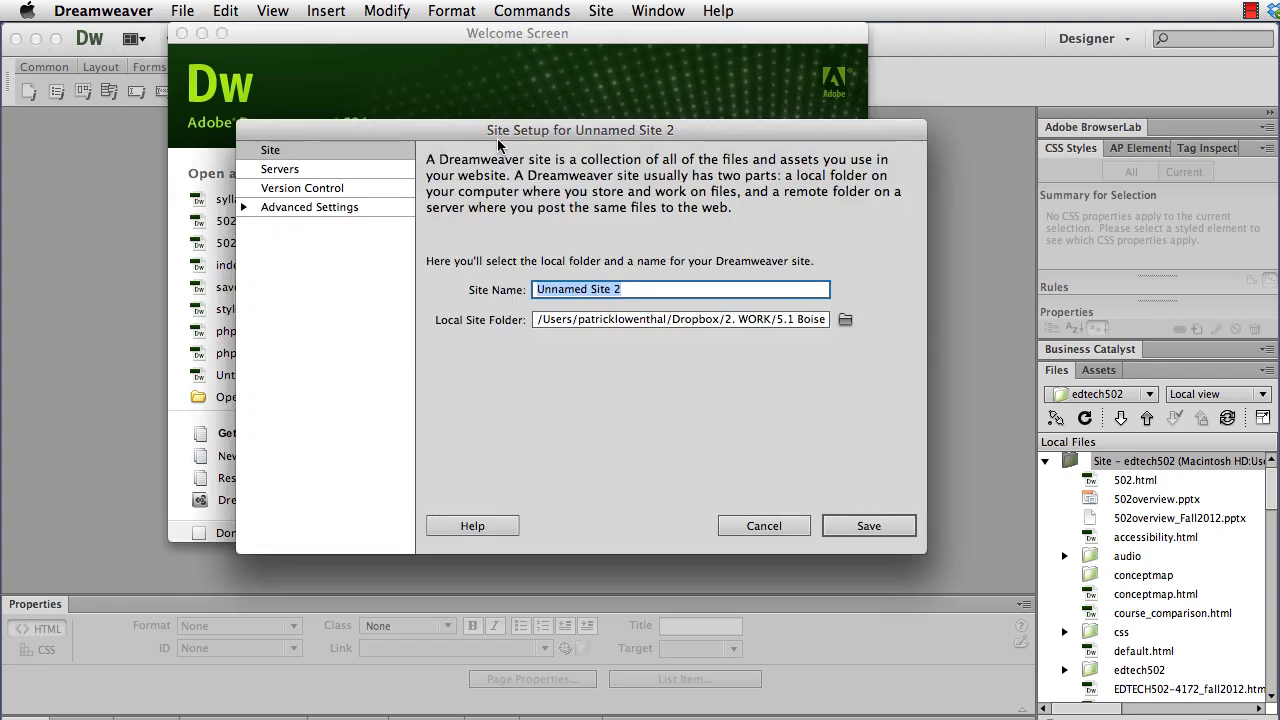
type("edtech1")
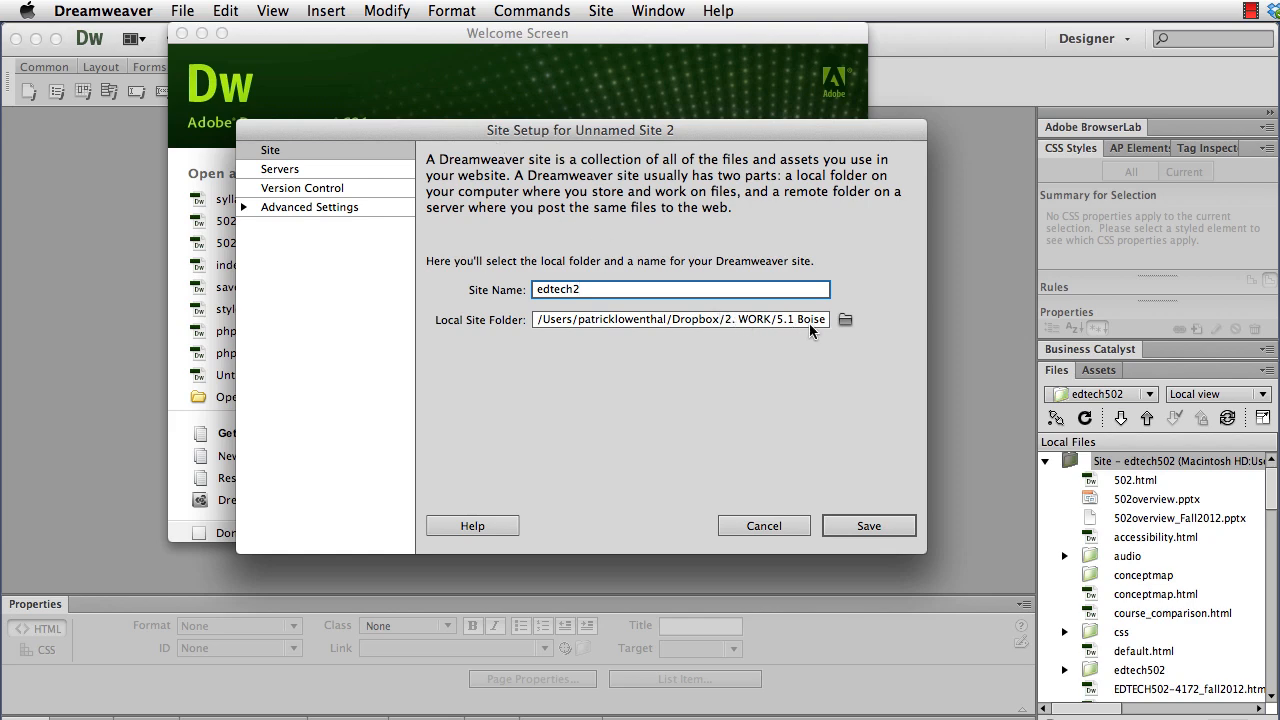
mouse_move(844, 320)
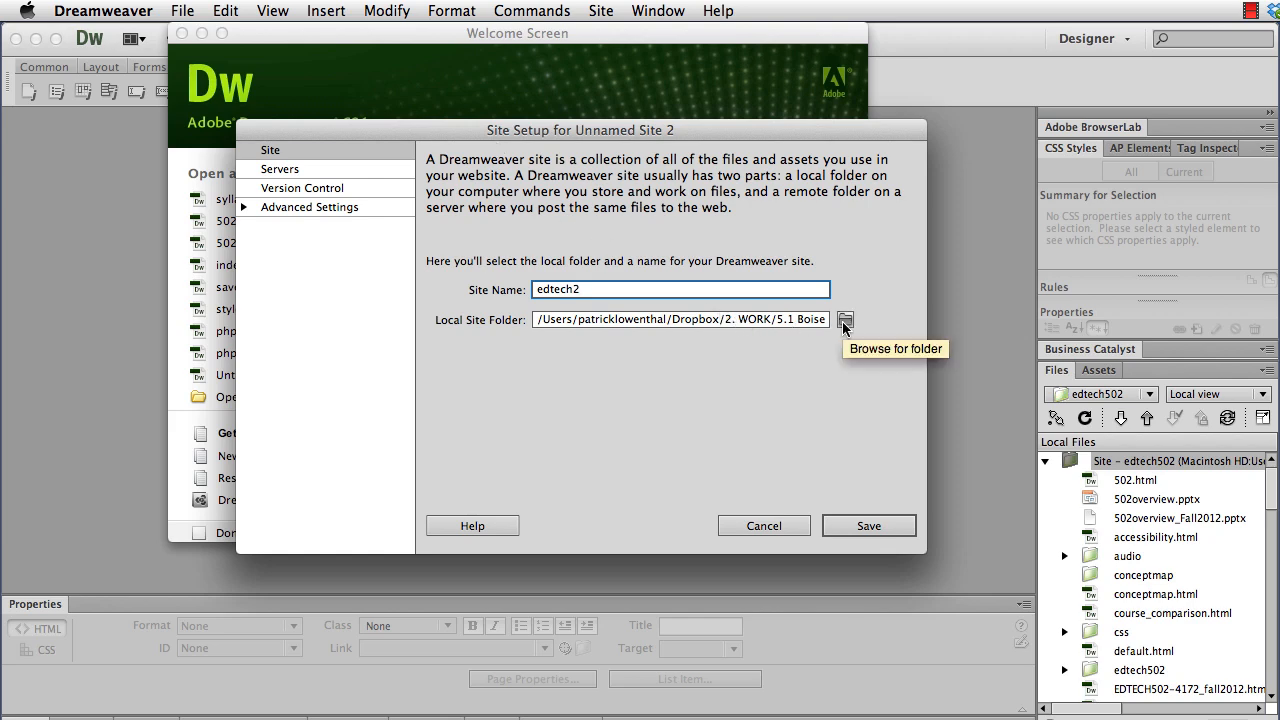
Step: Browse from Documents and create the websites folder with an edtech2 folder inside it
left_click(844, 320)
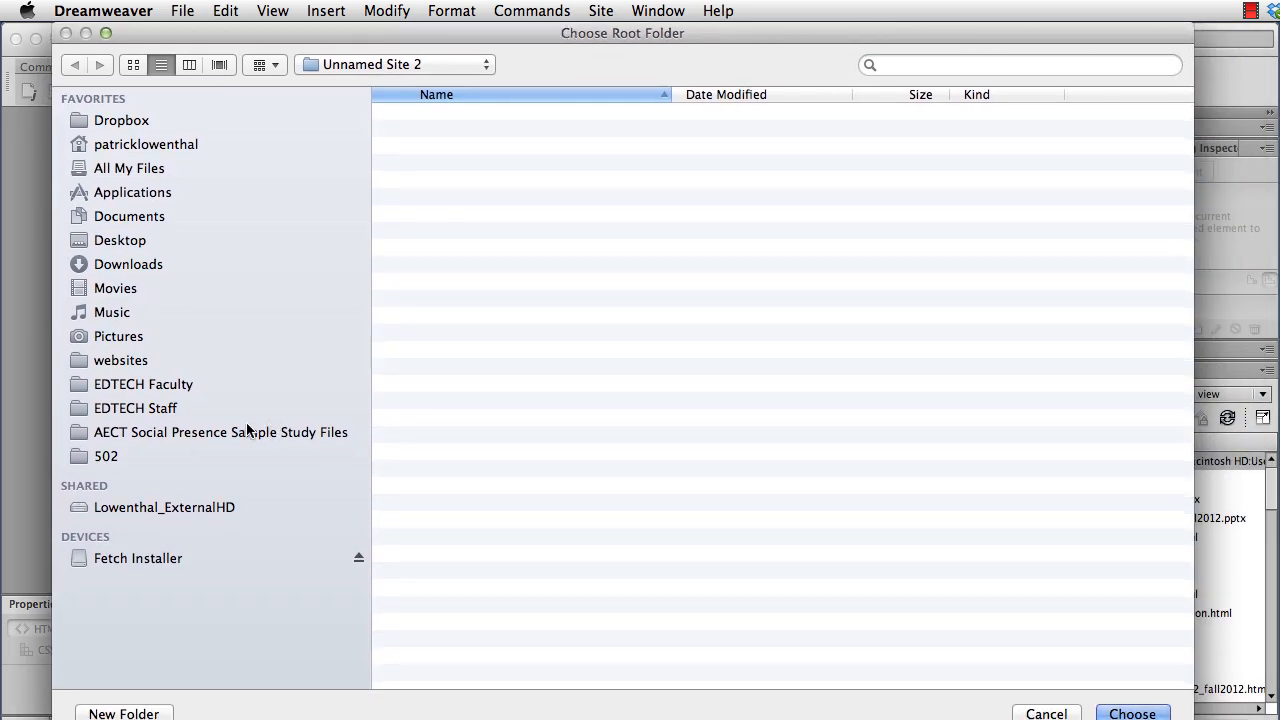
mouse_move(164, 200)
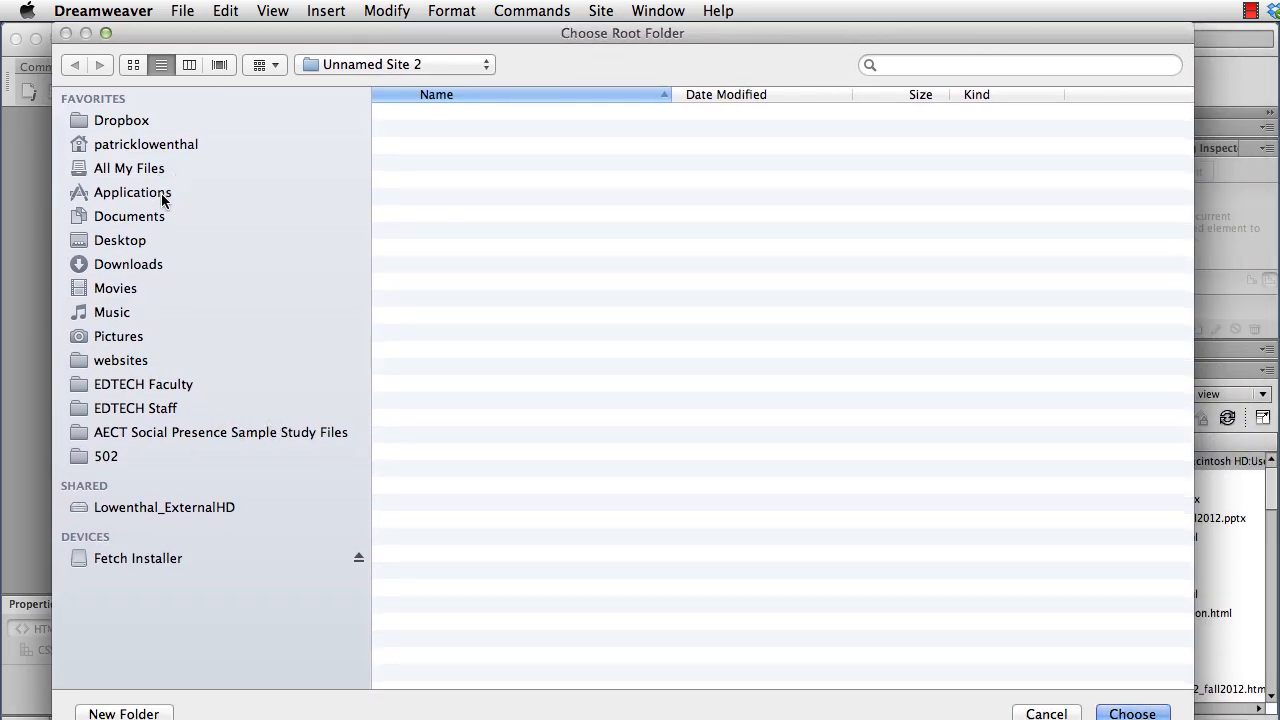
left_click(128, 216)
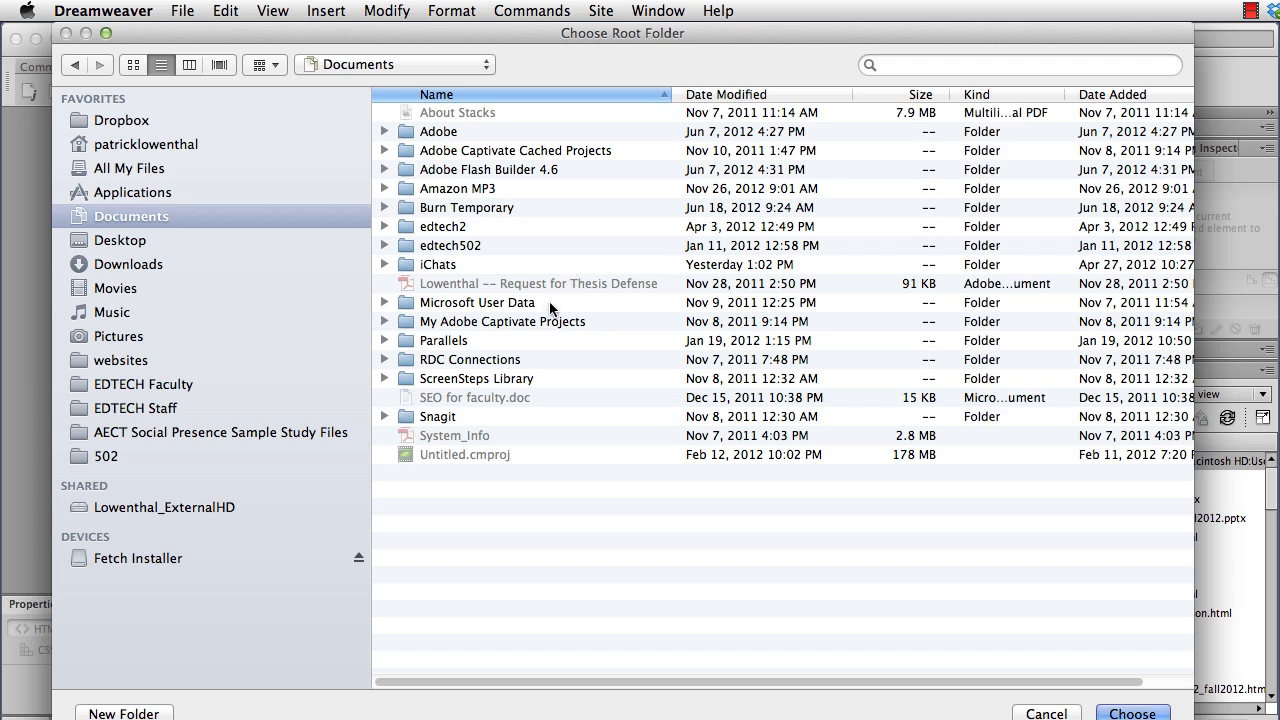
mouse_move(468, 120)
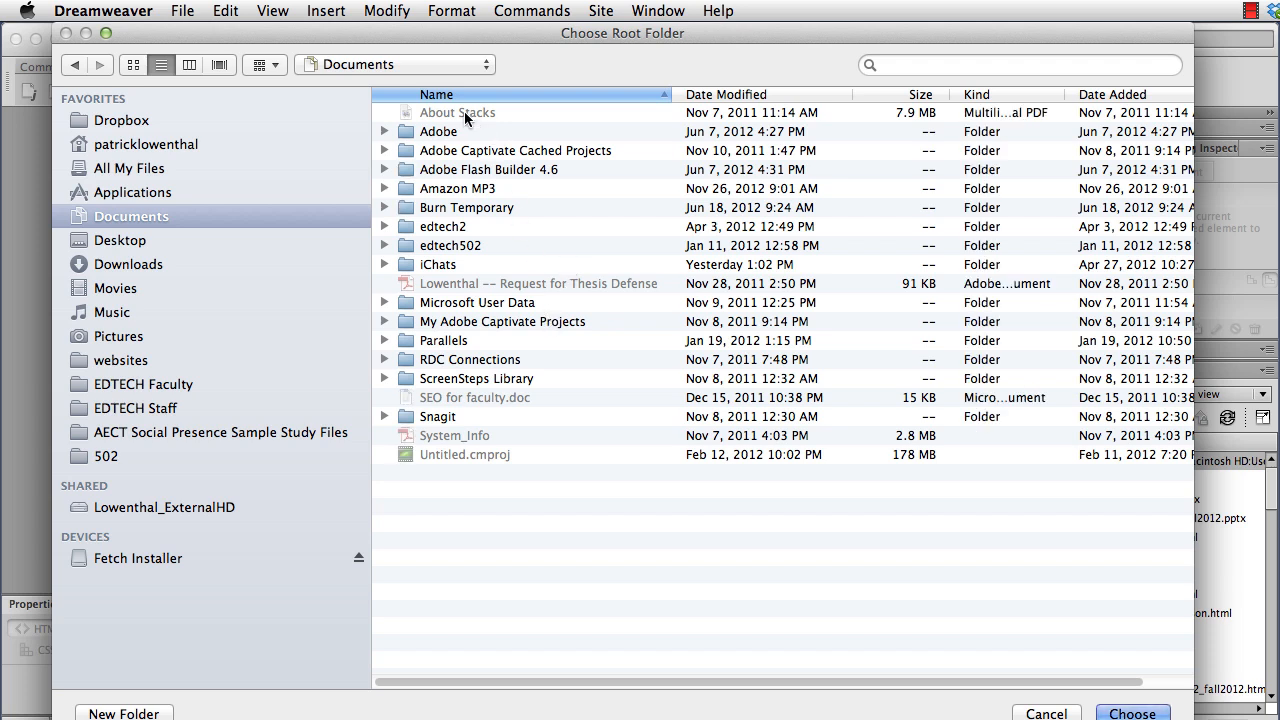
mouse_move(468, 120)
type("web")
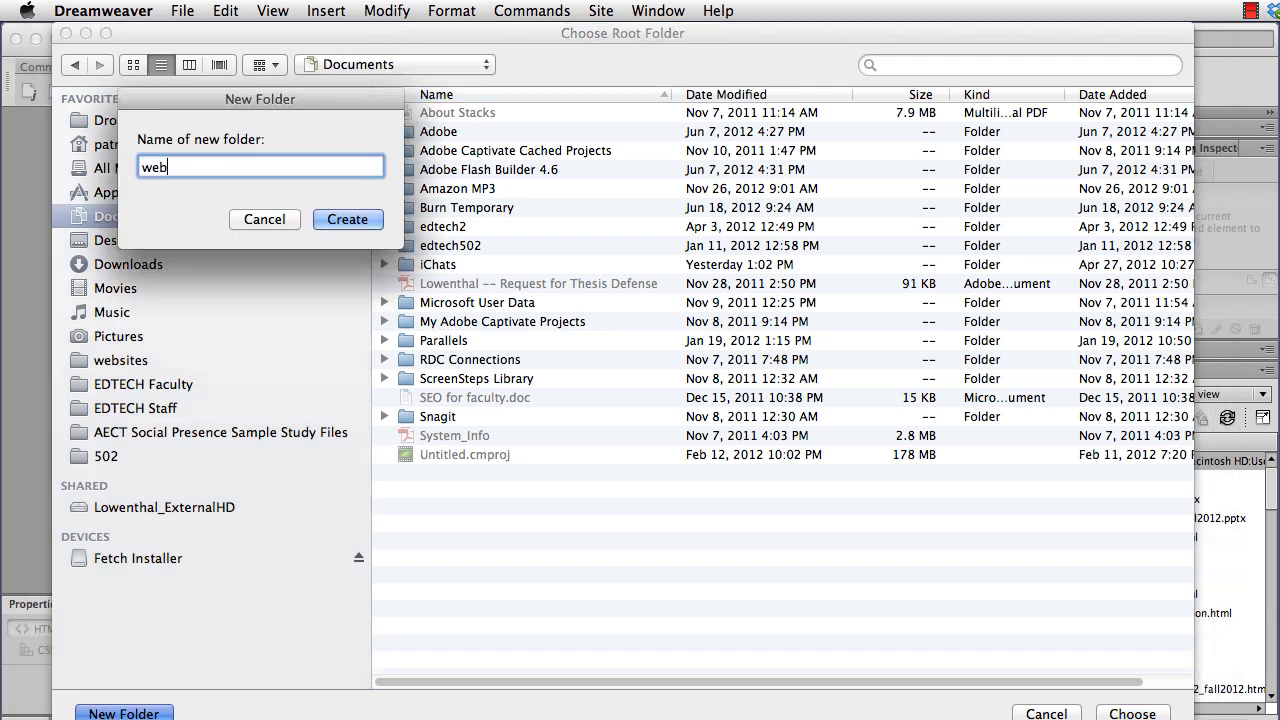
left_click(348, 218)
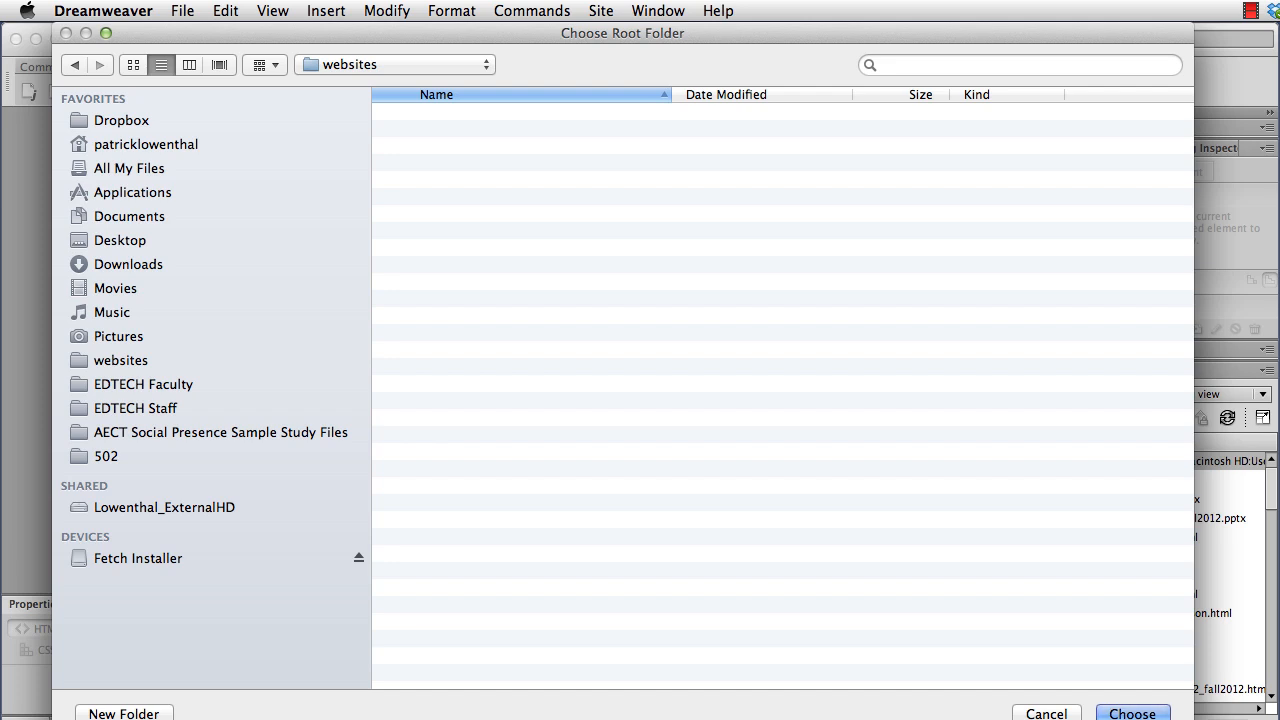
left_click(124, 712)
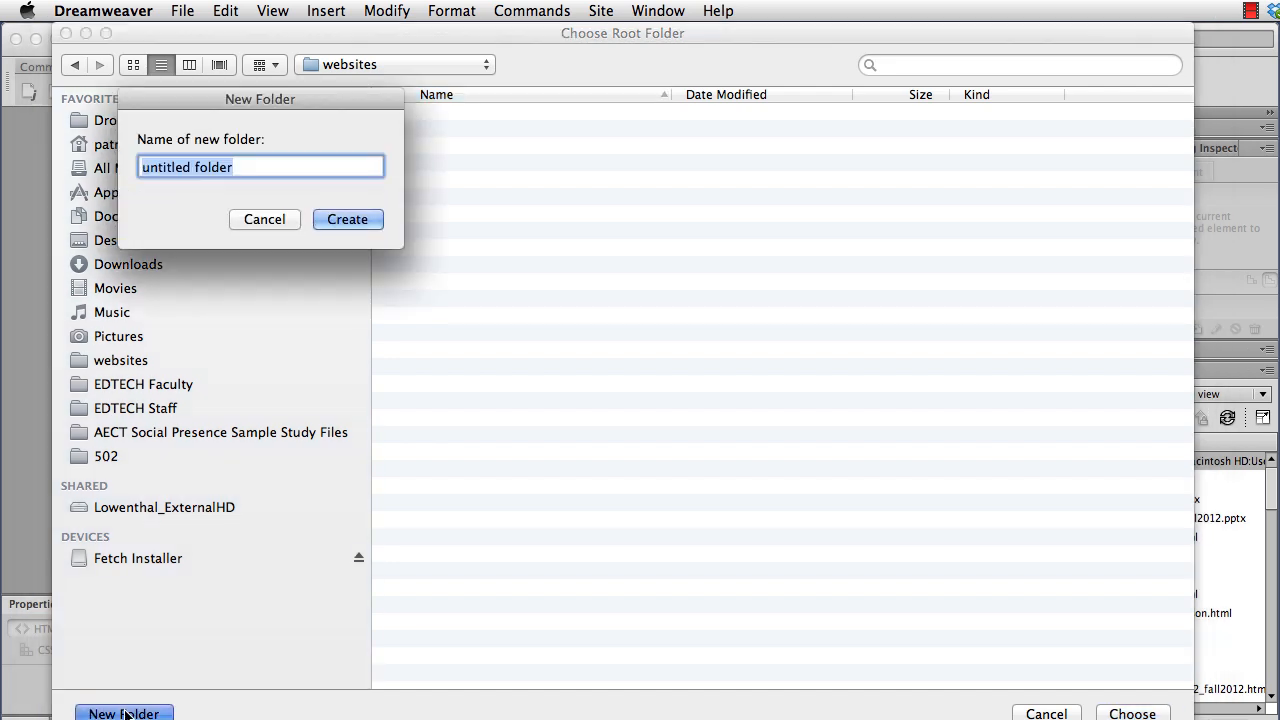
type("edtech2")
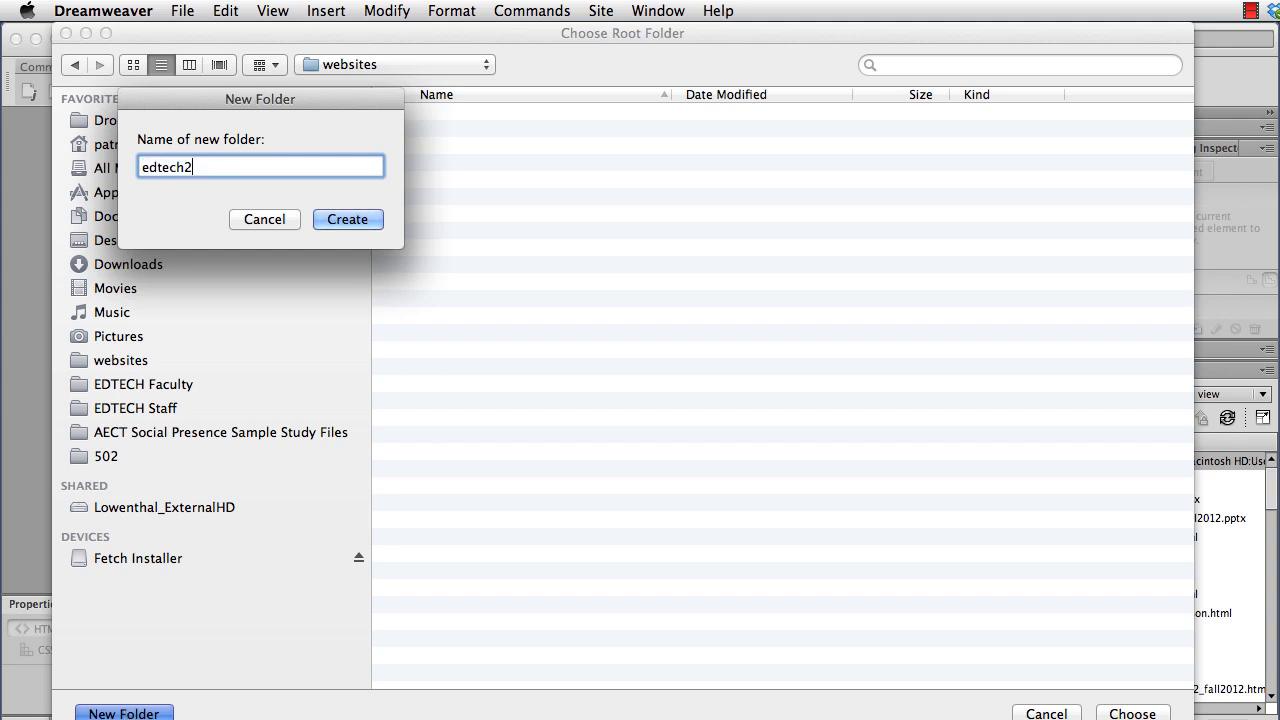
left_click(348, 218)
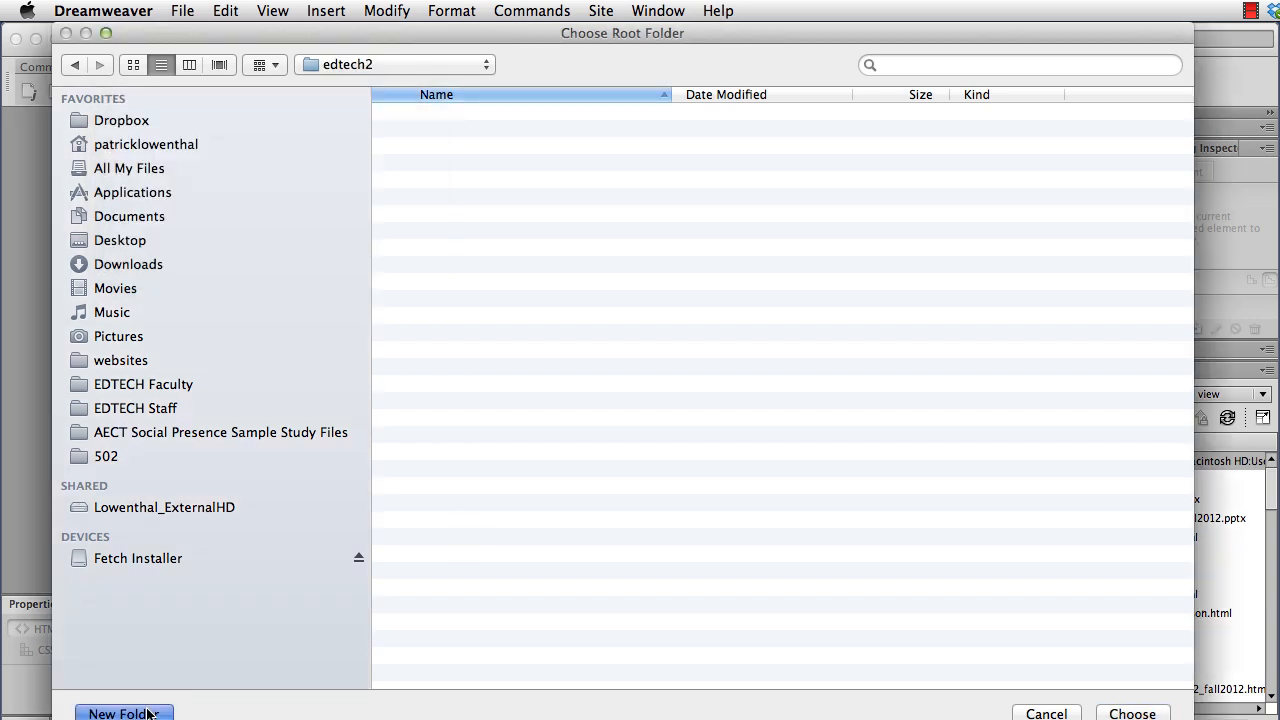
Step: Create the 502 folder inside edtech2 and choose it as the local site folder
left_click(124, 712)
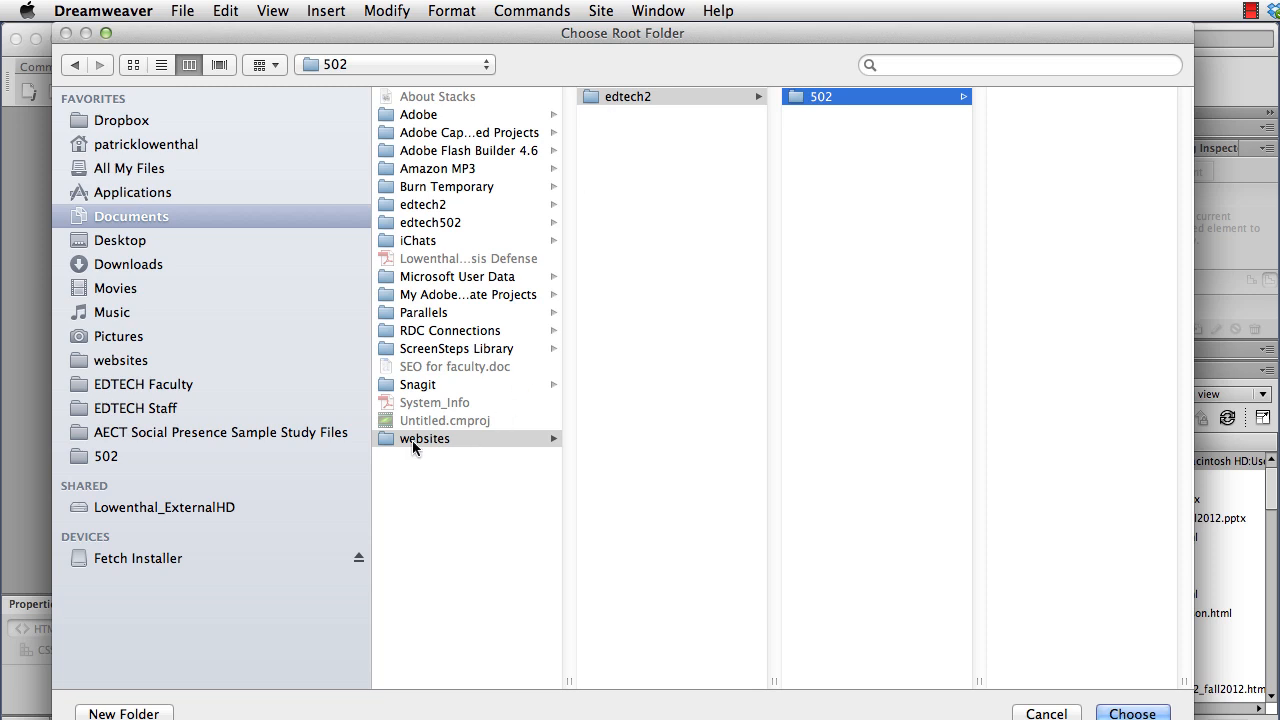
left_click(424, 438)
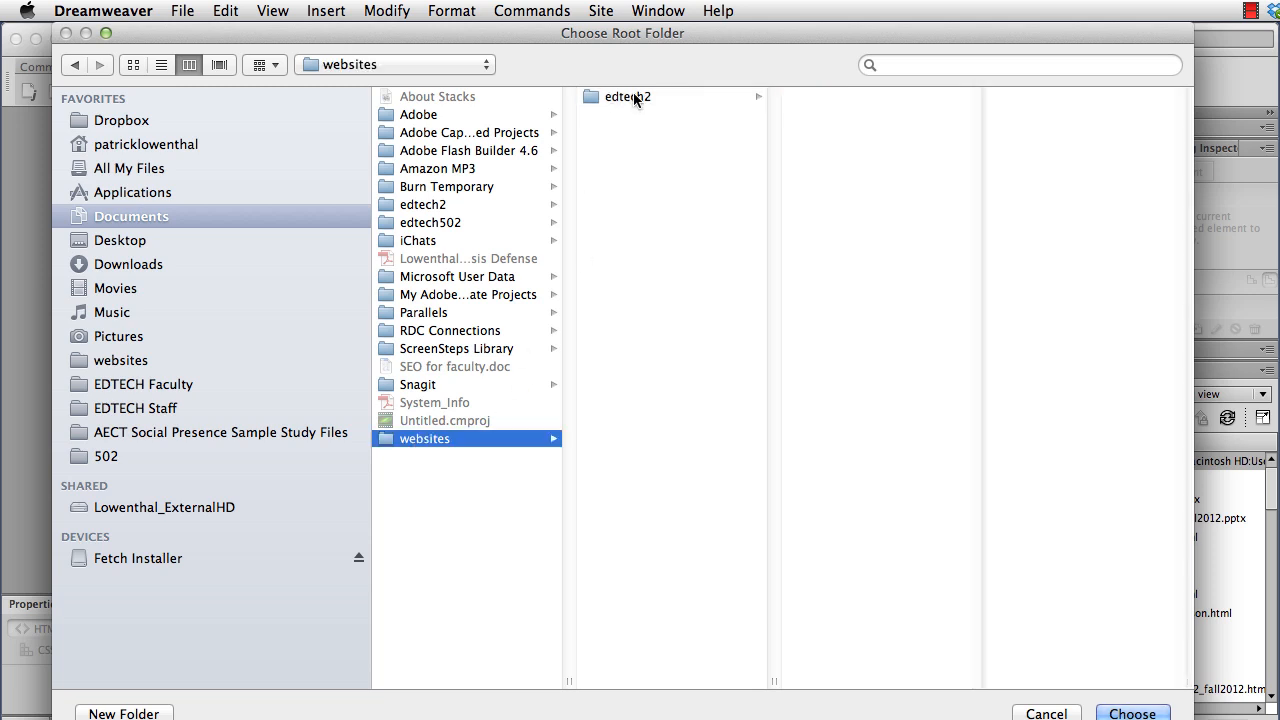
left_click(628, 96)
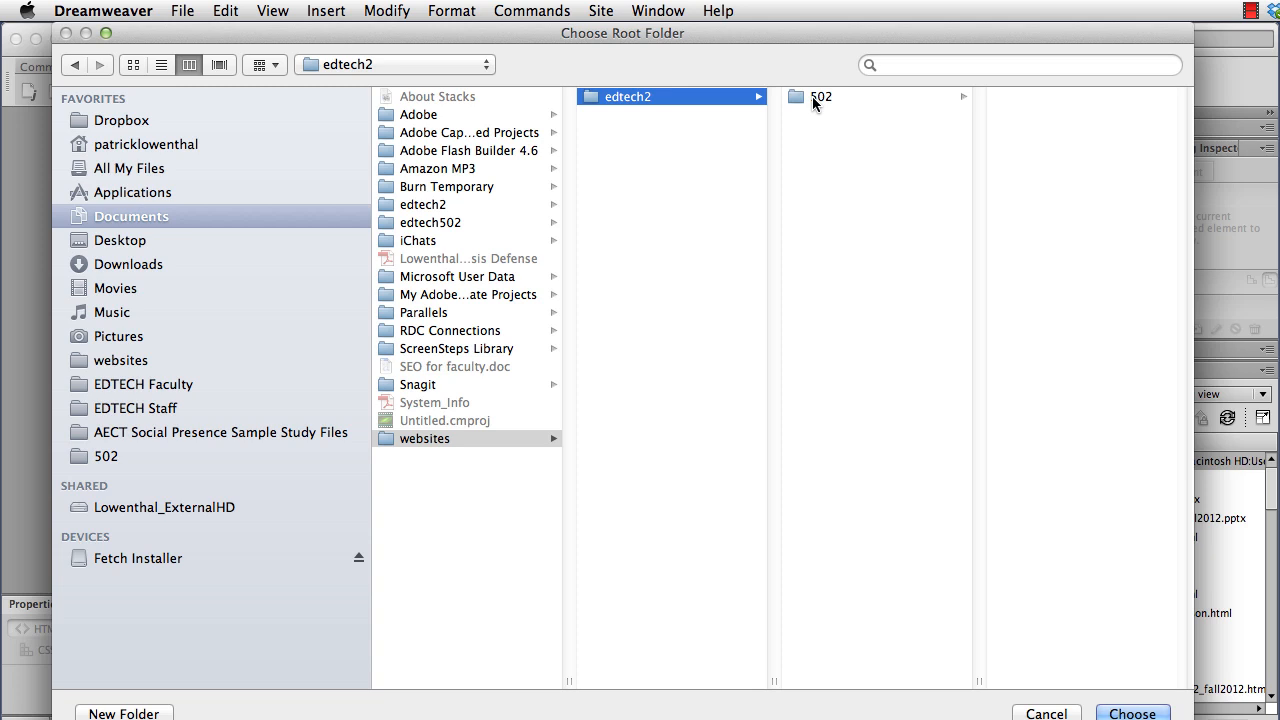
left_click(1132, 712)
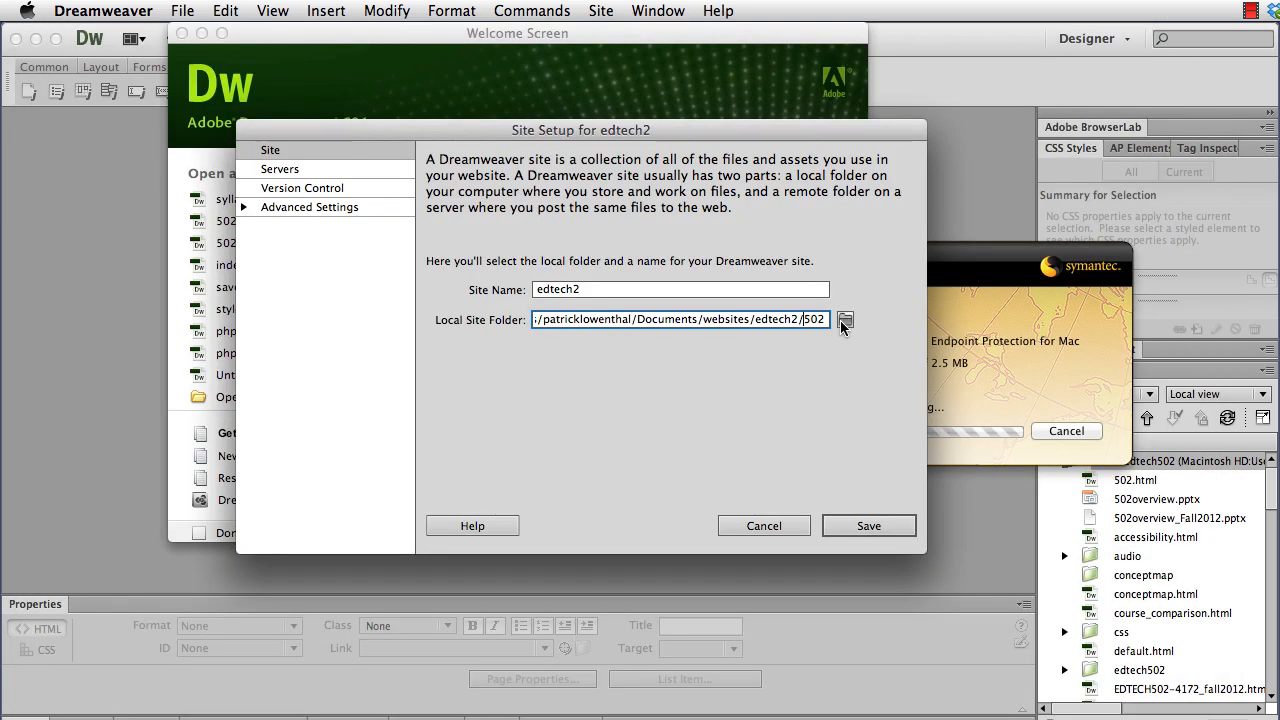
Step: Add a new server entry to the site from the Servers category
left_click(844, 320)
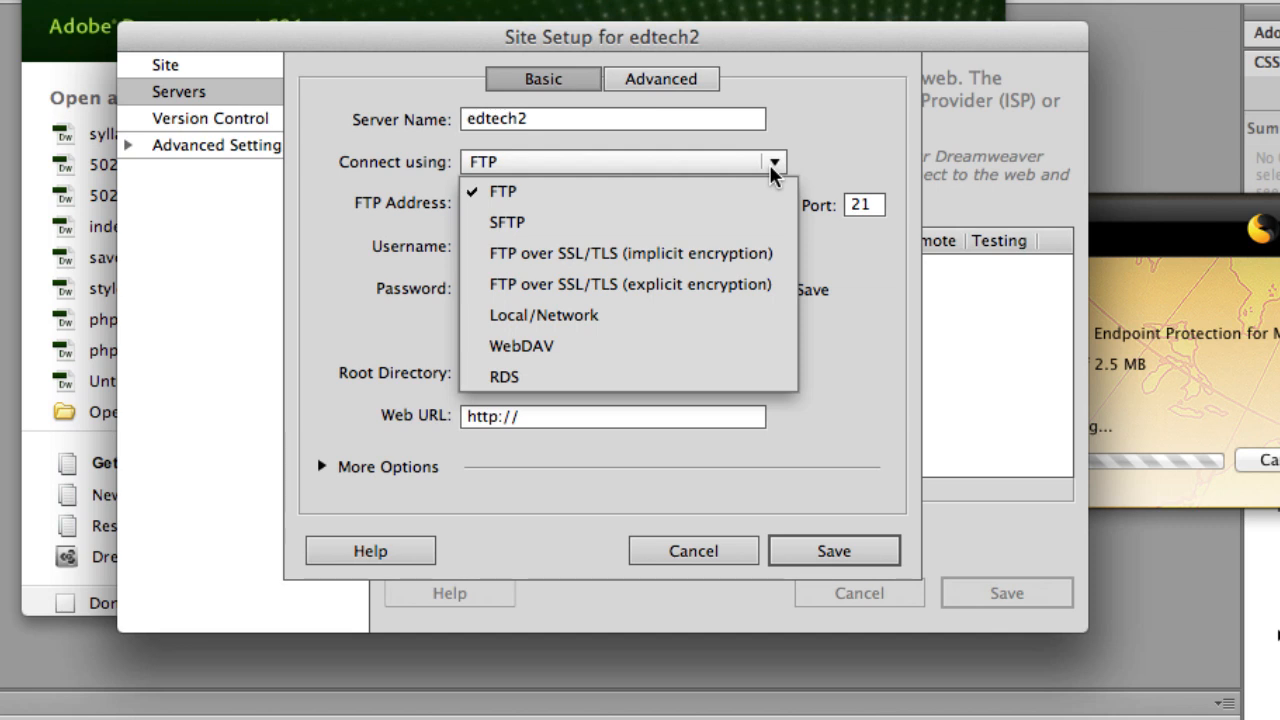
mouse_move(630, 296)
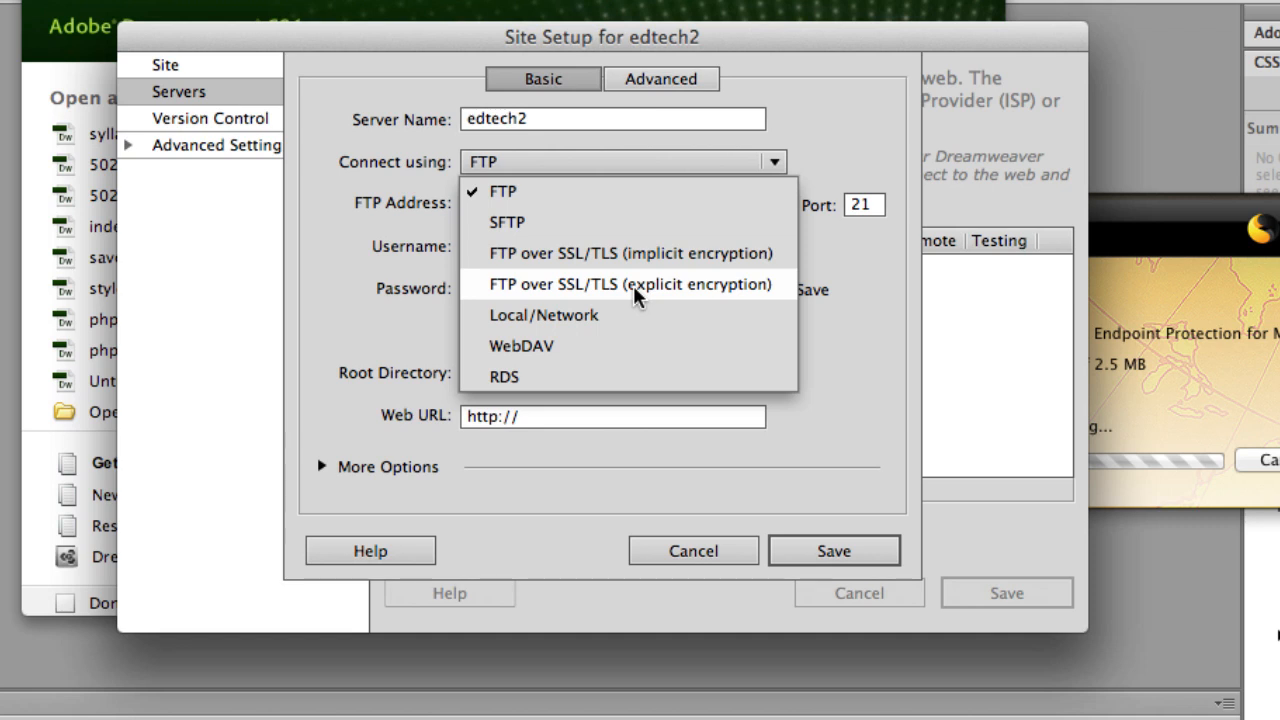
Step: Choose FTP over SSL/TLS (explicit) with FTP address edtech2.boisestate.edu
left_click(628, 284)
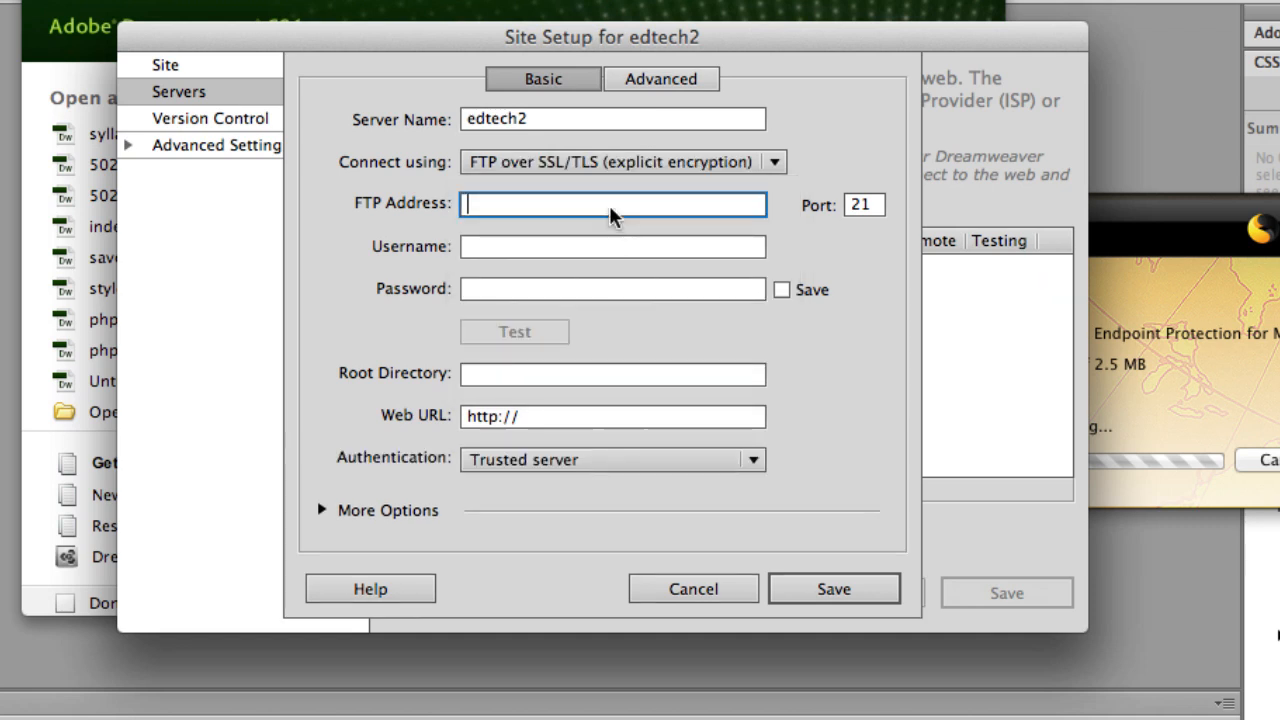
type("edte")
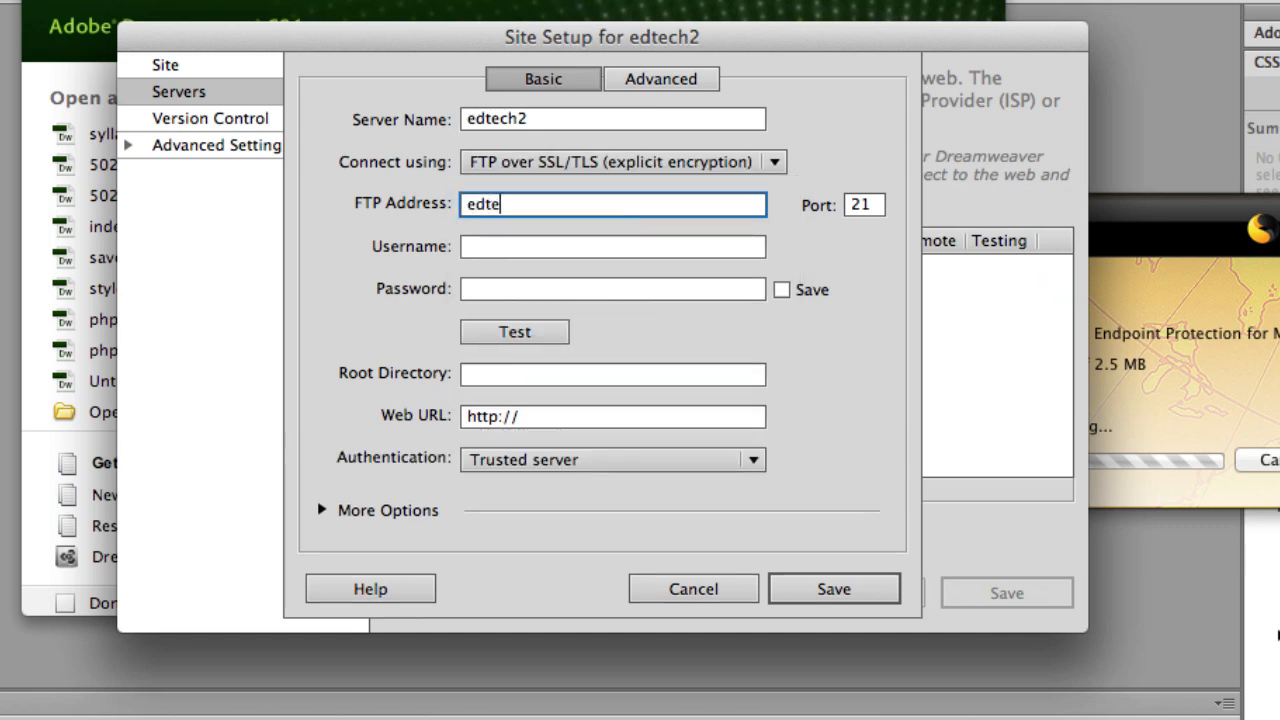
type("ch")
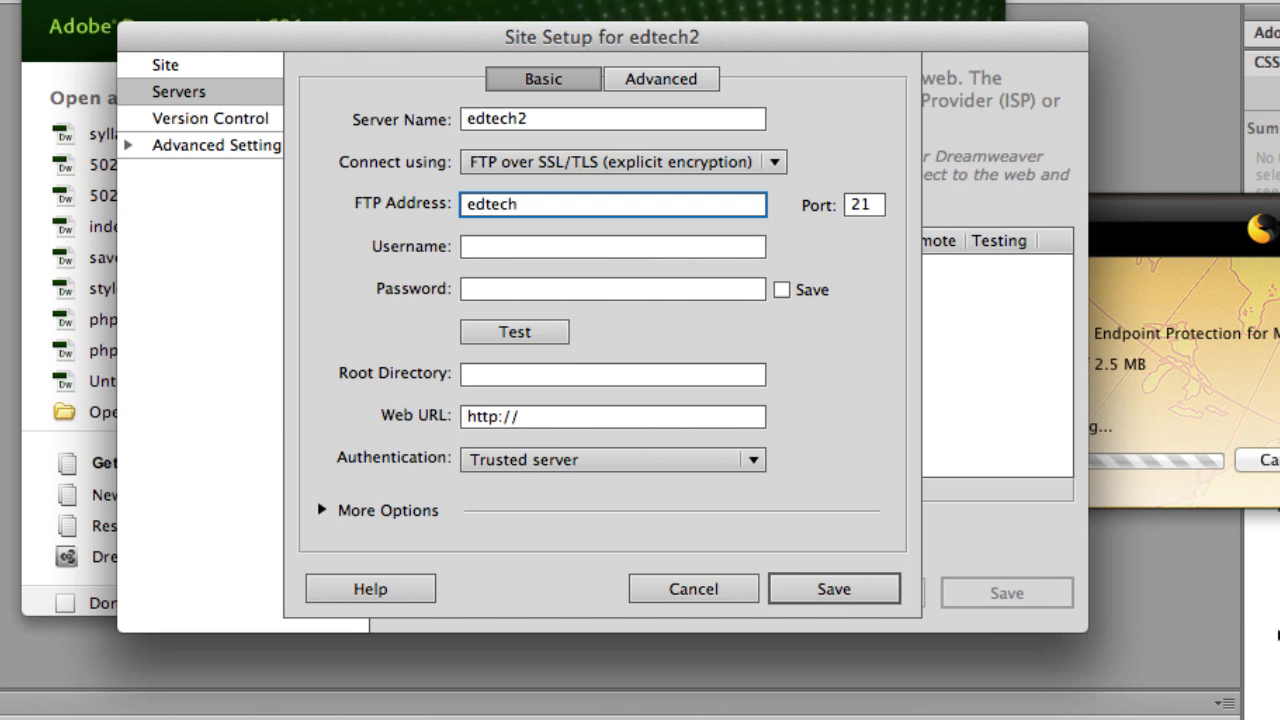
type("2.boiste")
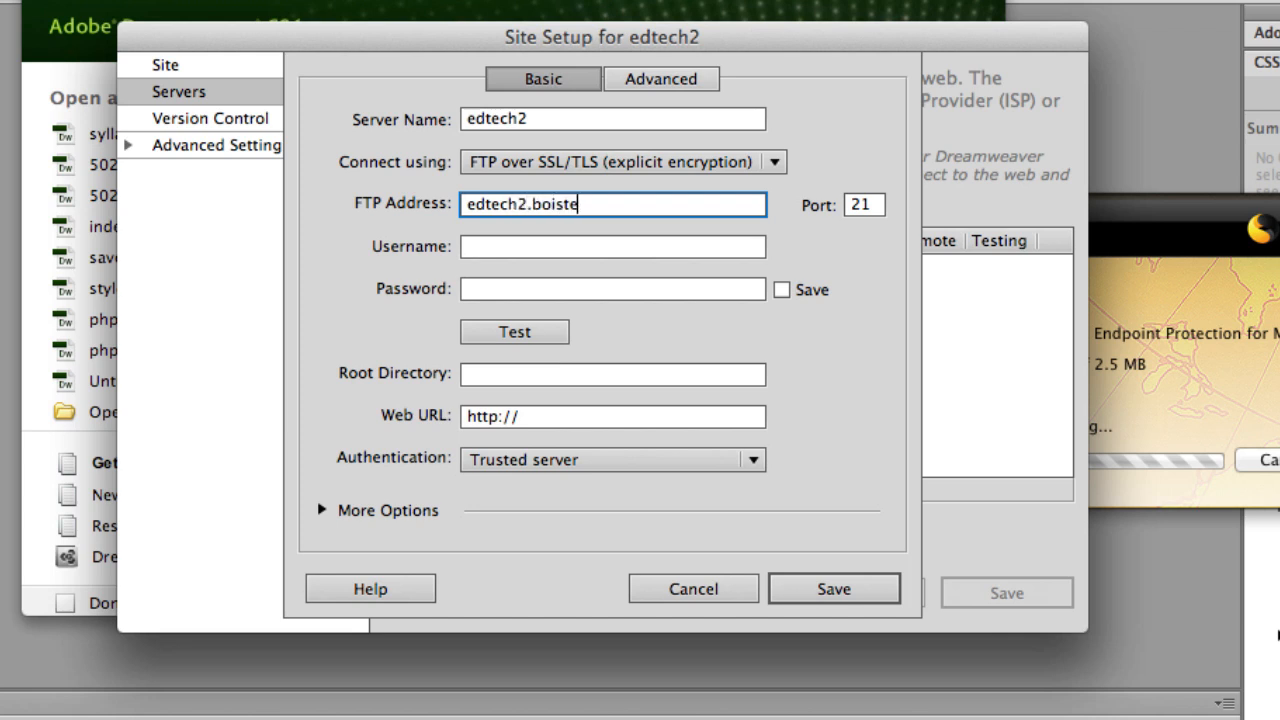
type("state.edu")
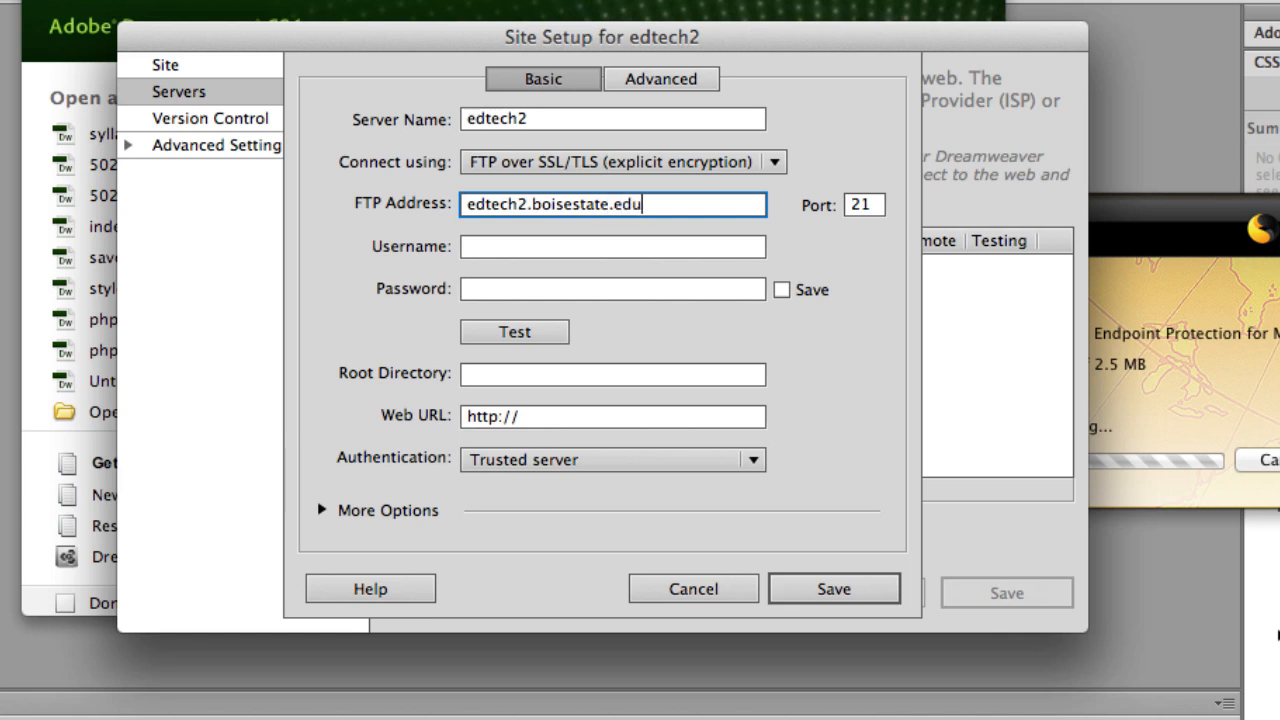
type("patrickl")
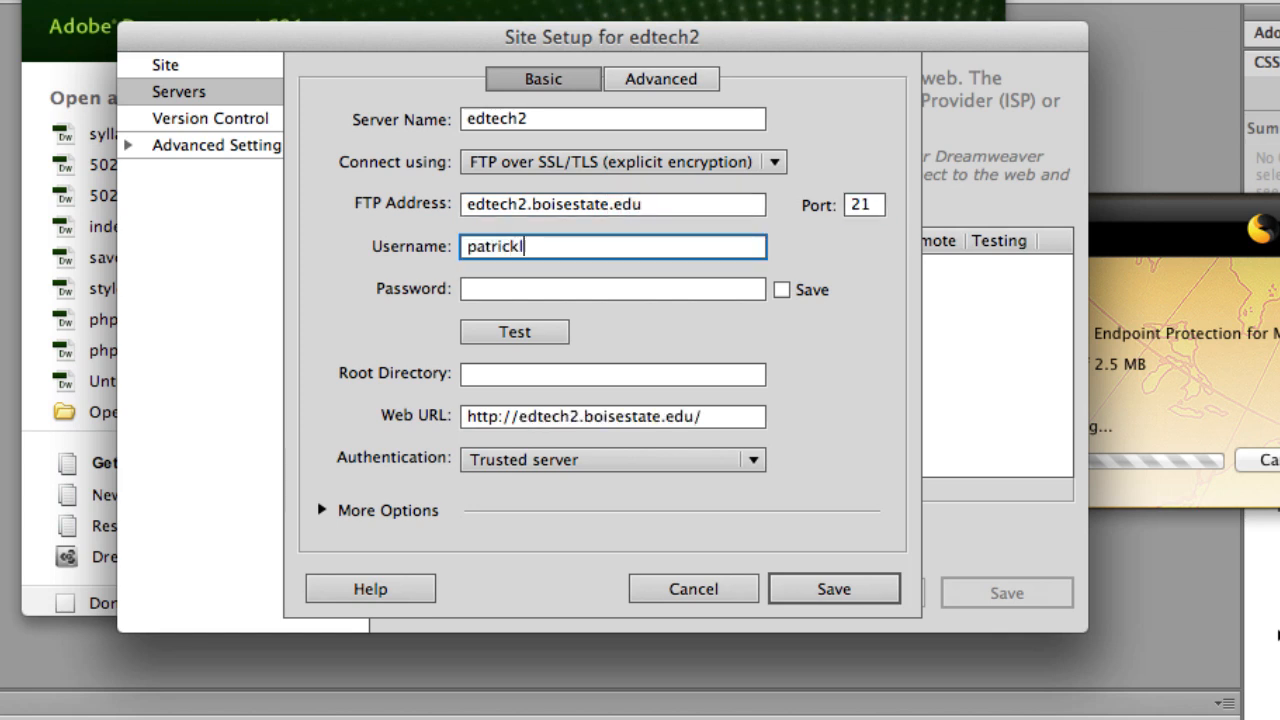
type("owenthal")
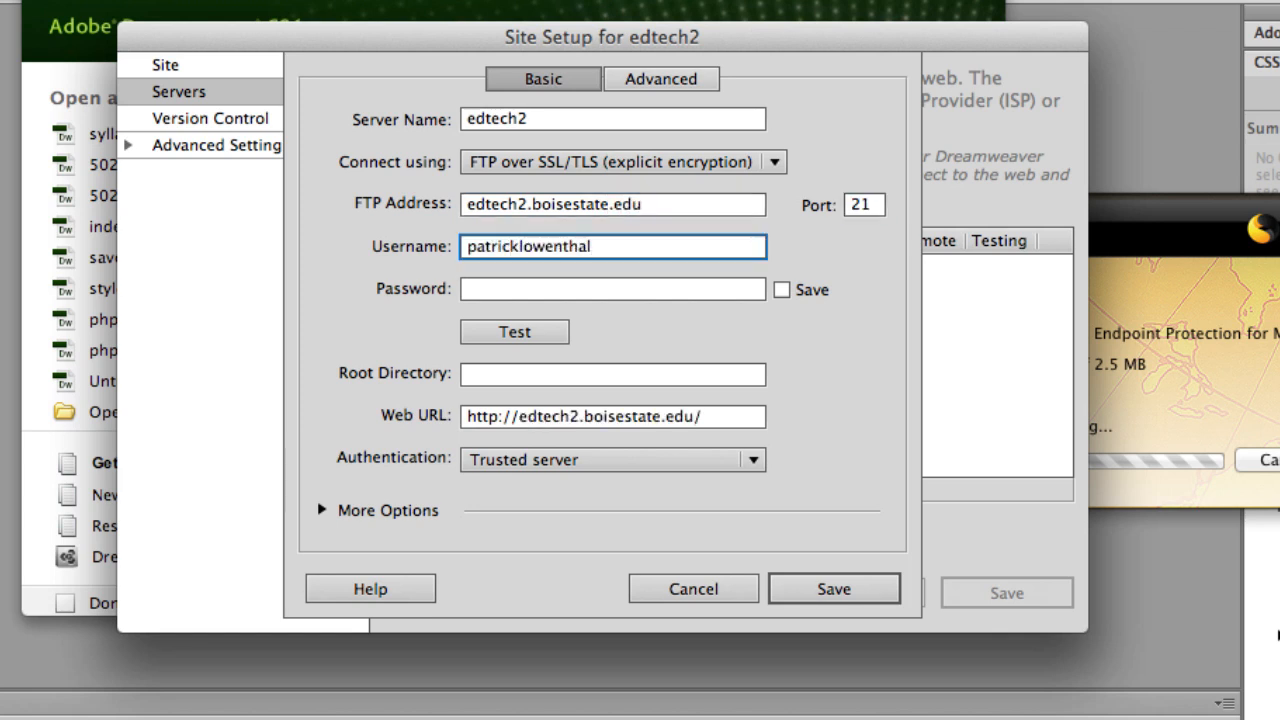
left_click(612, 288)
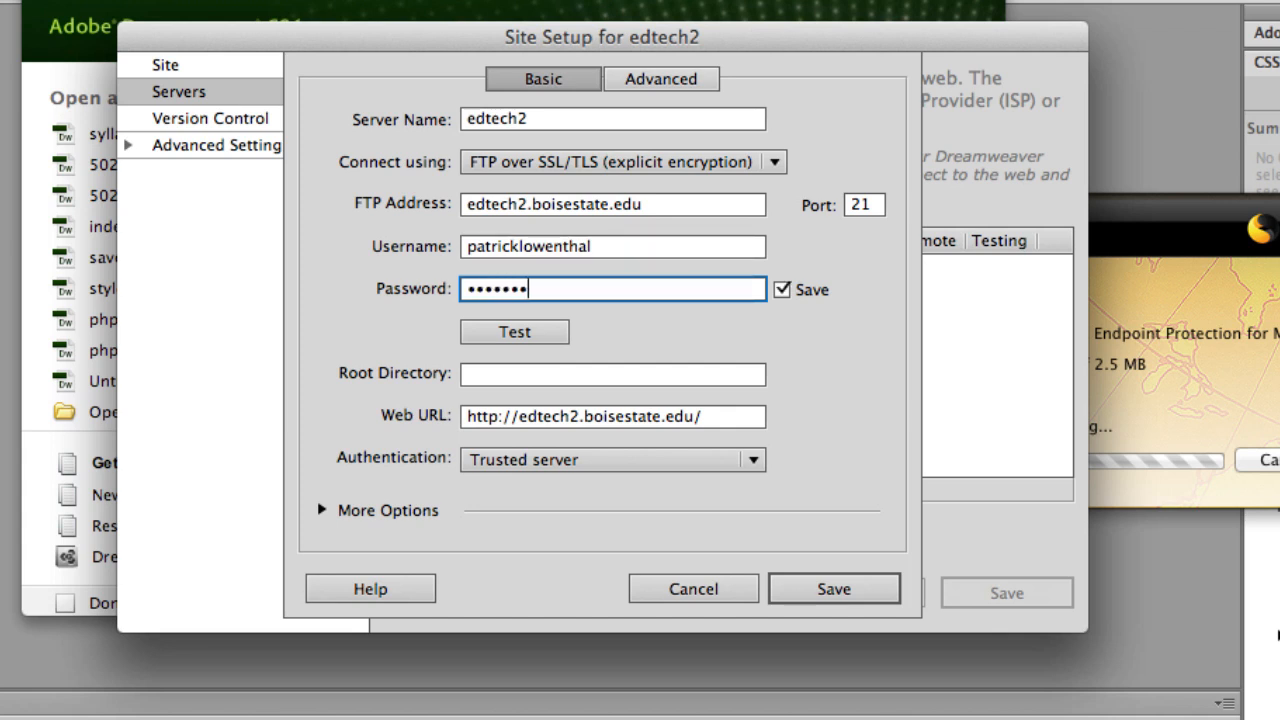
type("••")
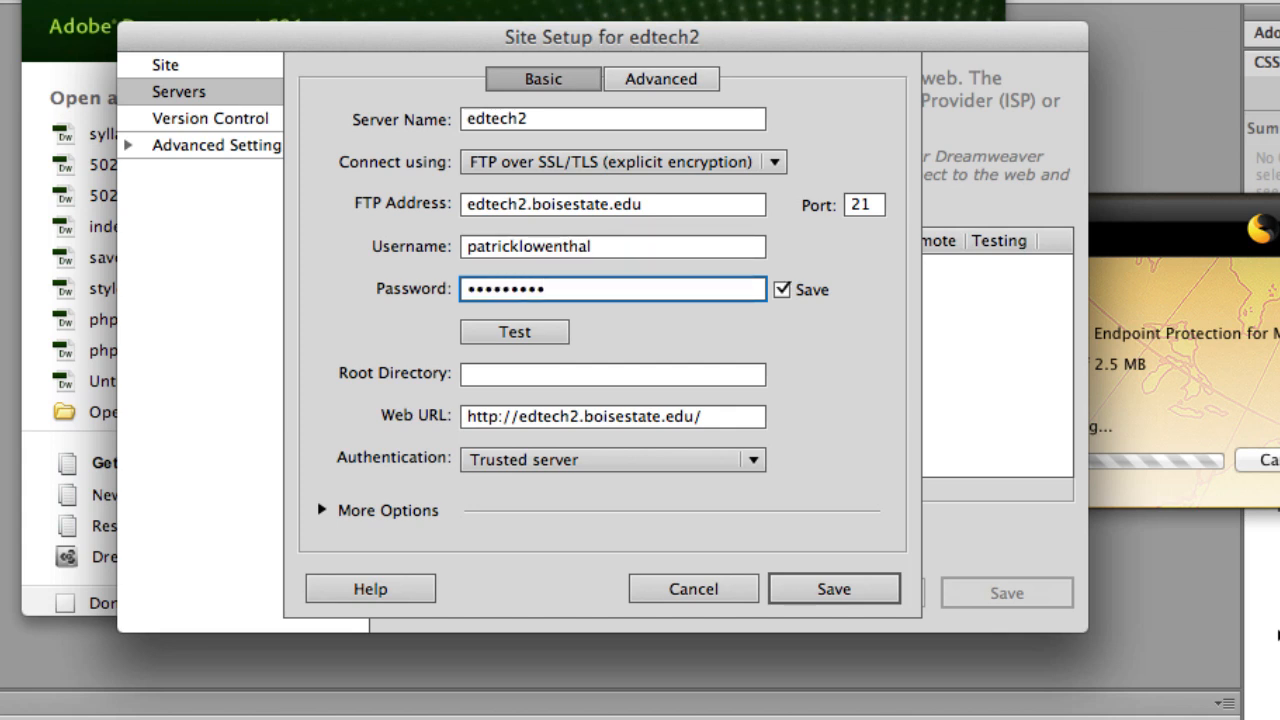
left_click(612, 288)
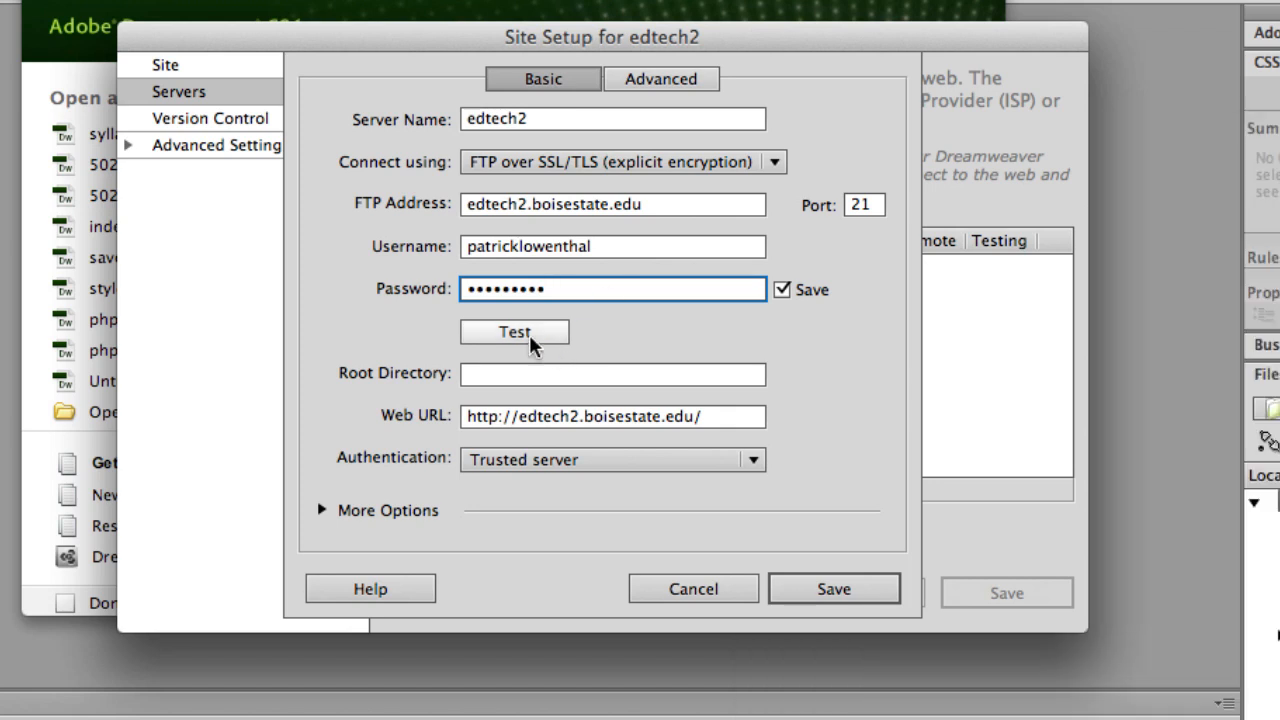
Step: Confirm the successful connection test, save the edtech2 server and save the site setup
left_click(514, 332)
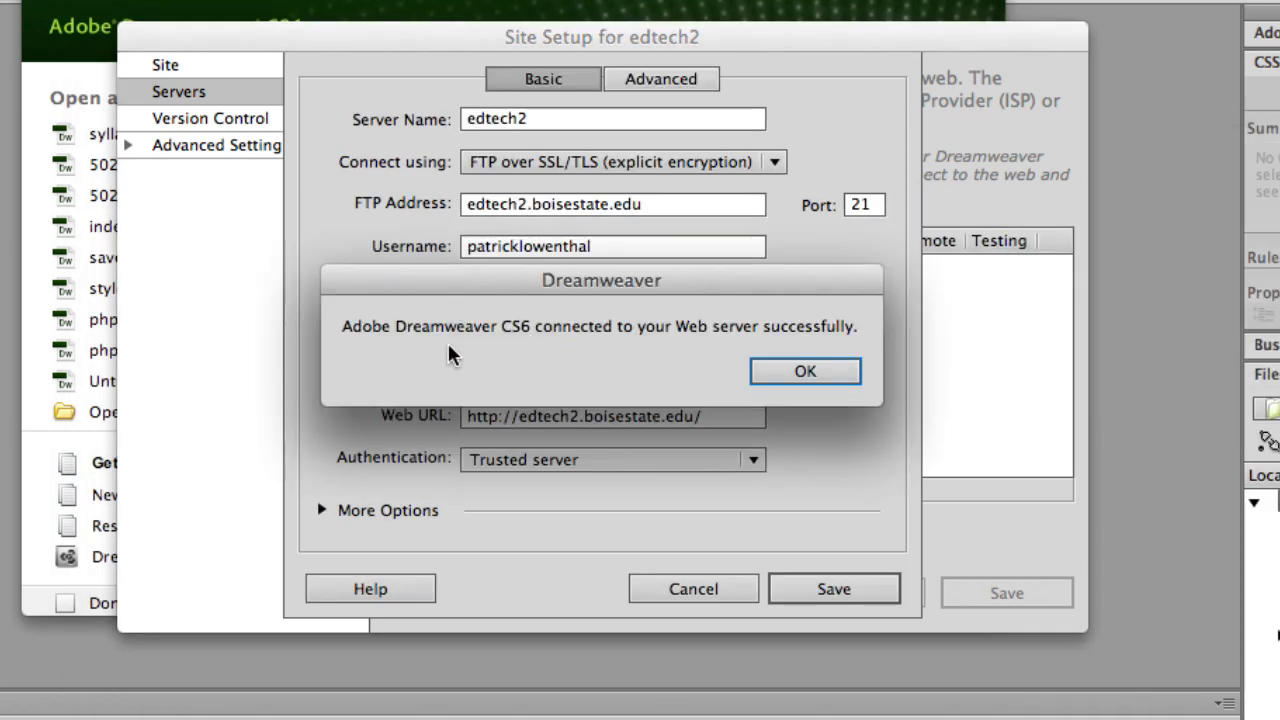
mouse_move(804, 370)
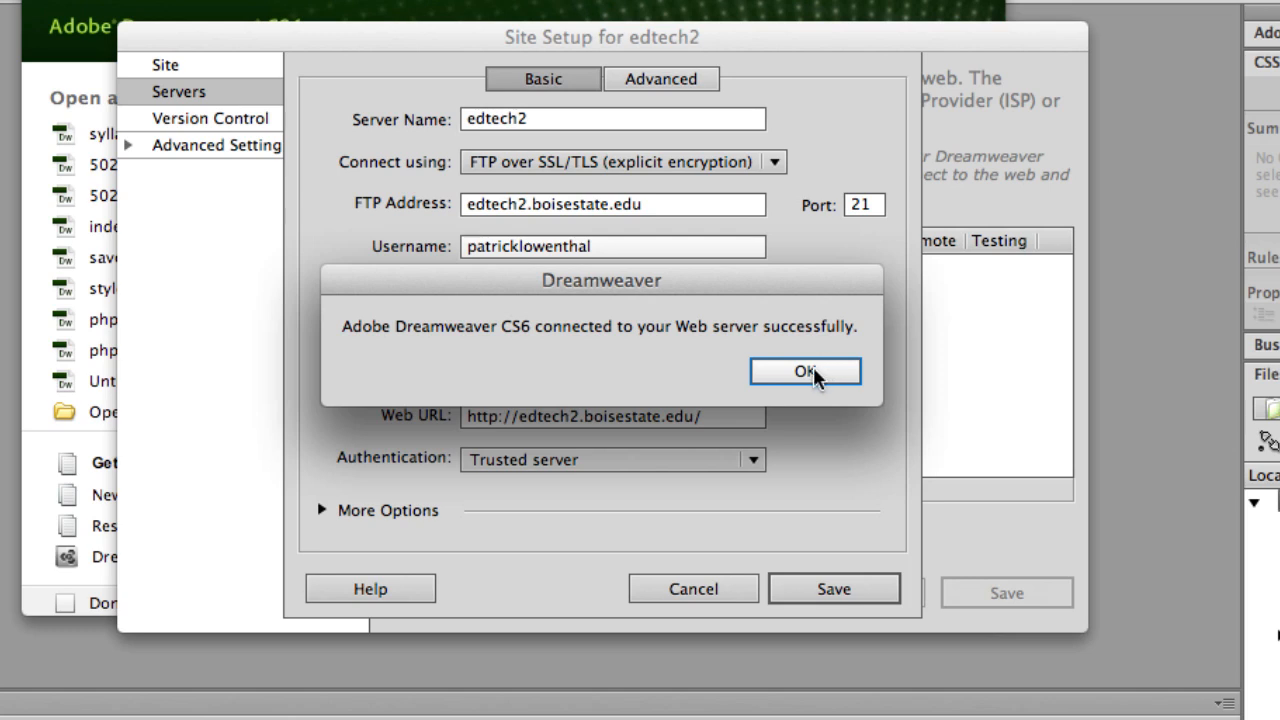
left_click(804, 370)
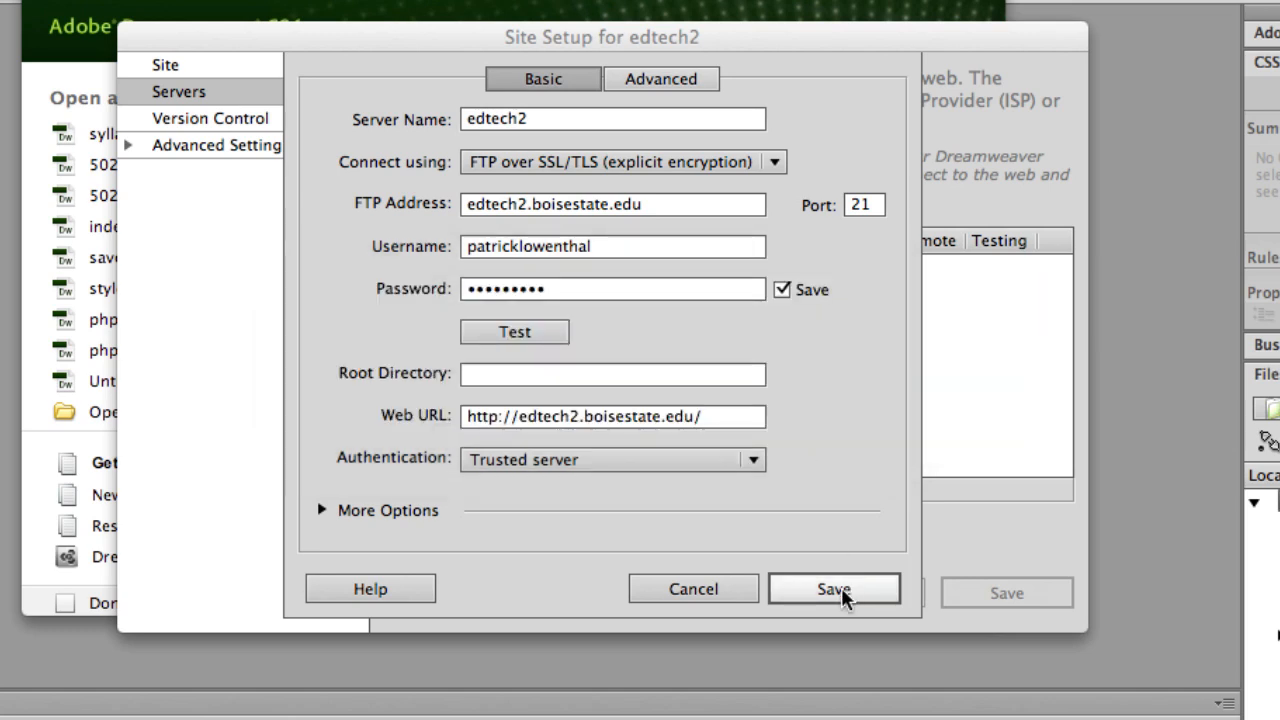
left_click(834, 588)
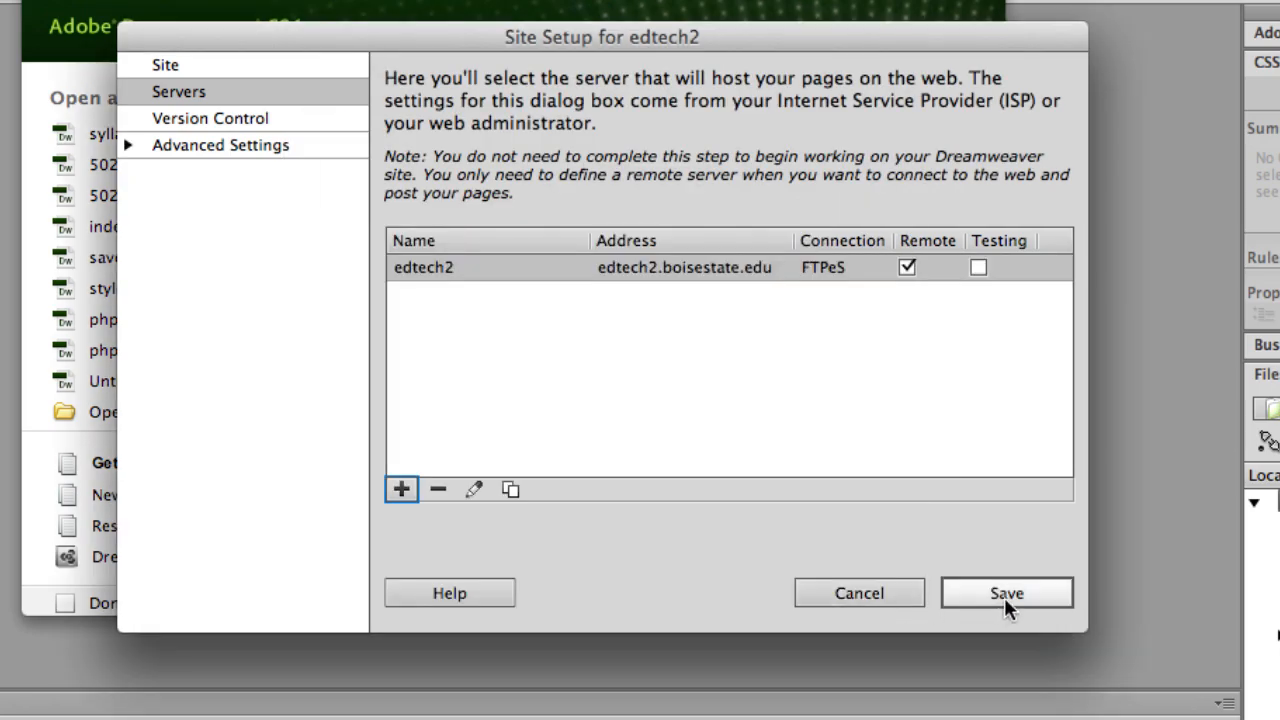
left_click(1006, 592)
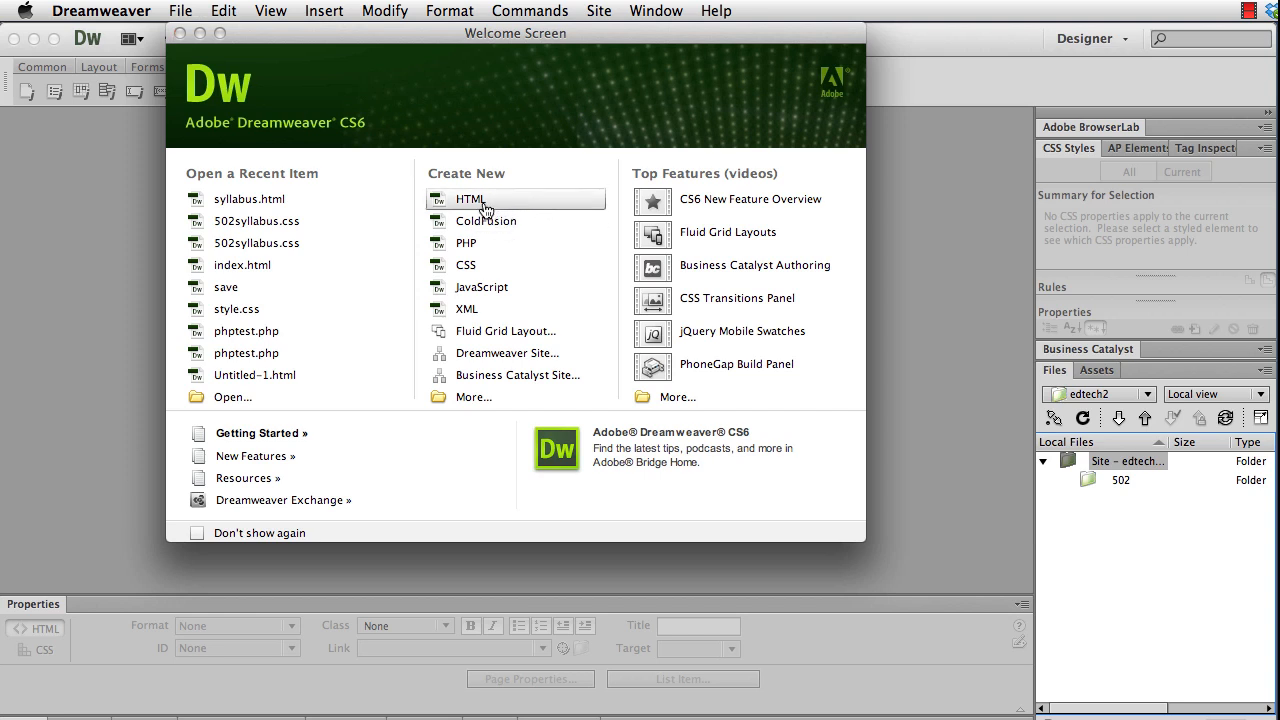
Step: Create a new blank HTML document from the welcome screen
left_click(468, 198)
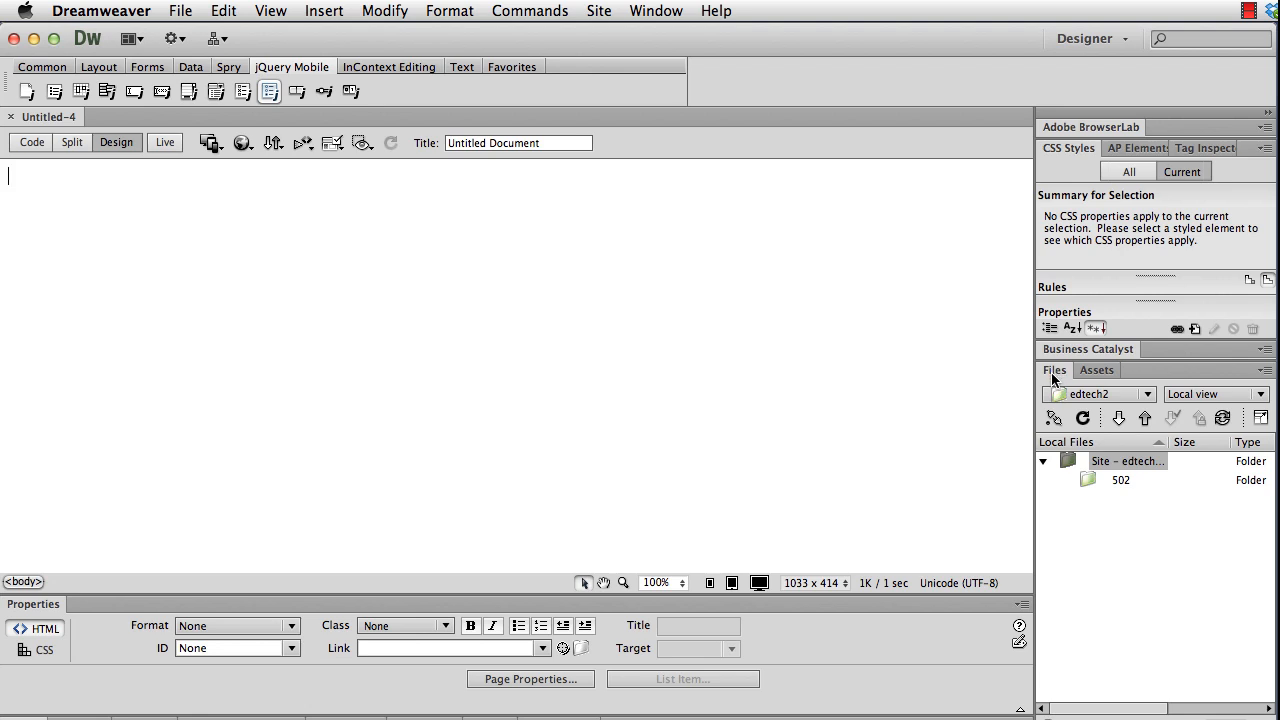
mouse_move(600, 48)
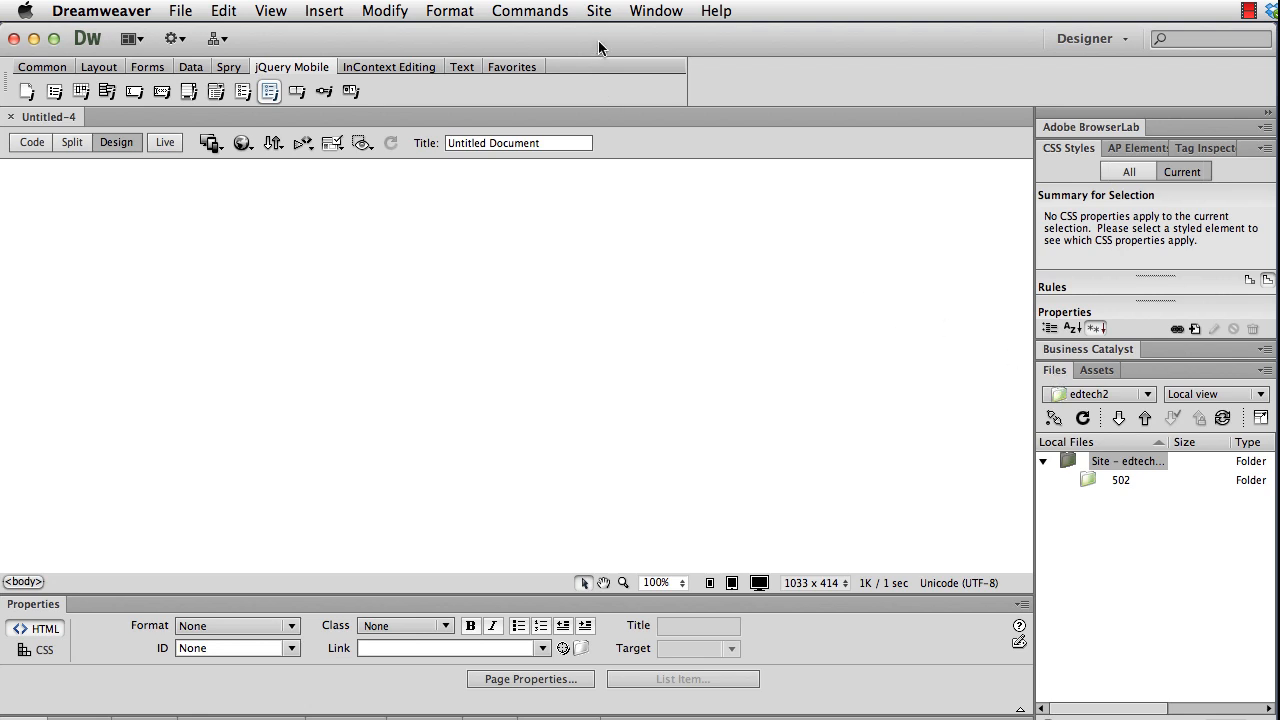
left_click(656, 12)
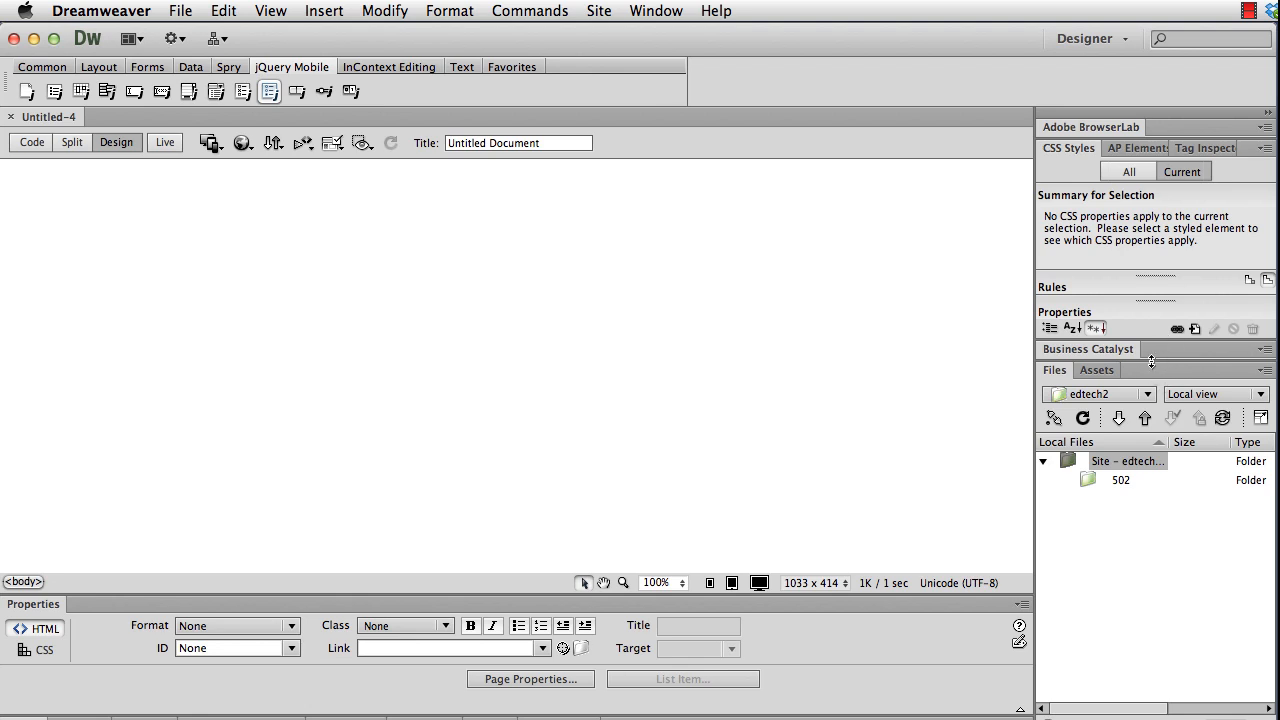
mouse_move(1128, 460)
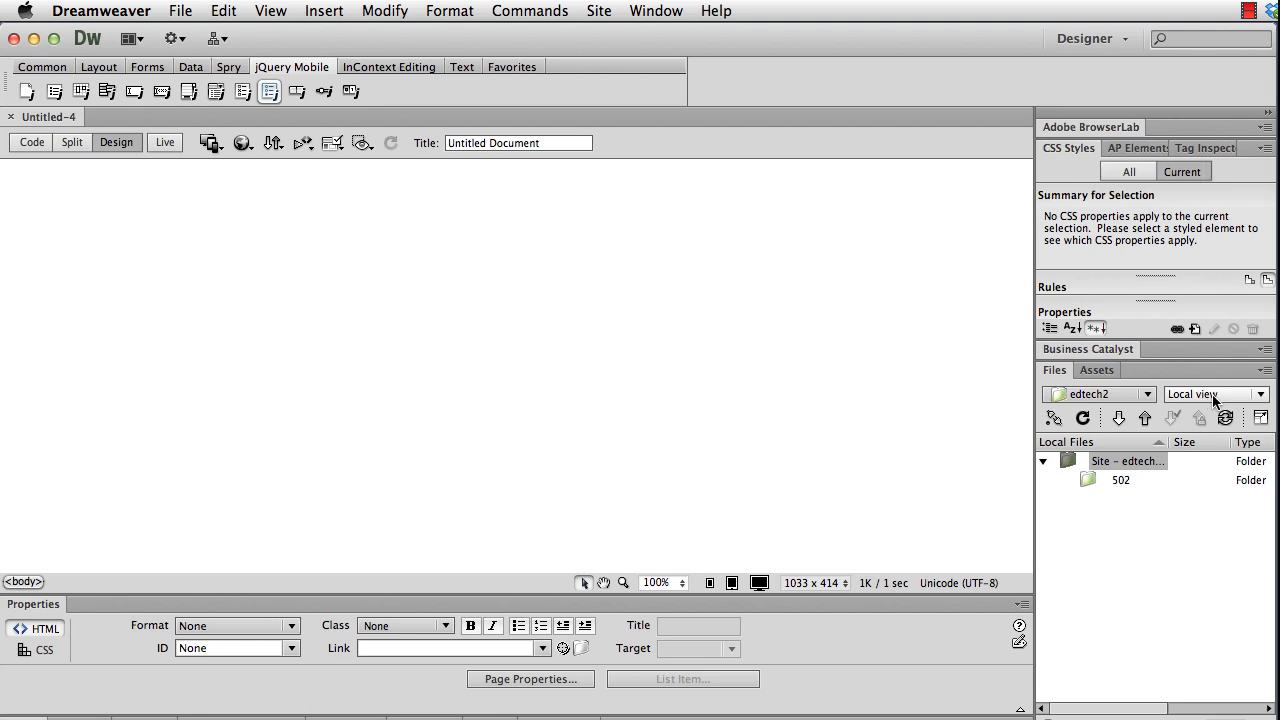
left_click(10, 176)
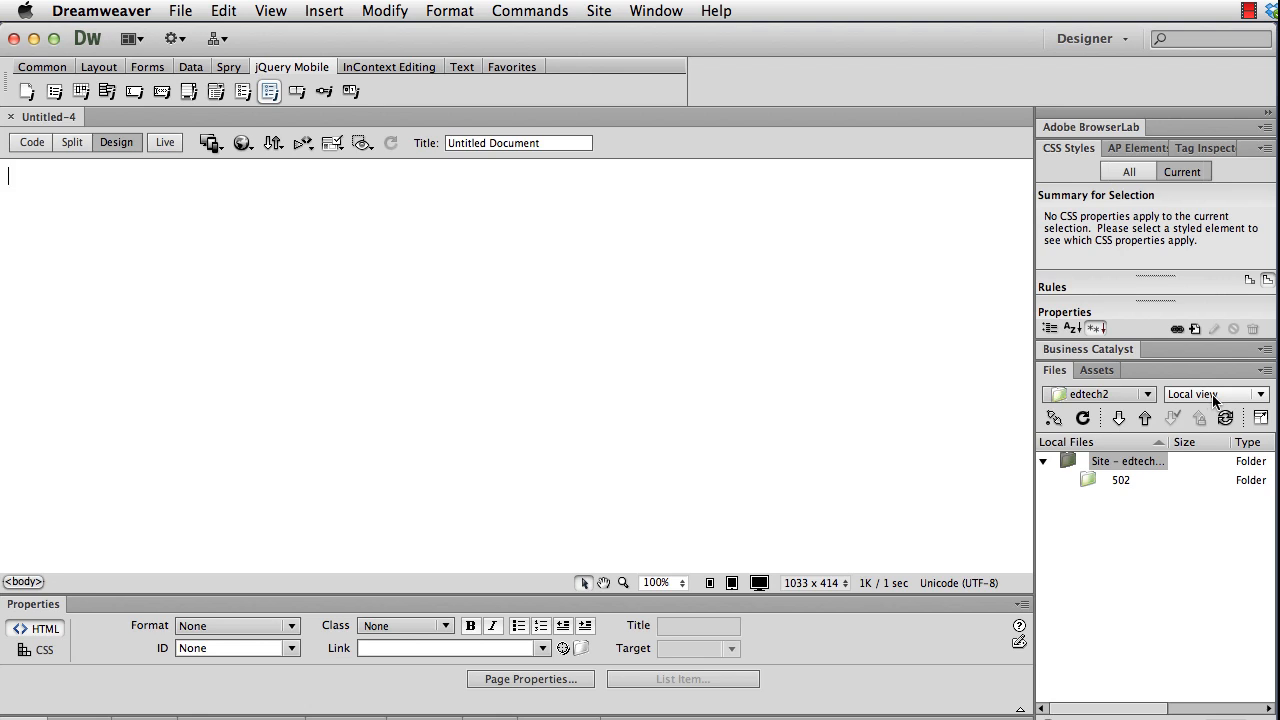
mouse_move(1216, 404)
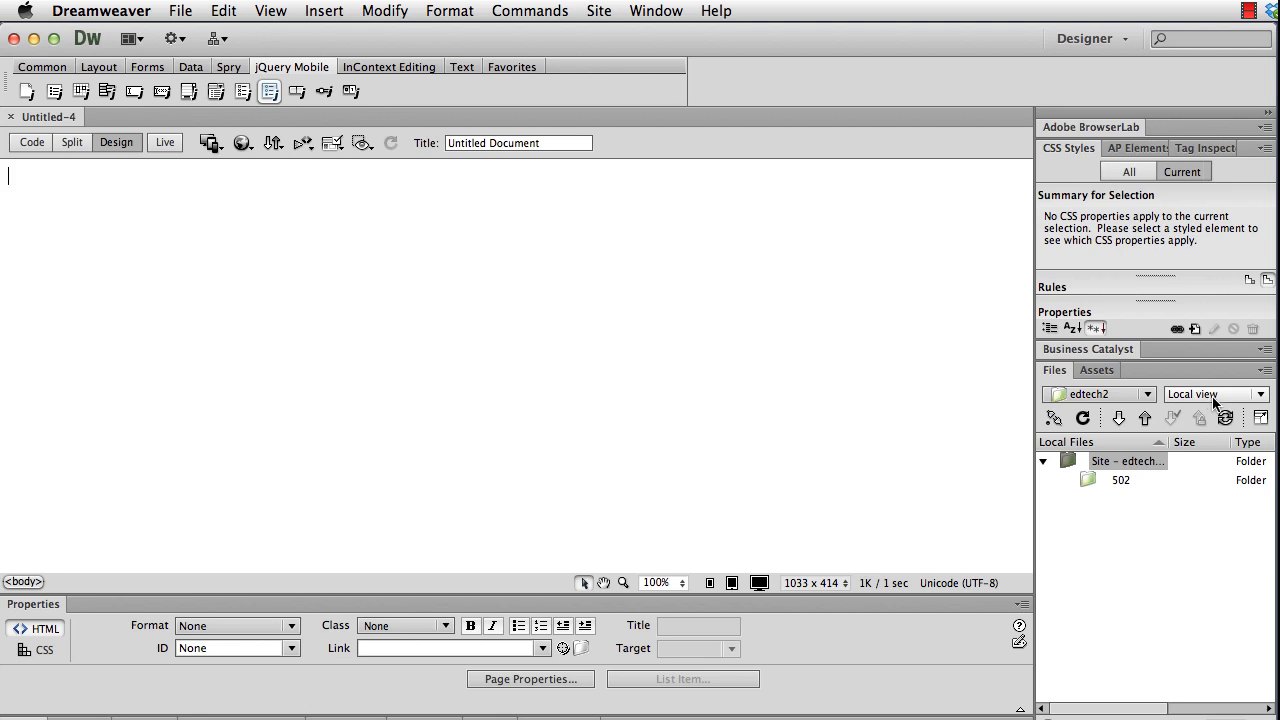
Step: View the edtech2 remote server files in the Files panel, then return to Local view
left_click(1216, 392)
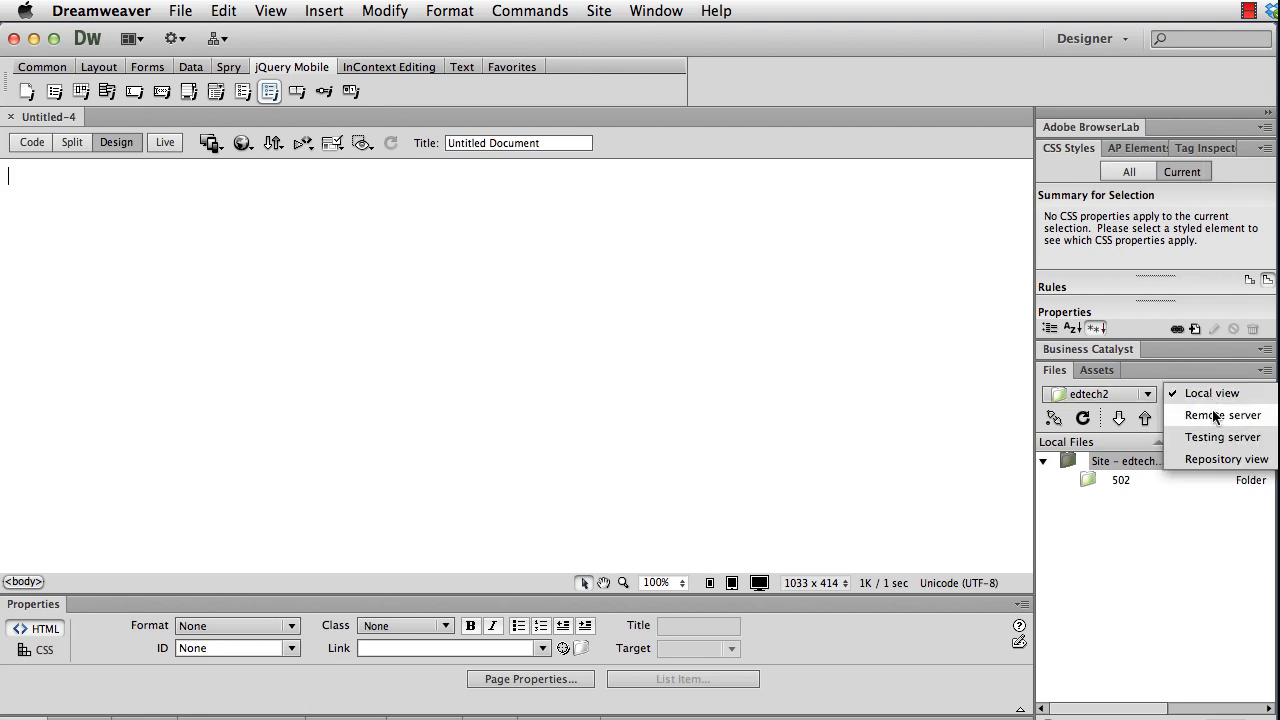
left_click(1220, 414)
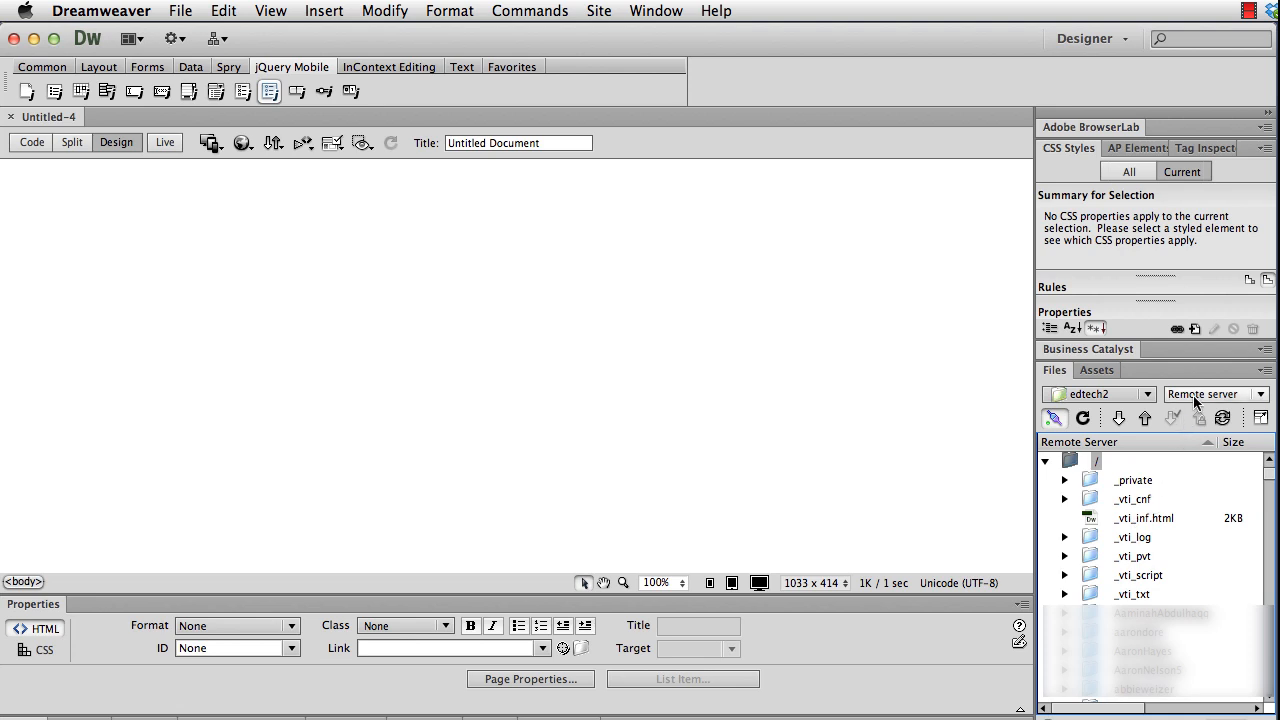
left_click(1098, 392)
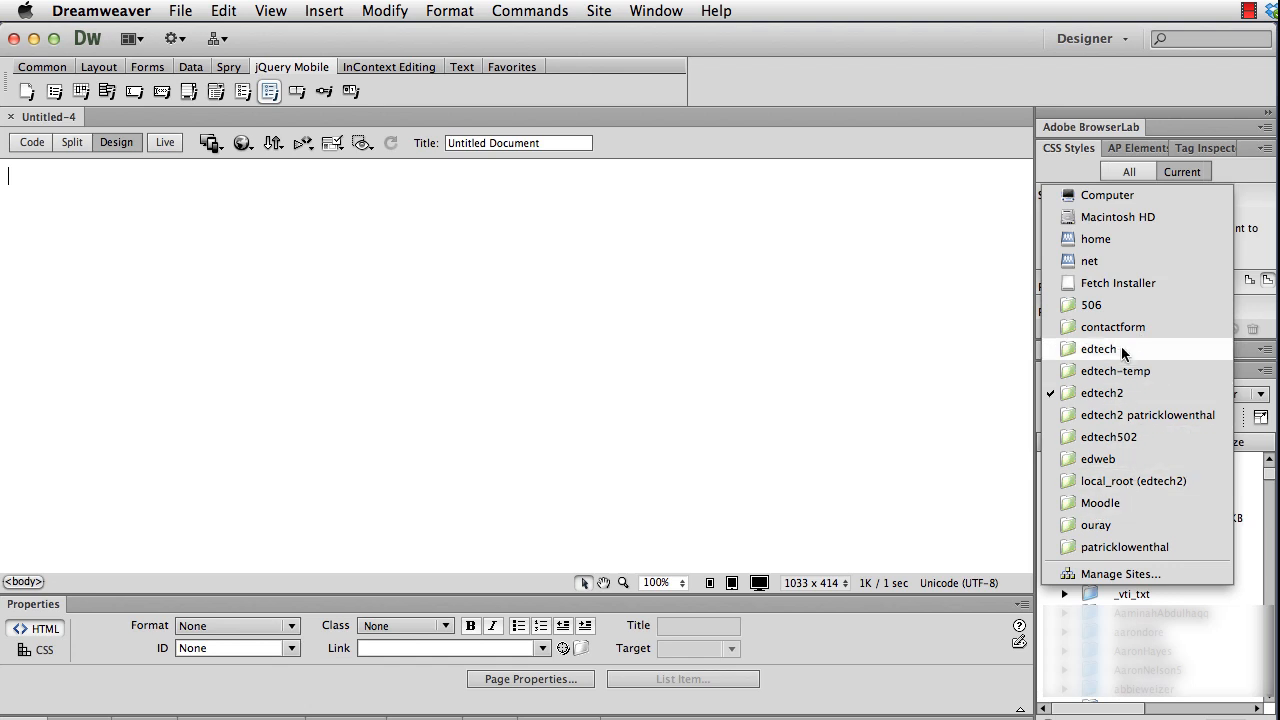
mouse_move(1128, 420)
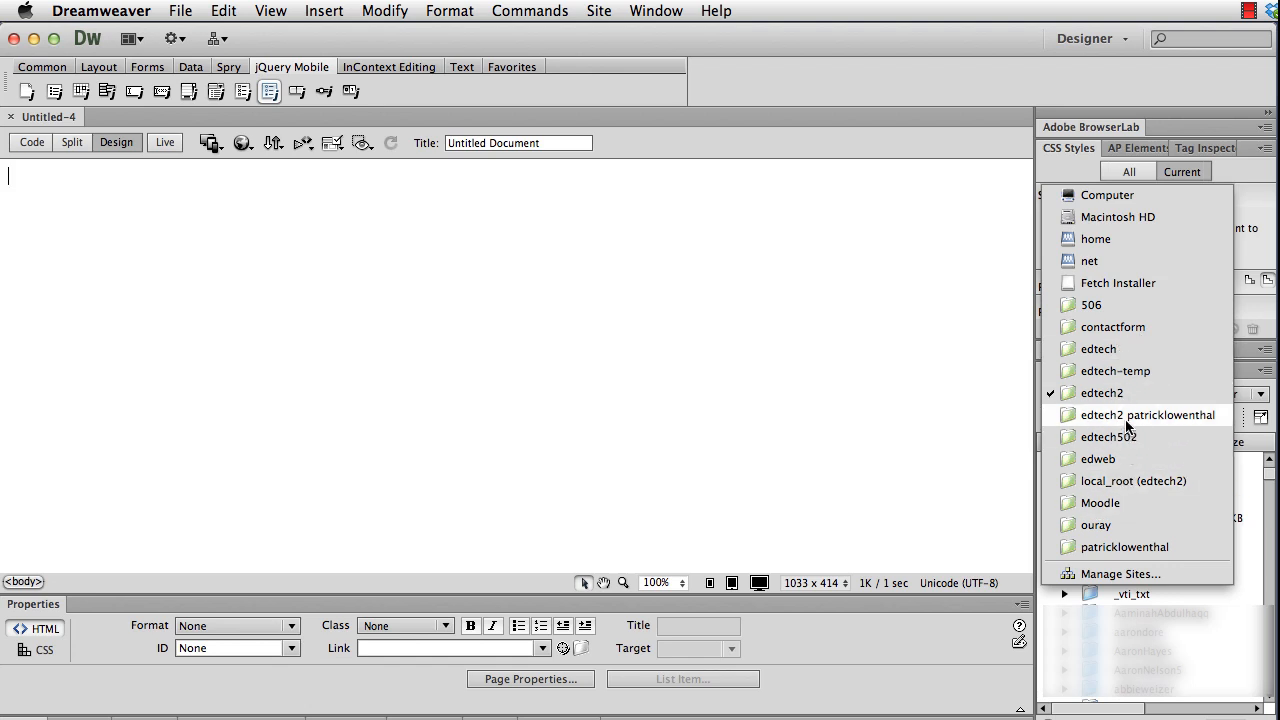
mouse_move(1108, 436)
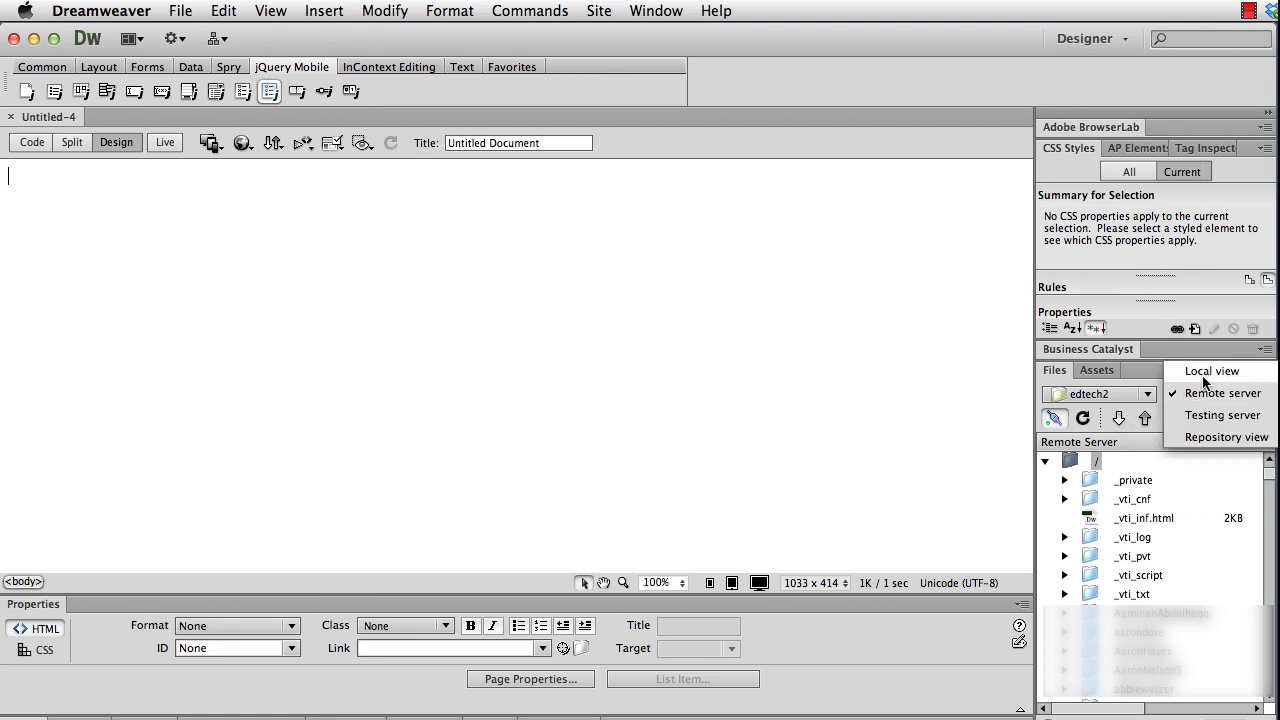
left_click(1212, 370)
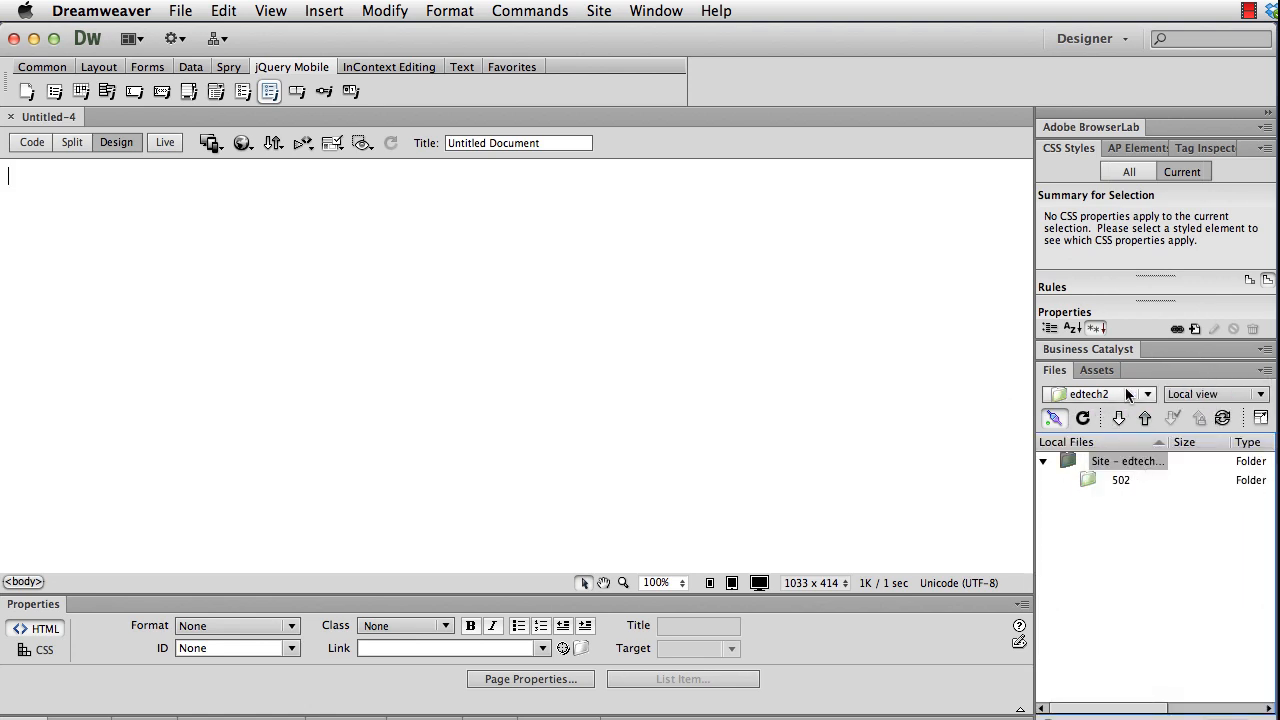
mouse_move(1216, 400)
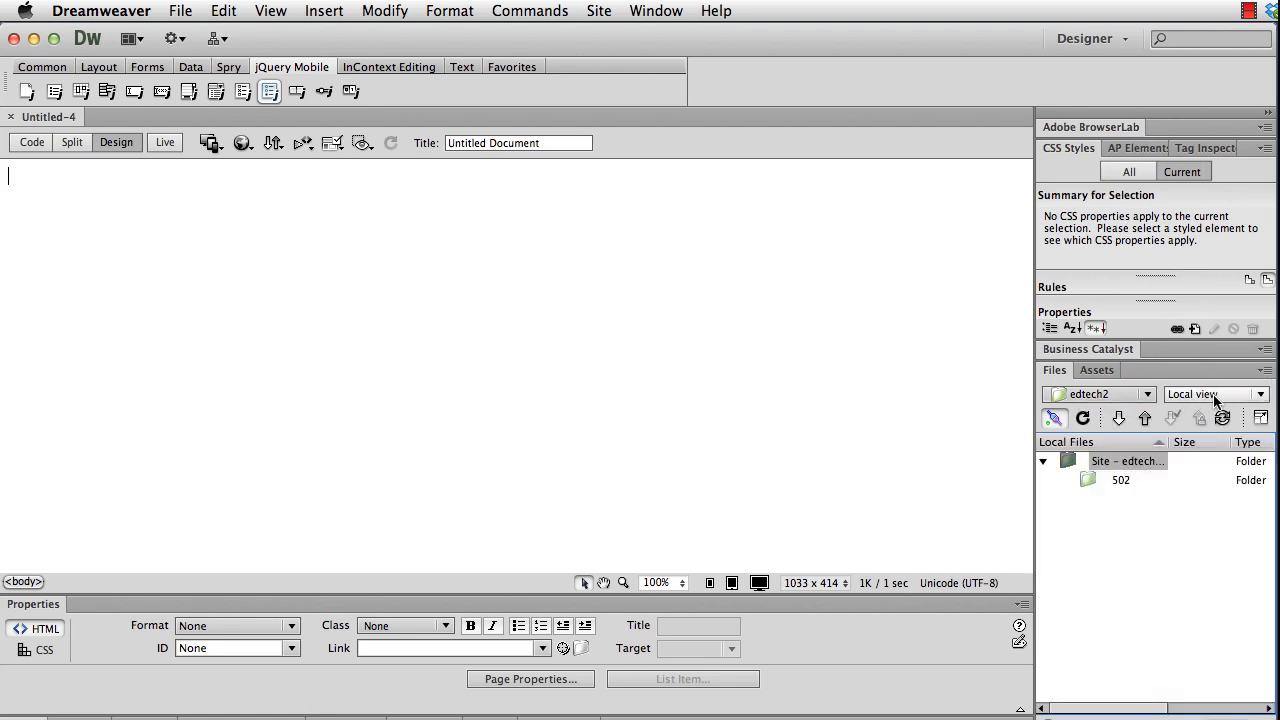
left_click(1120, 480)
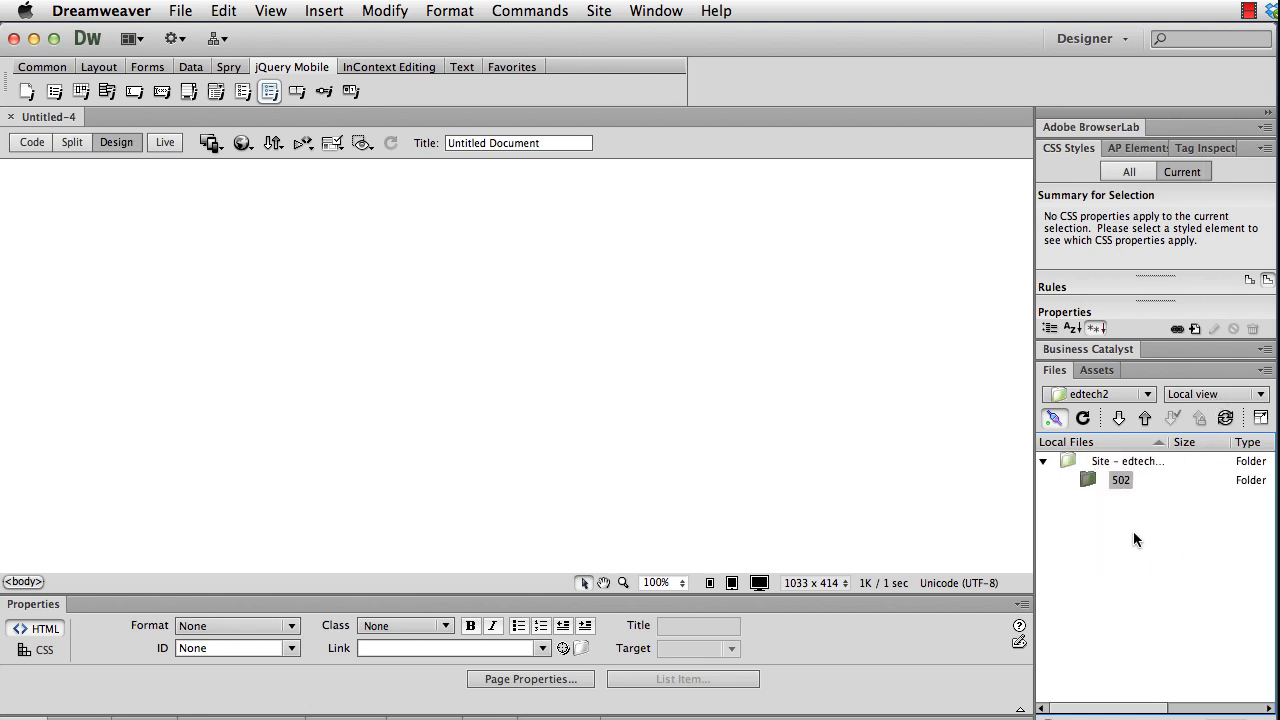
mouse_move(1128, 504)
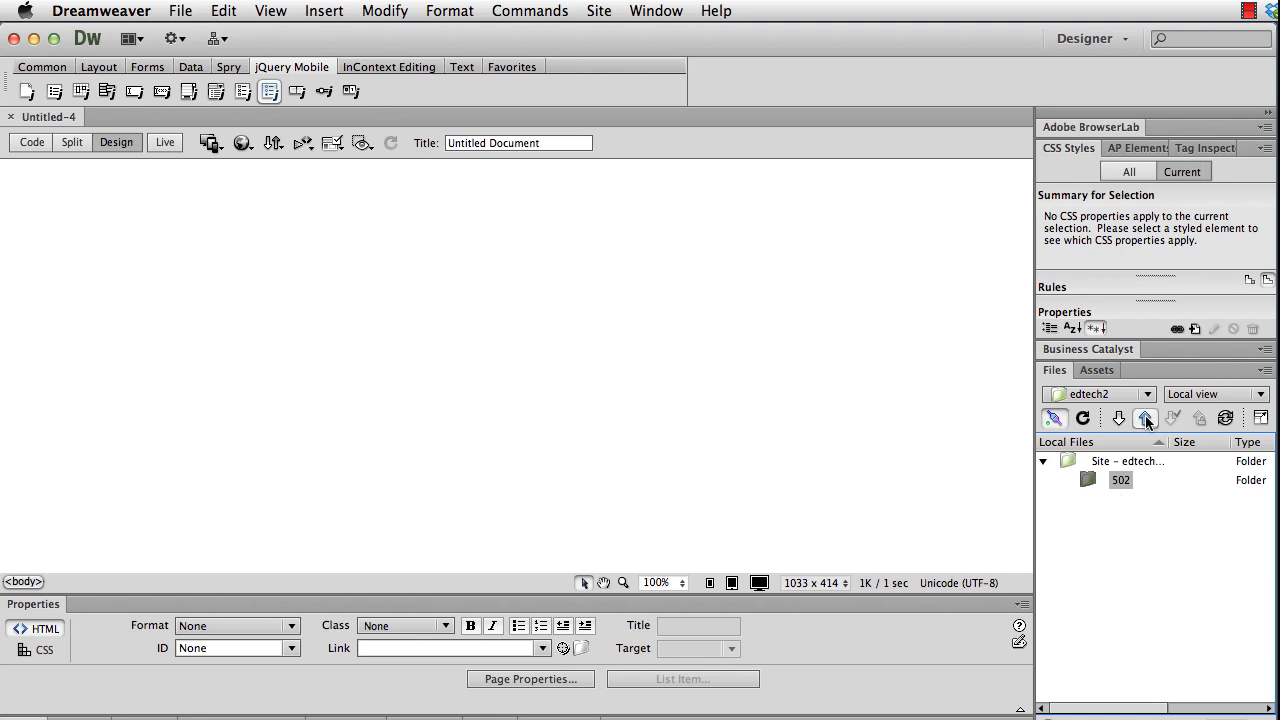
mouse_move(1146, 418)
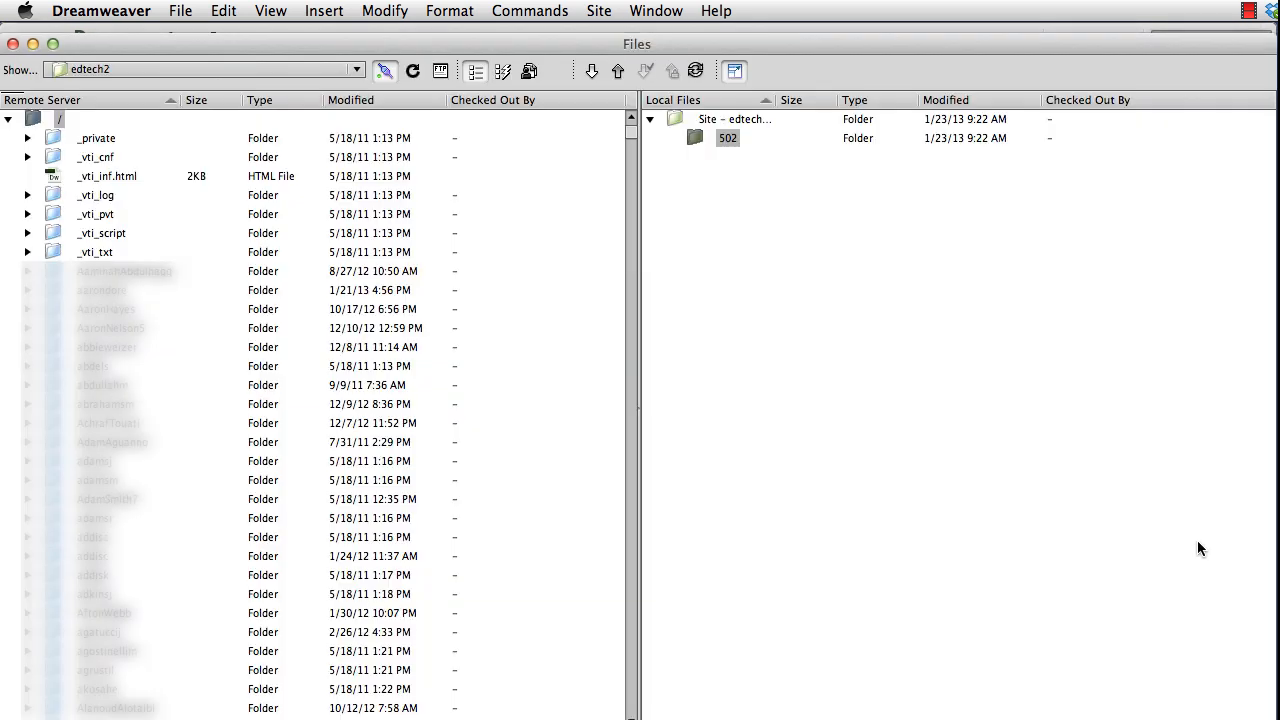
mouse_move(736, 72)
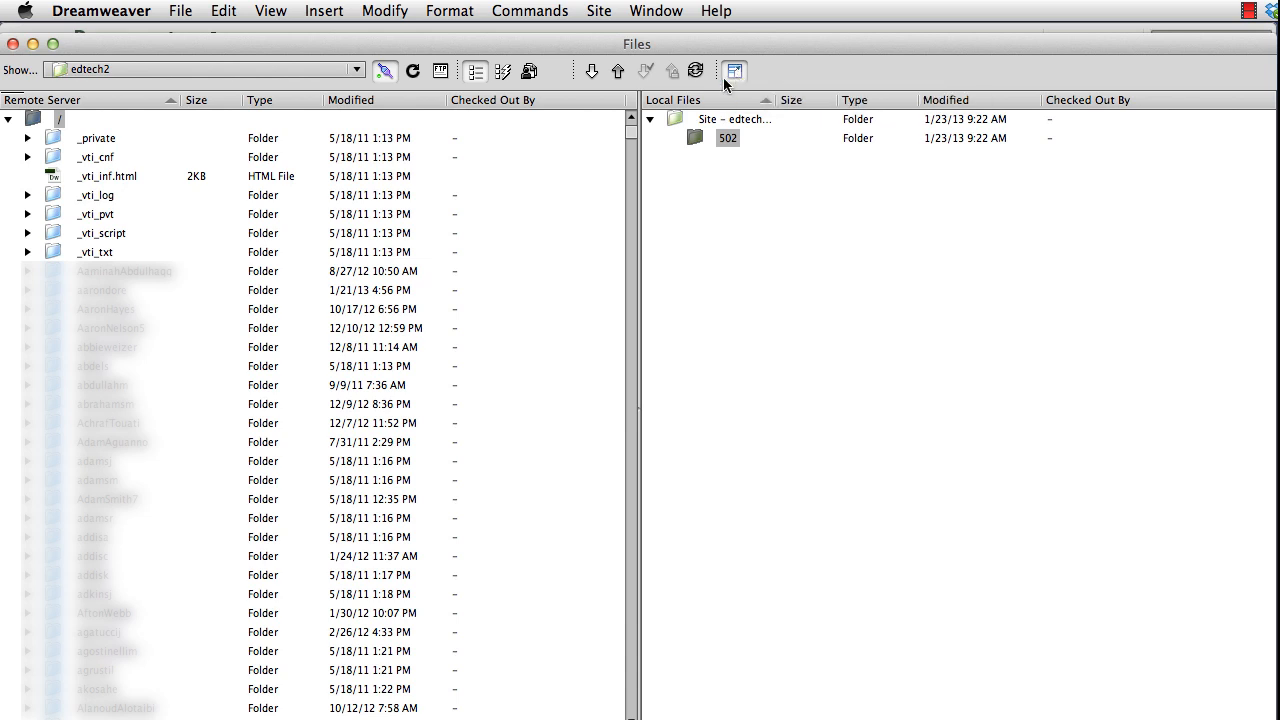
mouse_move(284, 232)
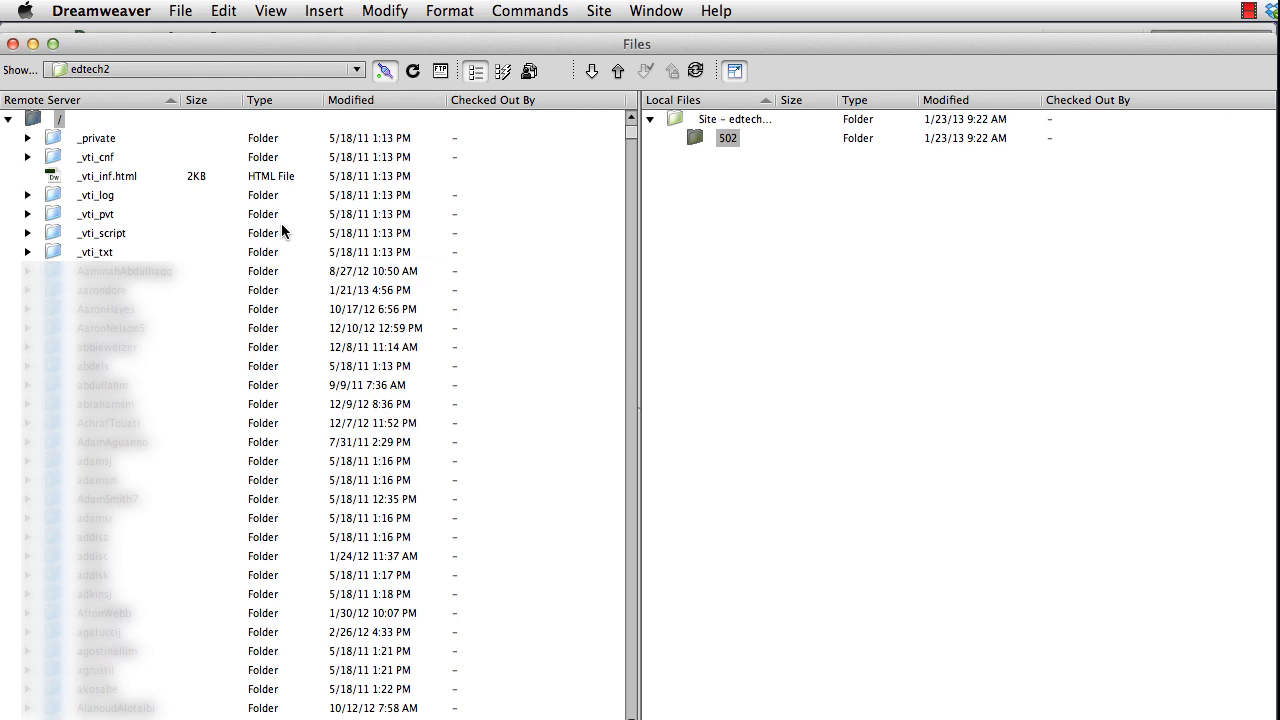
mouse_move(408, 108)
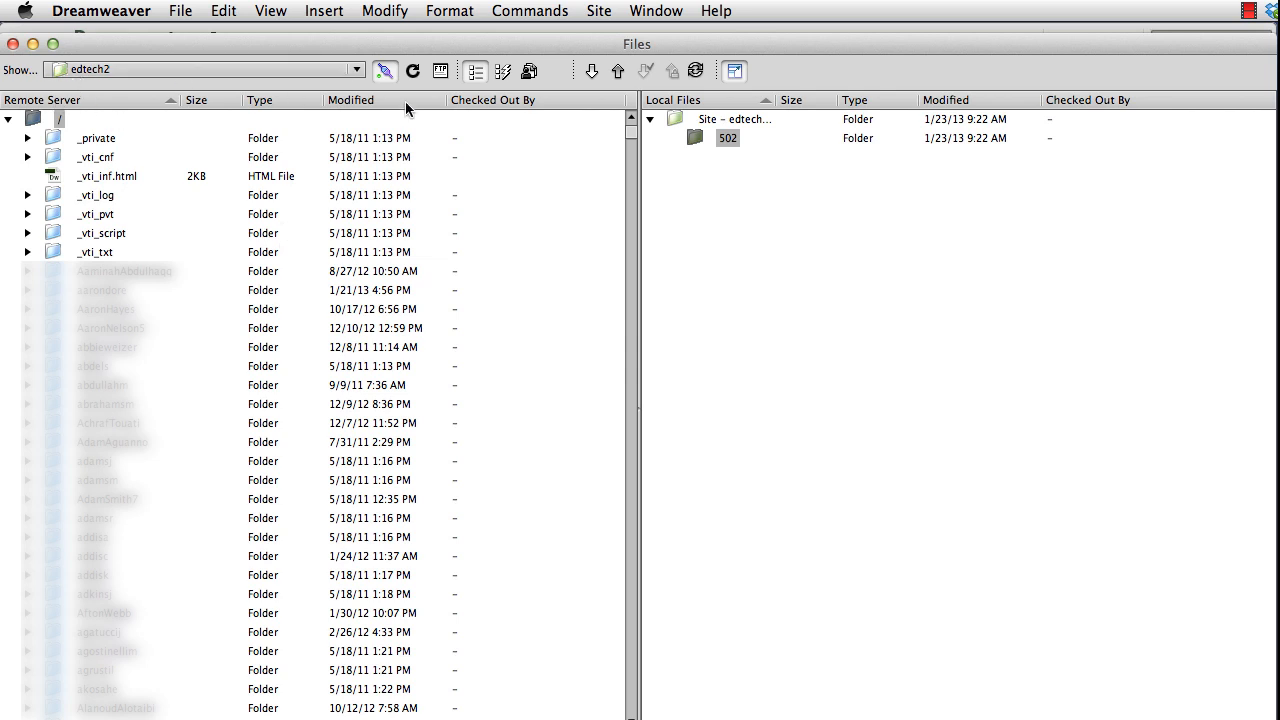
mouse_move(776, 136)
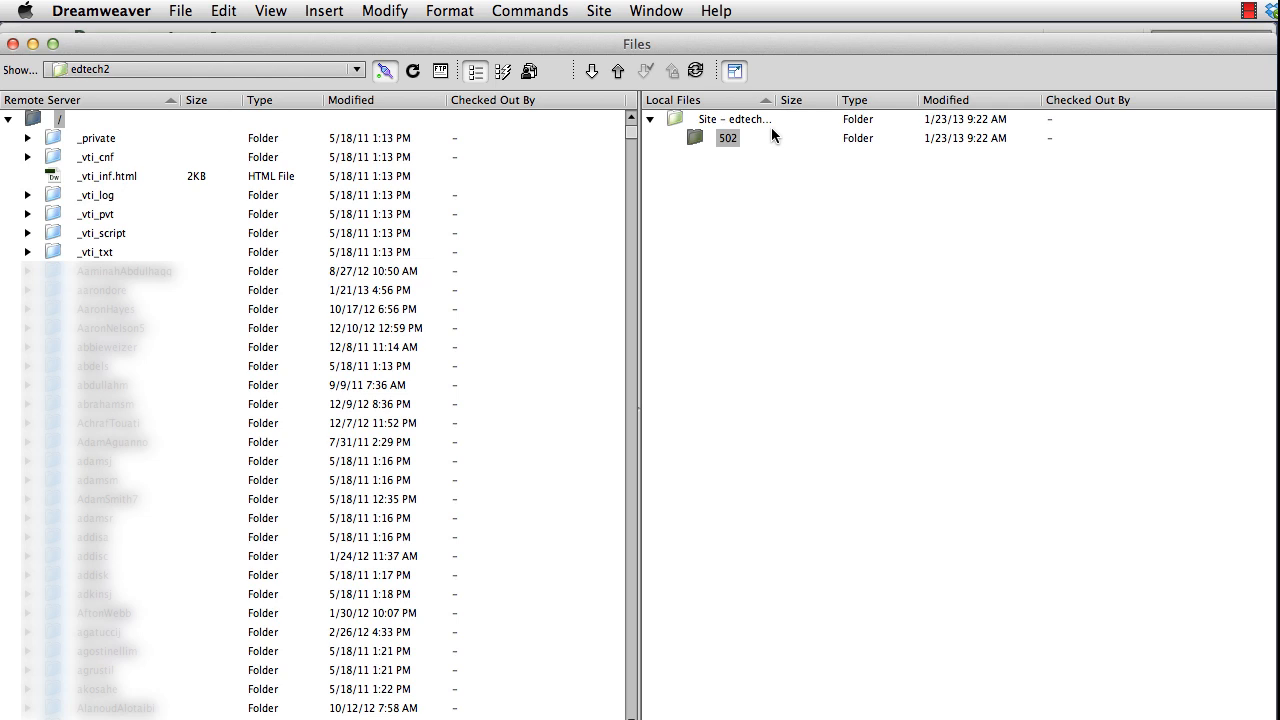
mouse_move(728, 144)
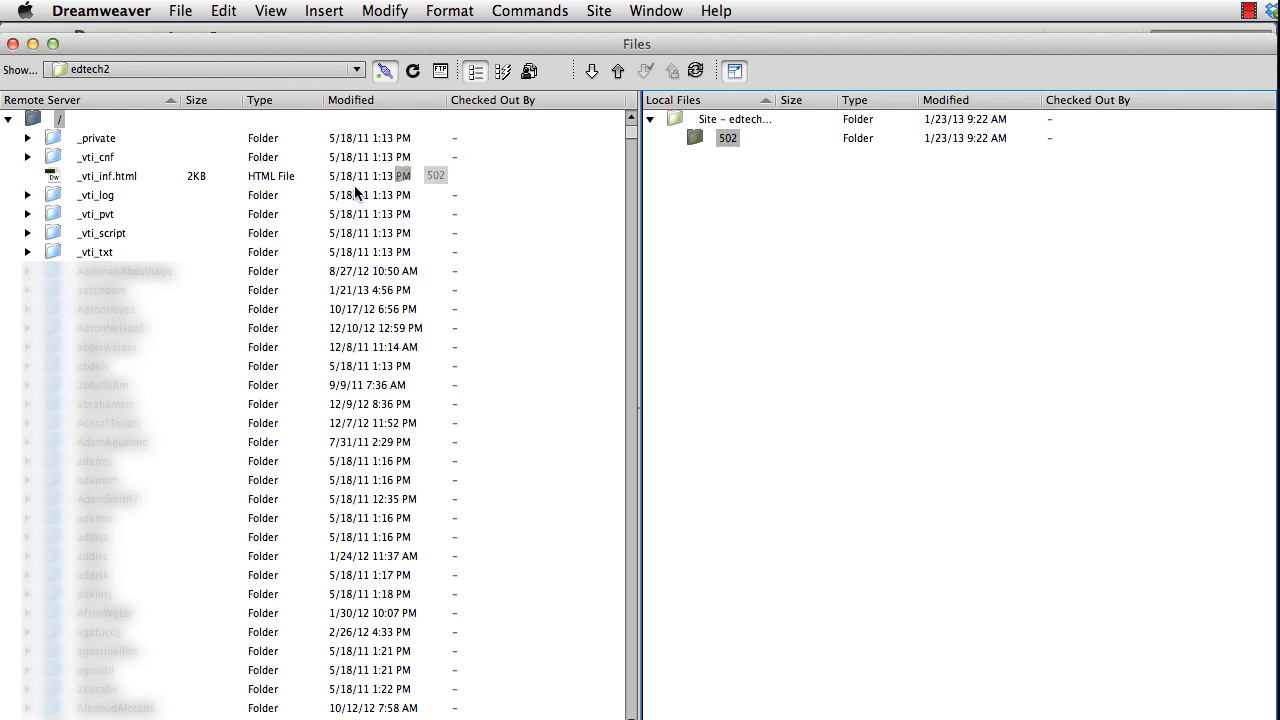
mouse_move(648, 78)
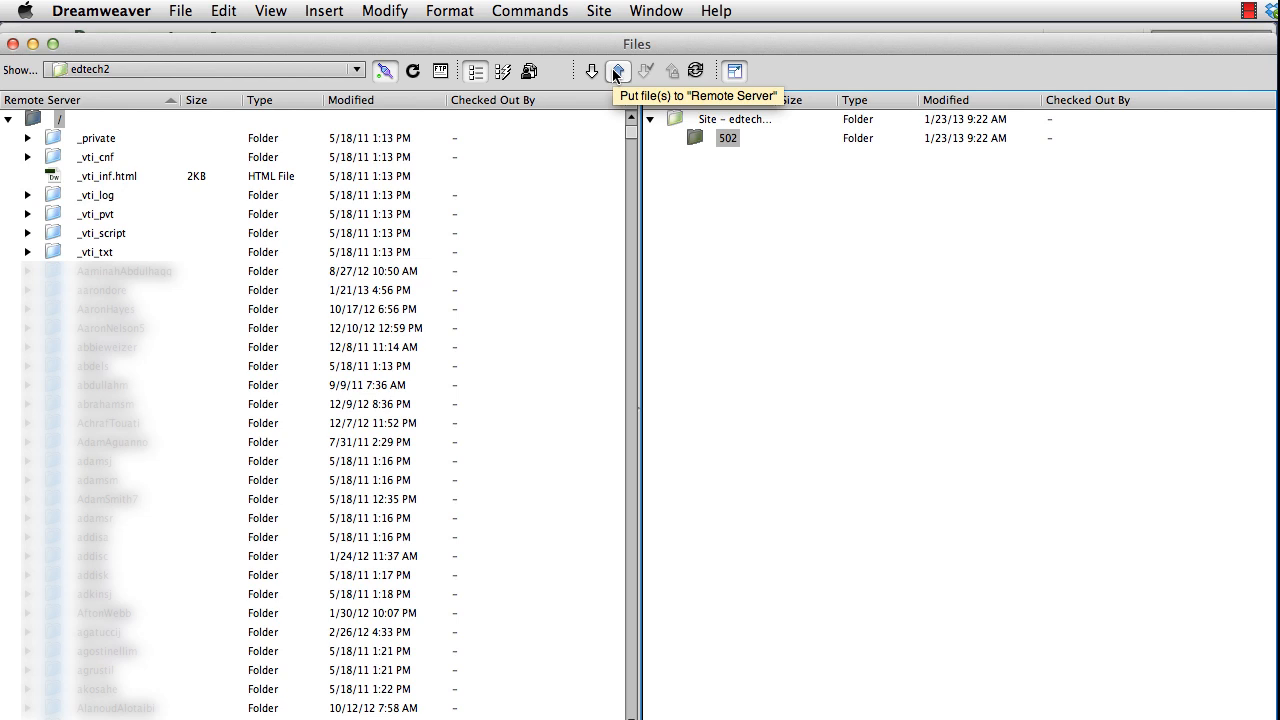
mouse_move(592, 70)
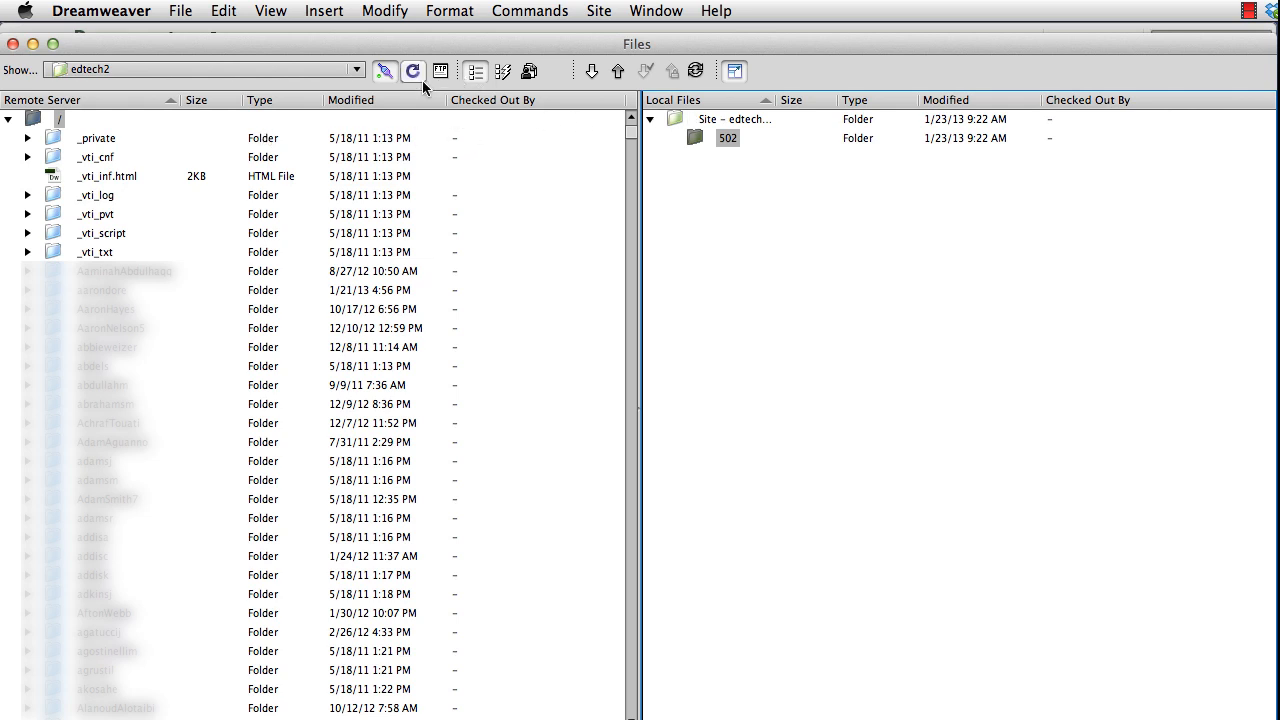
mouse_move(384, 70)
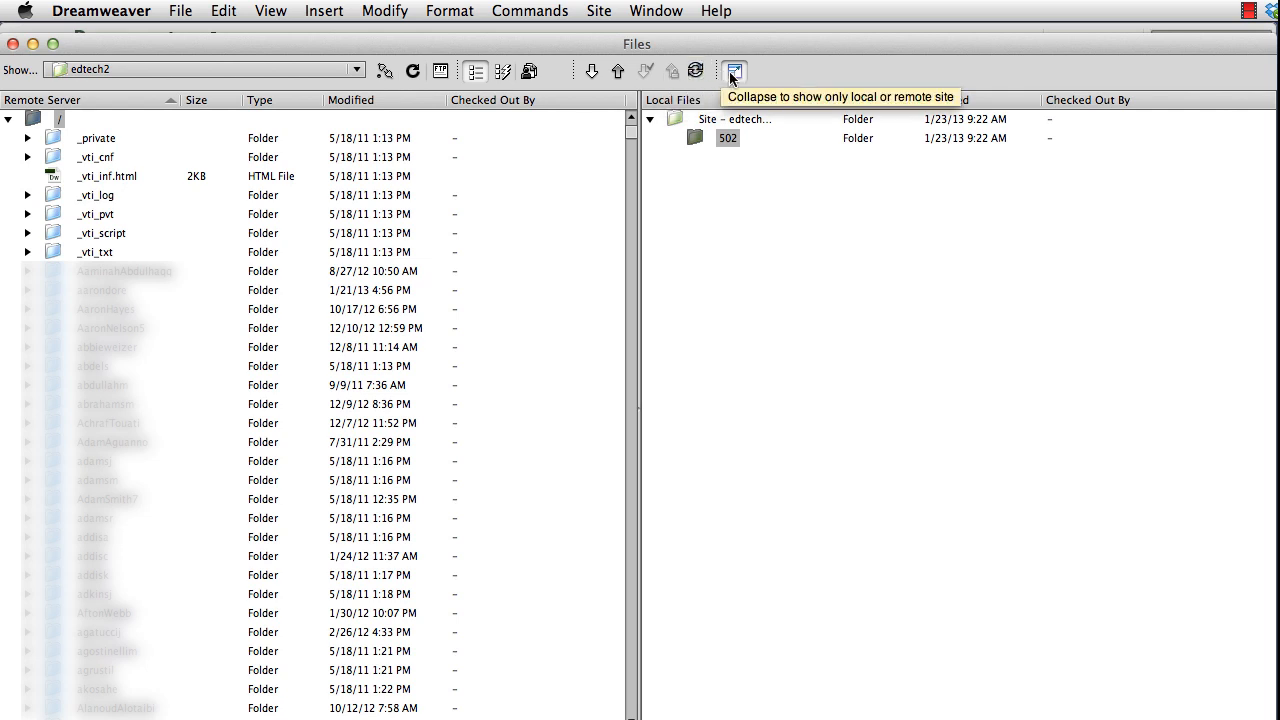
Step: Replace the document title Untitled Document with Hello World and begin saving the page
left_click(734, 70)
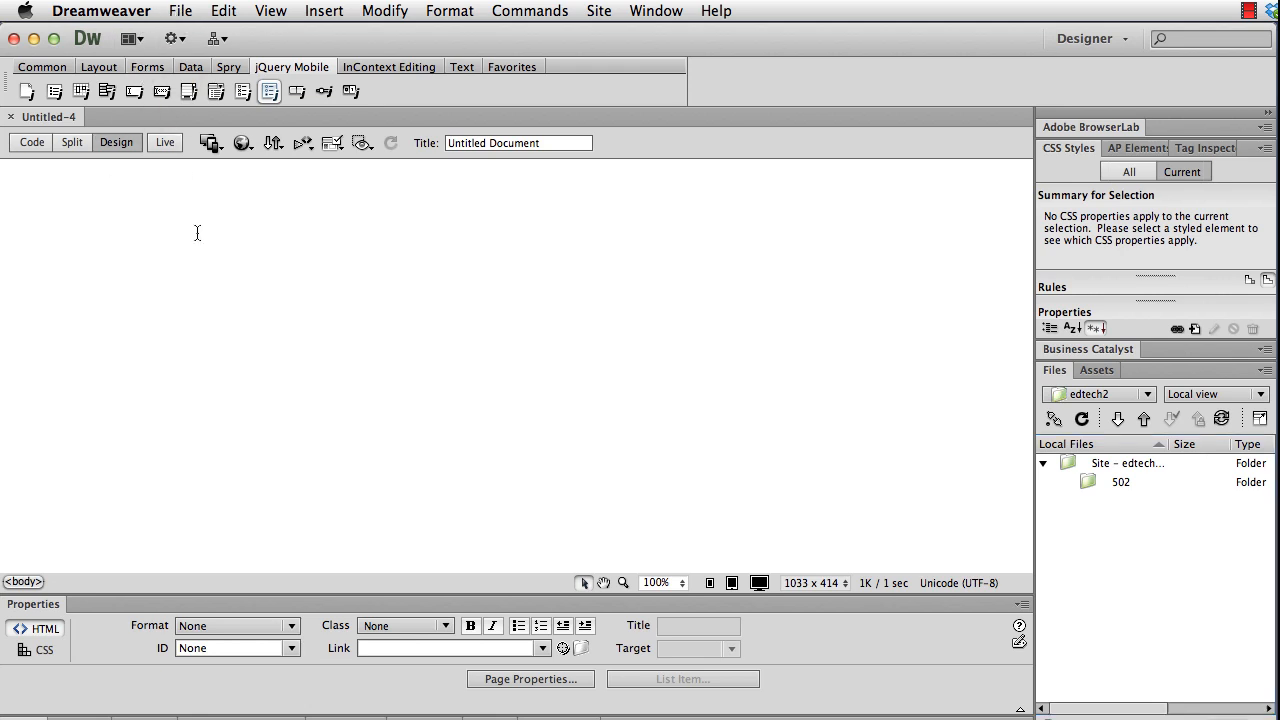
type("Hello World! here is my new webspace")
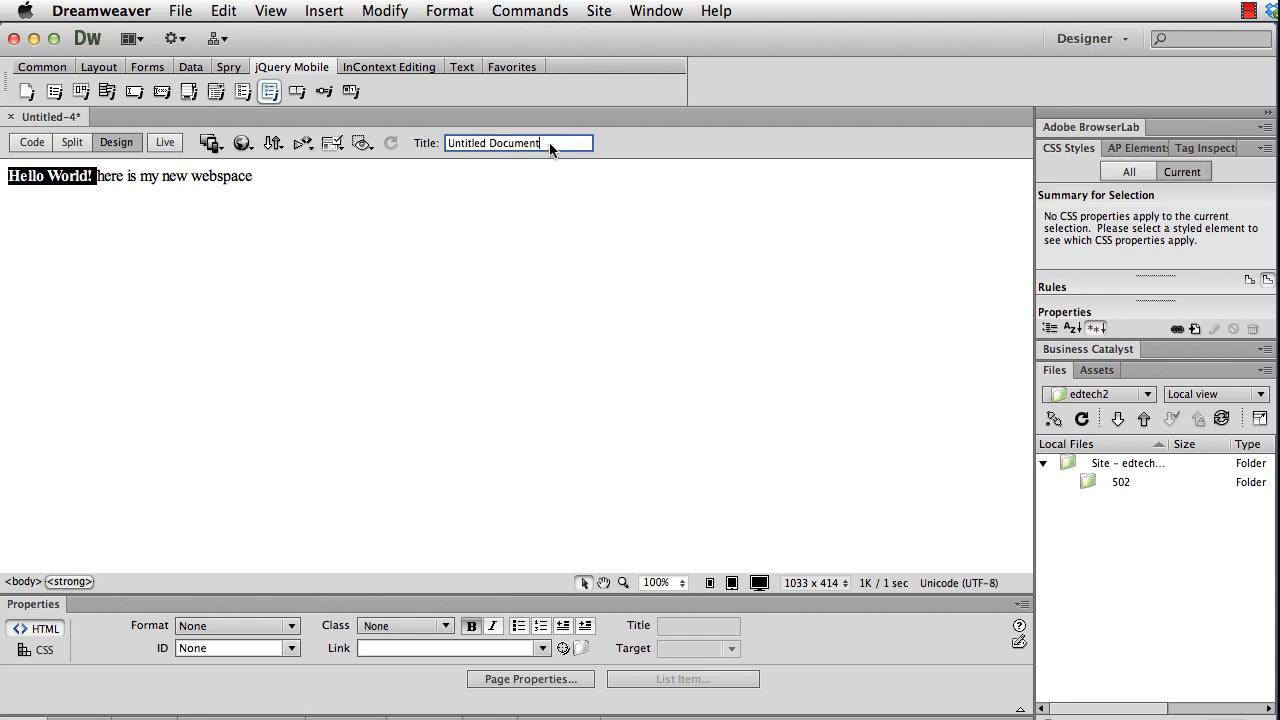
type("Hello")
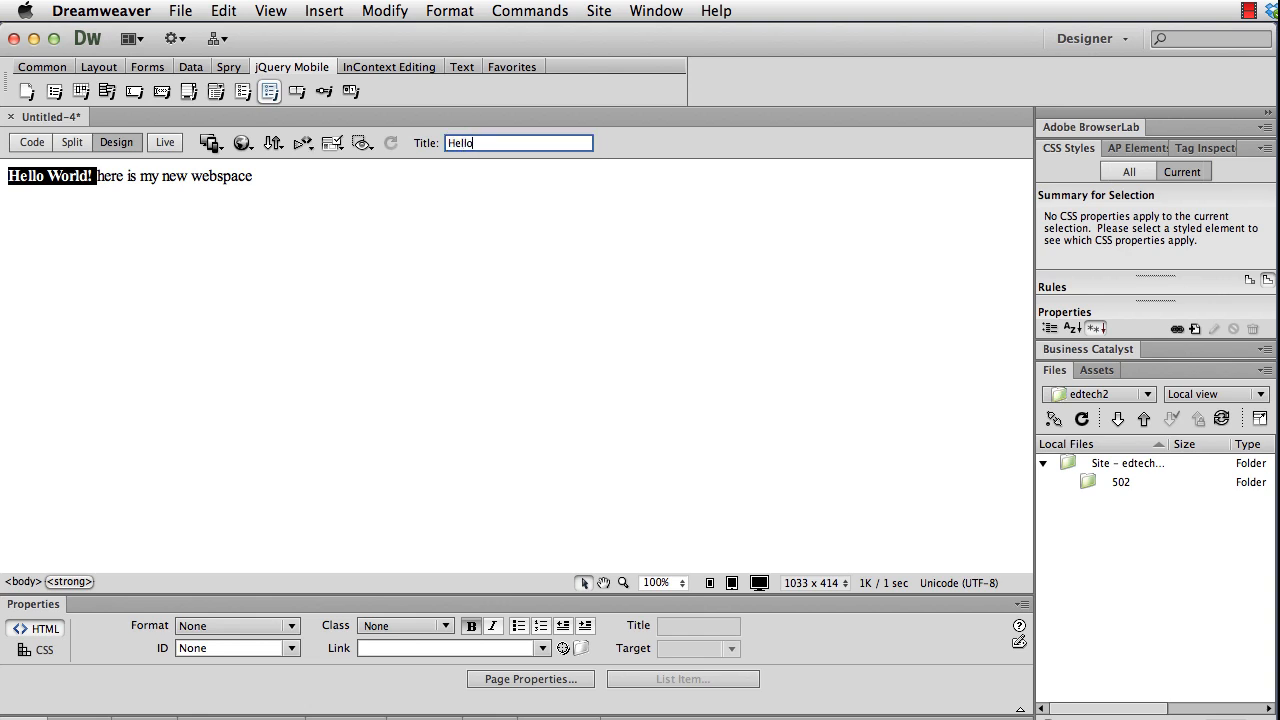
type("World")
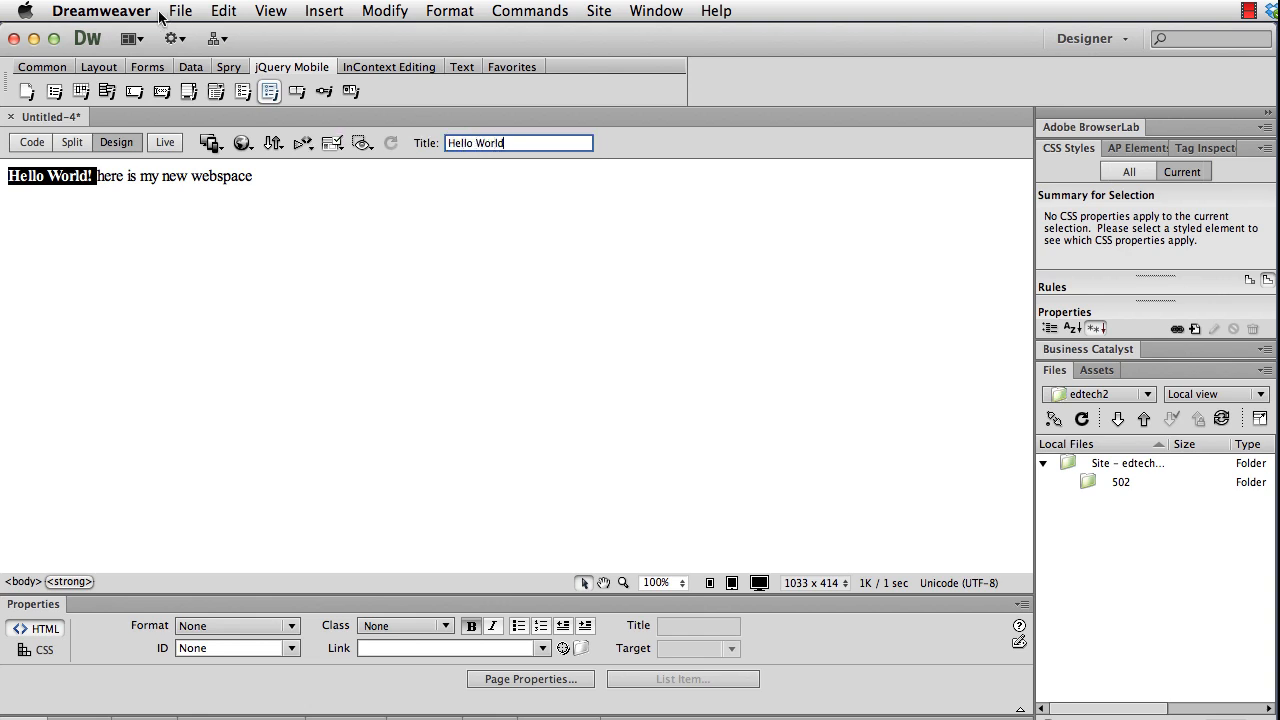
left_click(180, 12)
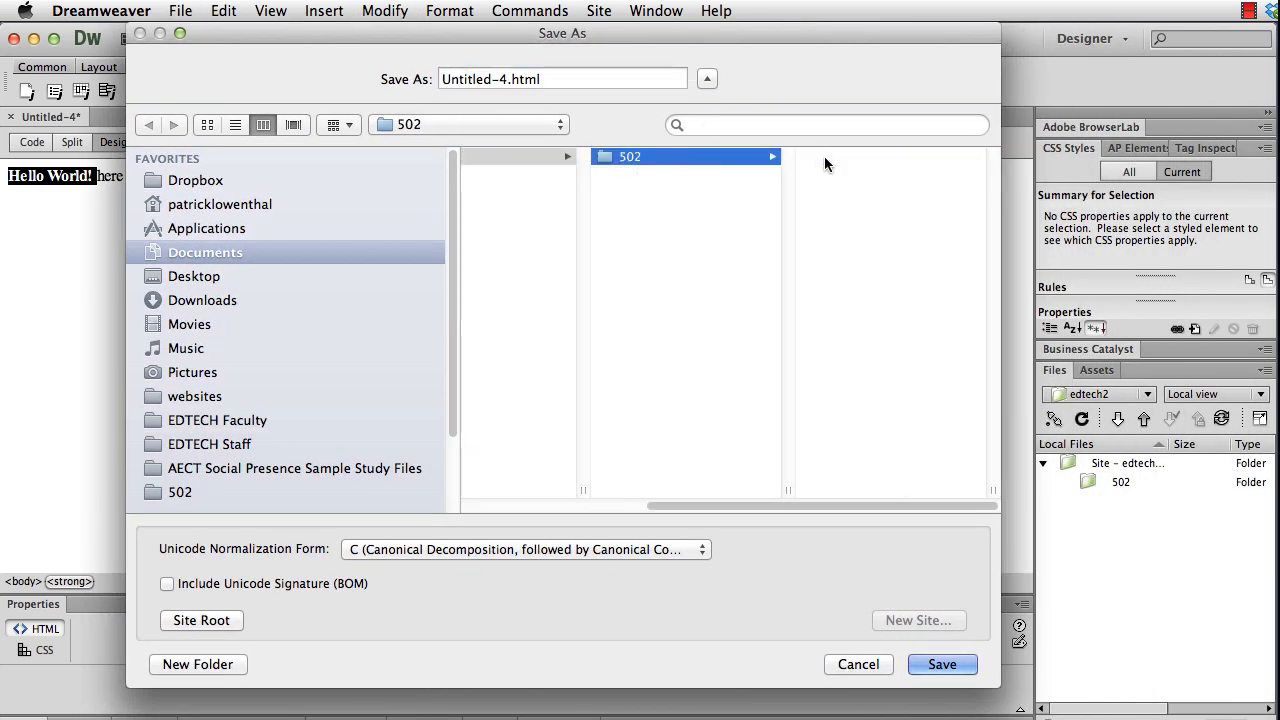
Step: Name the file index.html and save it into the 502 folder
left_click(564, 80)
type("index")
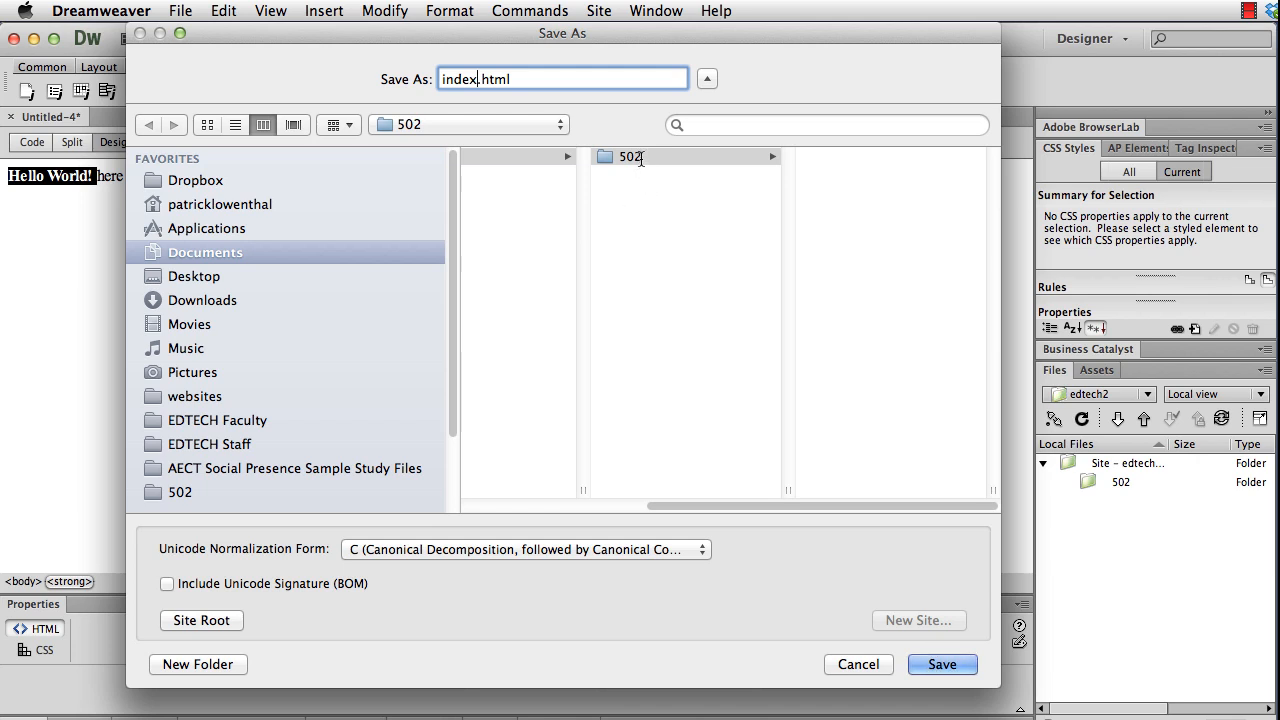
left_click(940, 664)
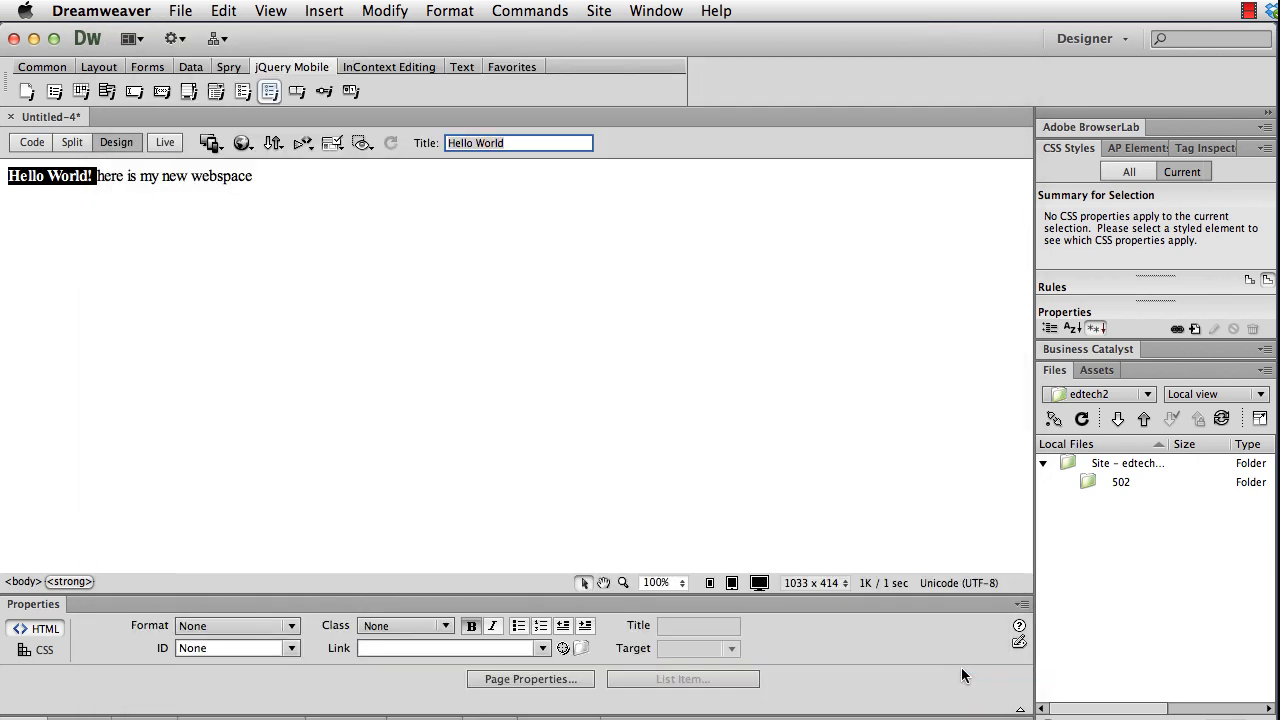
Step: Connect to the remote host and expand the Files panel to show local and remote side by side
key("cmd+s")
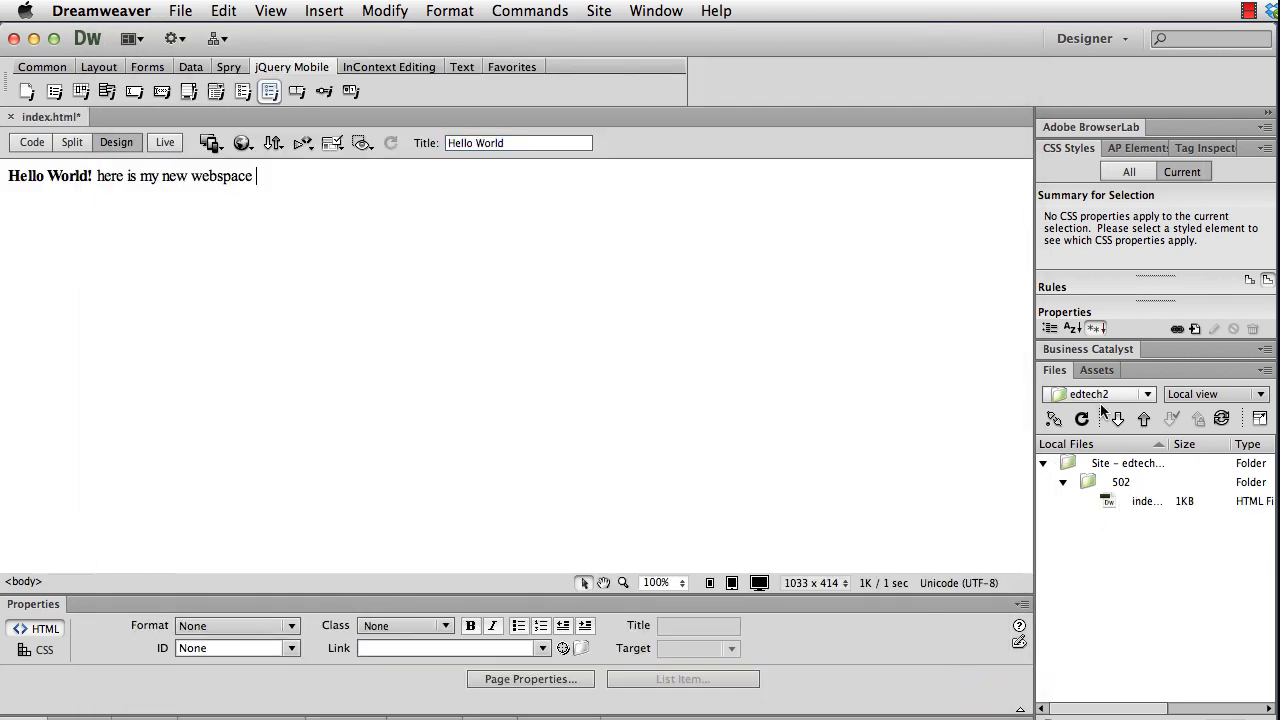
left_click(1144, 500)
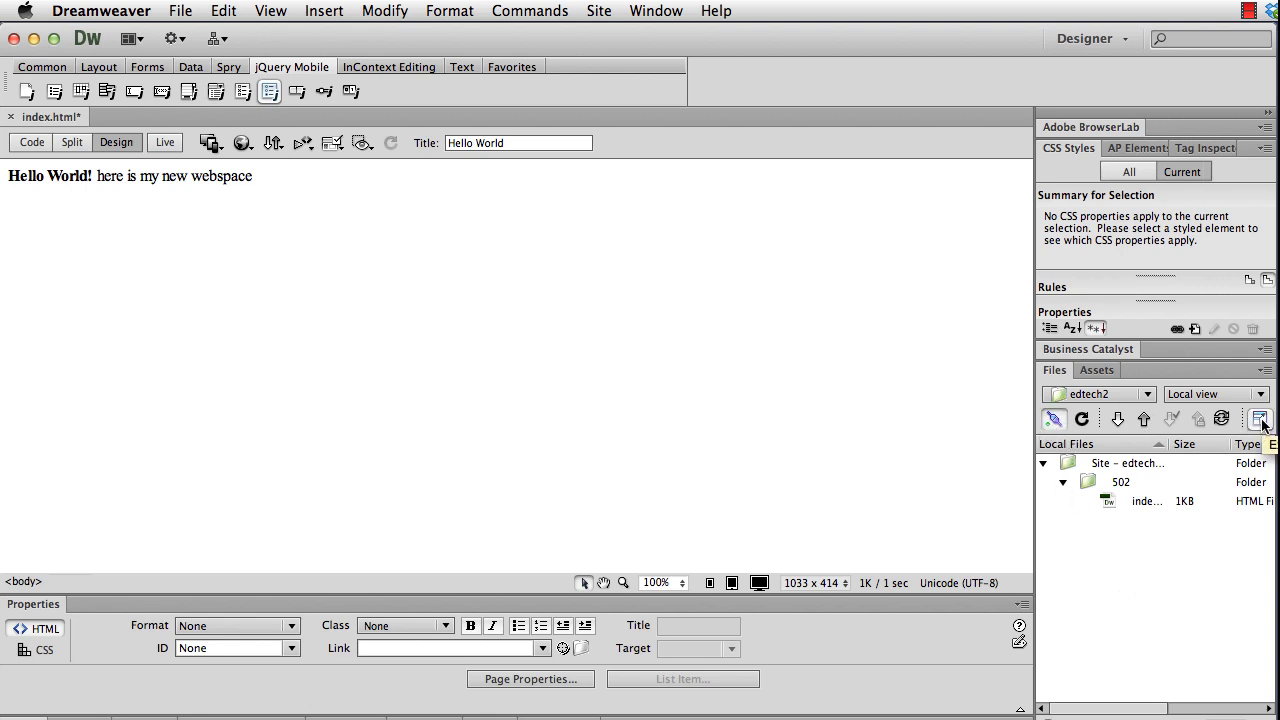
left_click(1260, 418)
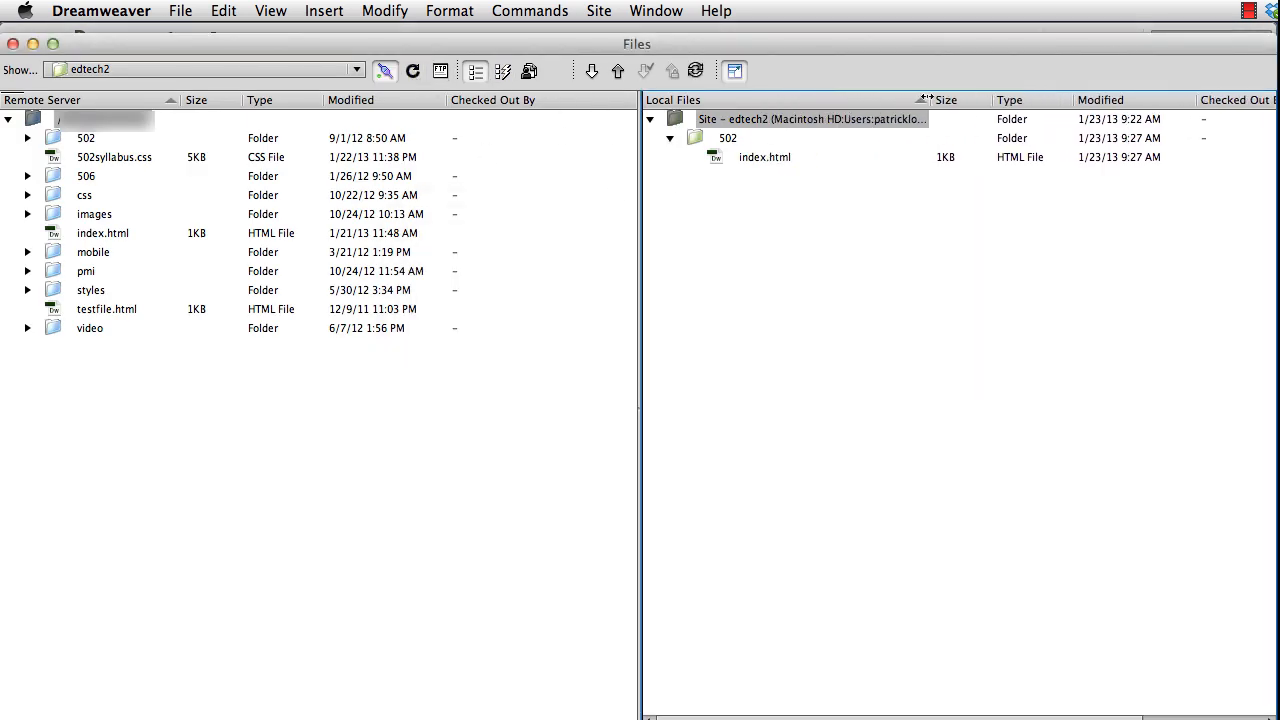
Step: Select and expand the 502 folder on the remote server
left_click(728, 138)
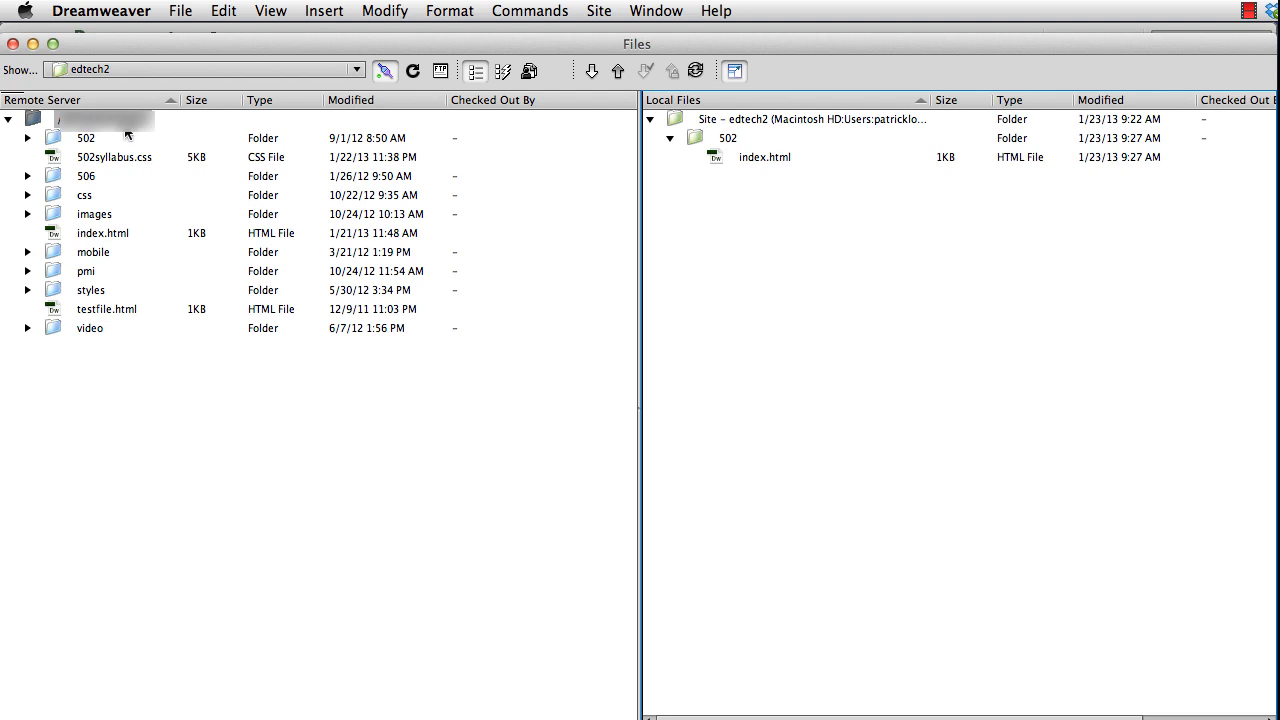
left_click(86, 138)
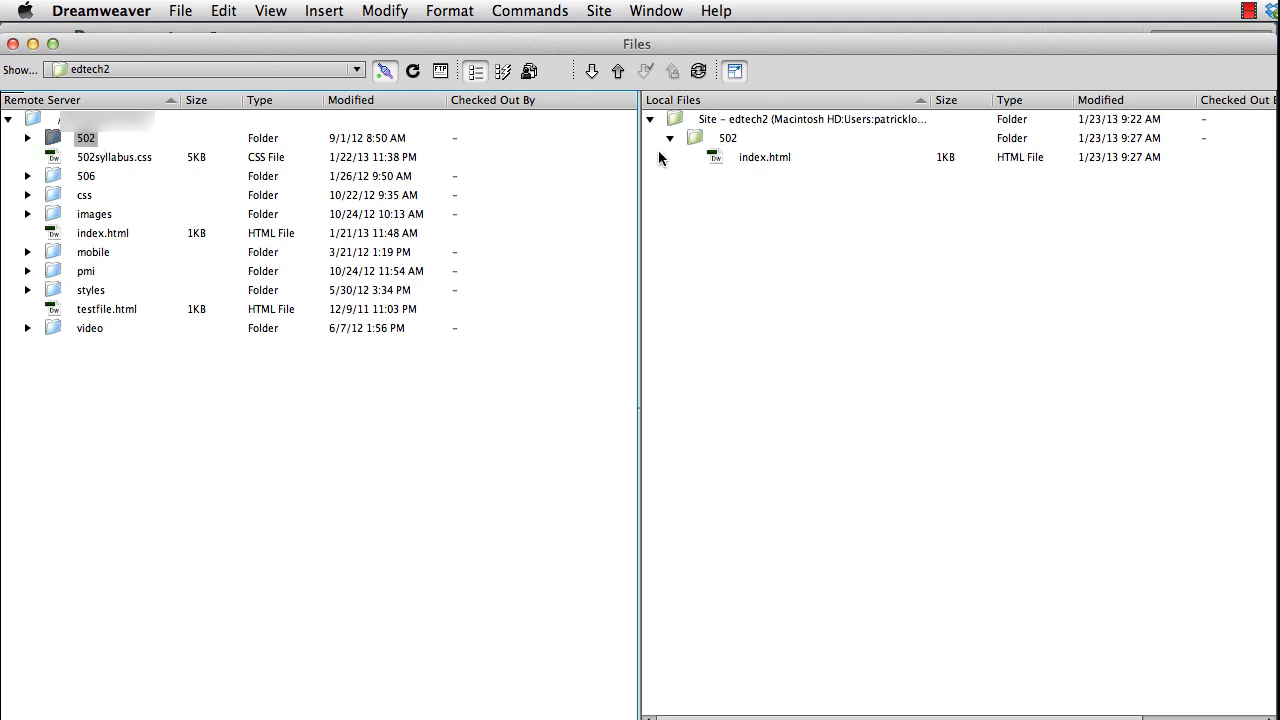
left_click(668, 138)
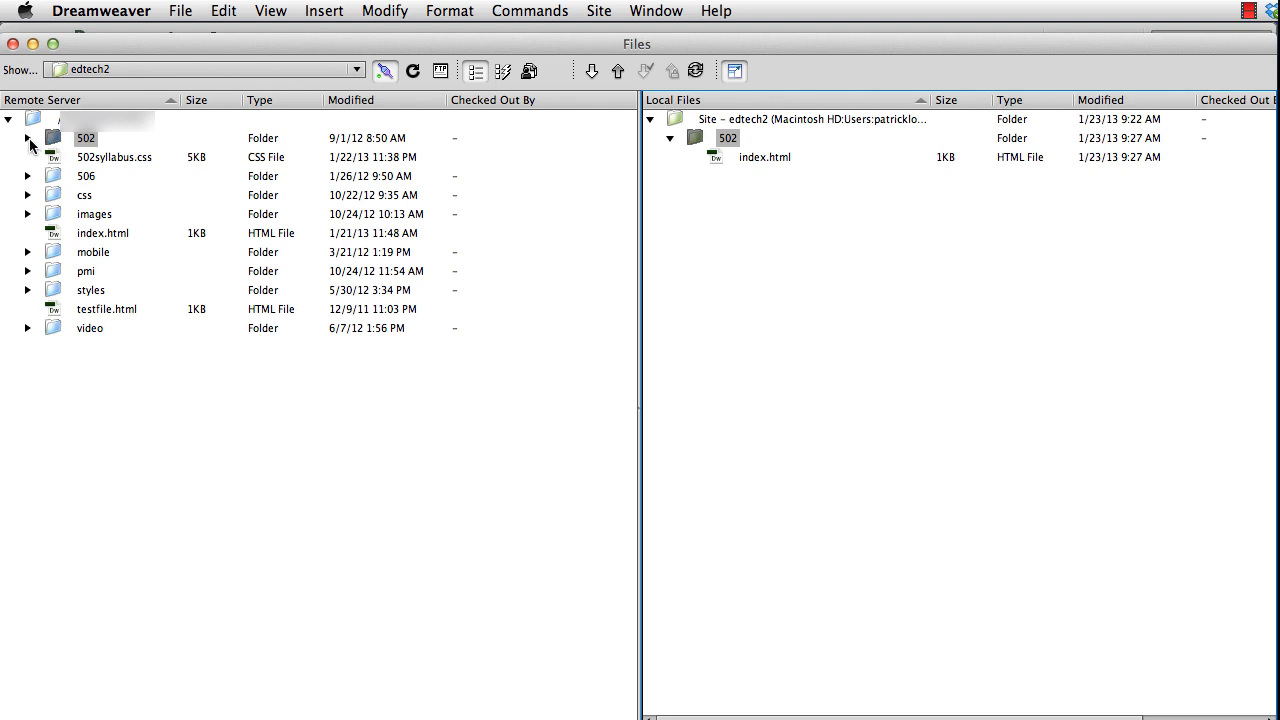
left_click(28, 138)
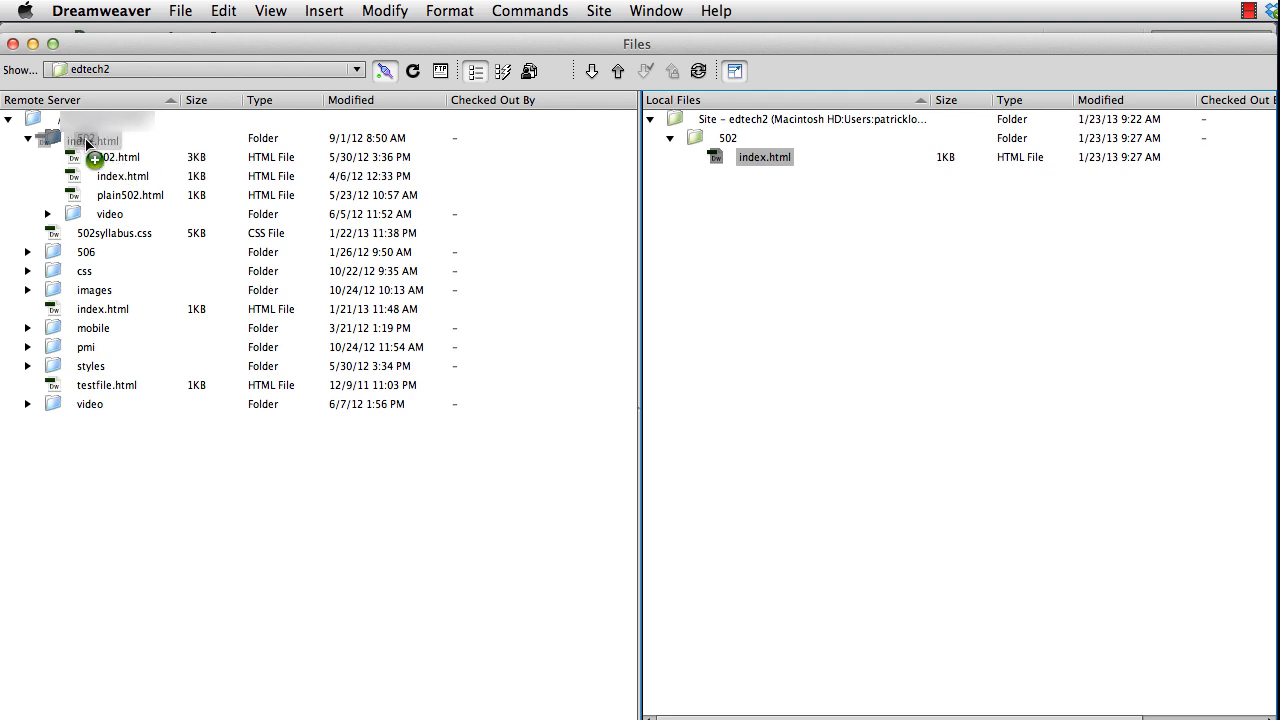
Step: Drag local index.html into remote 502 and upload it without dependent files
left_click(618, 72)
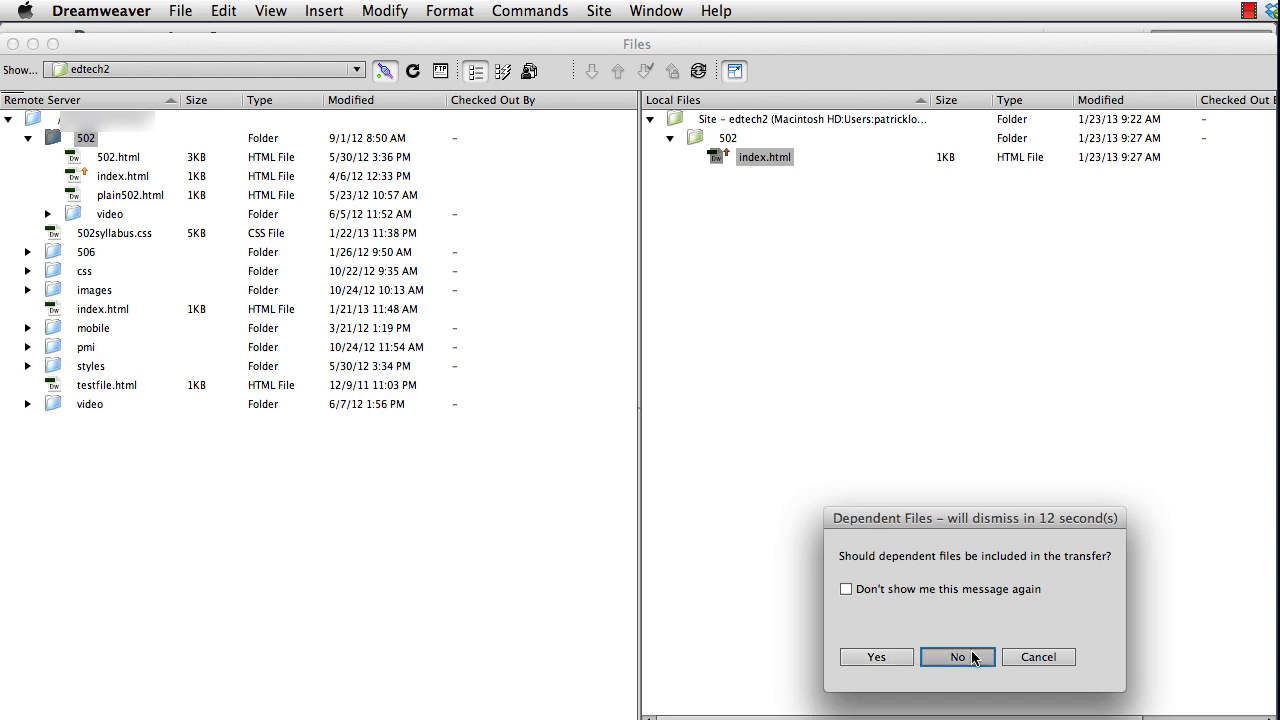
left_click(956, 656)
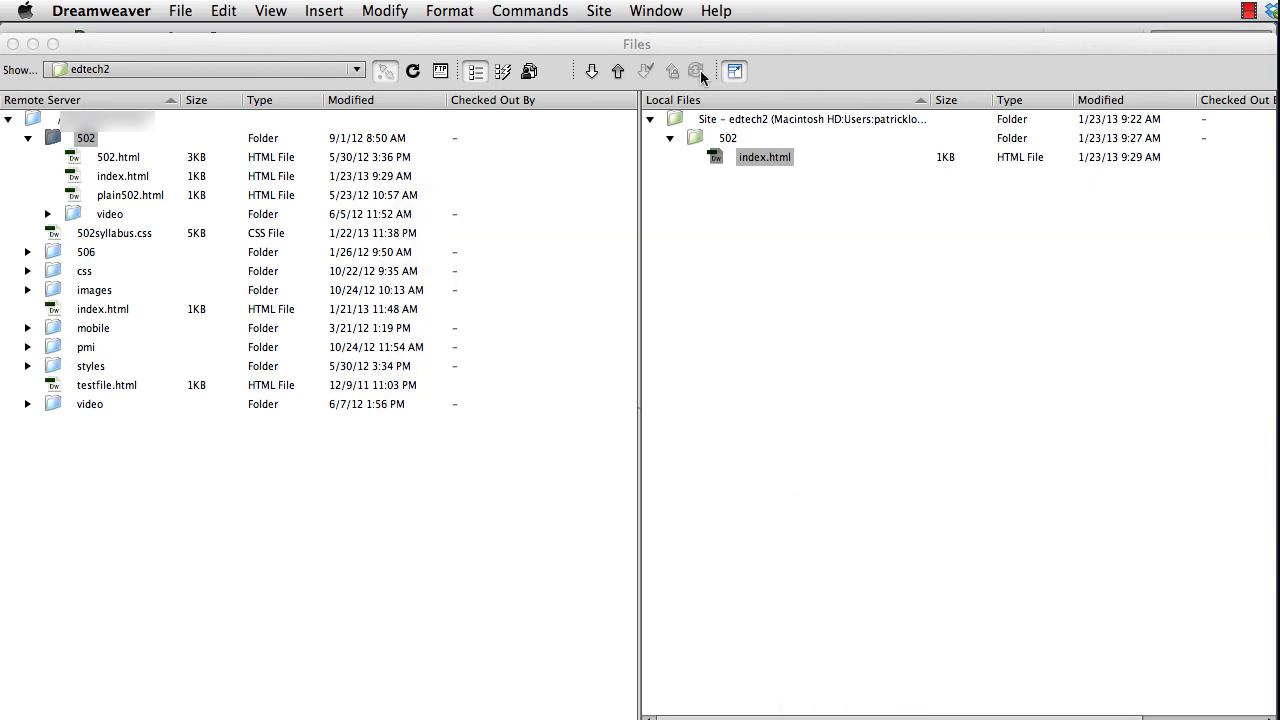
mouse_move(734, 72)
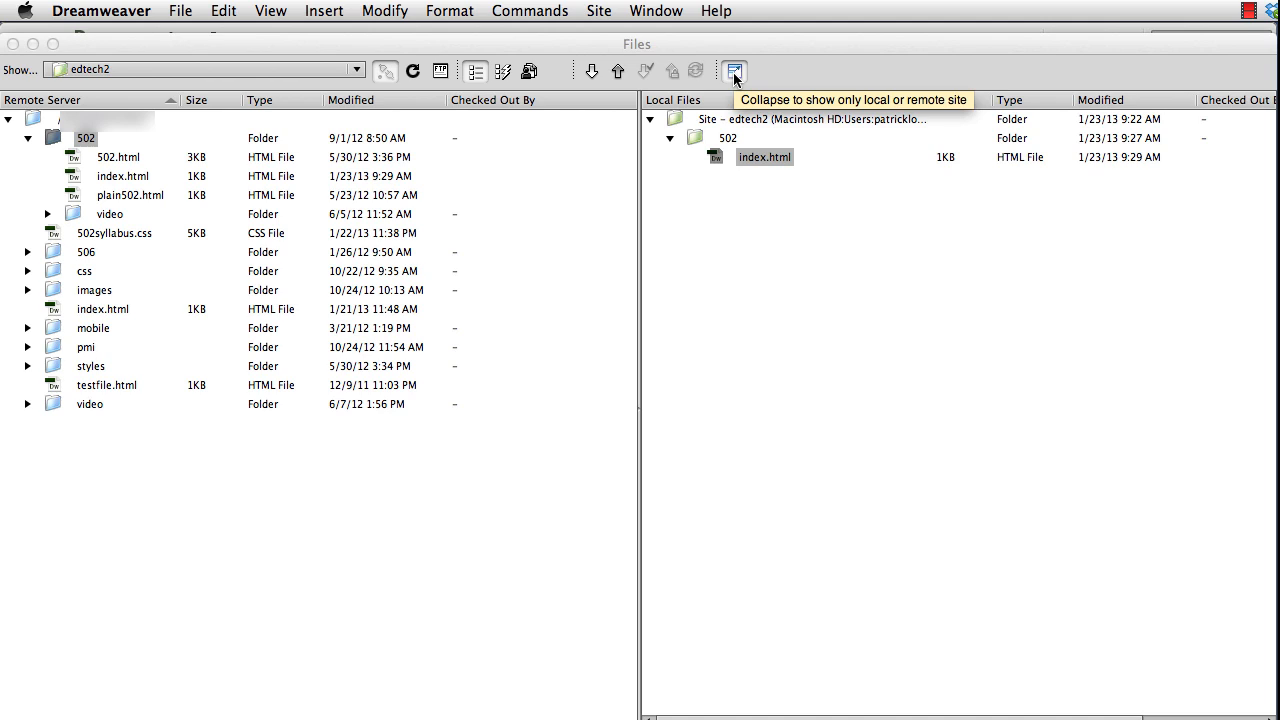
mouse_move(742, 84)
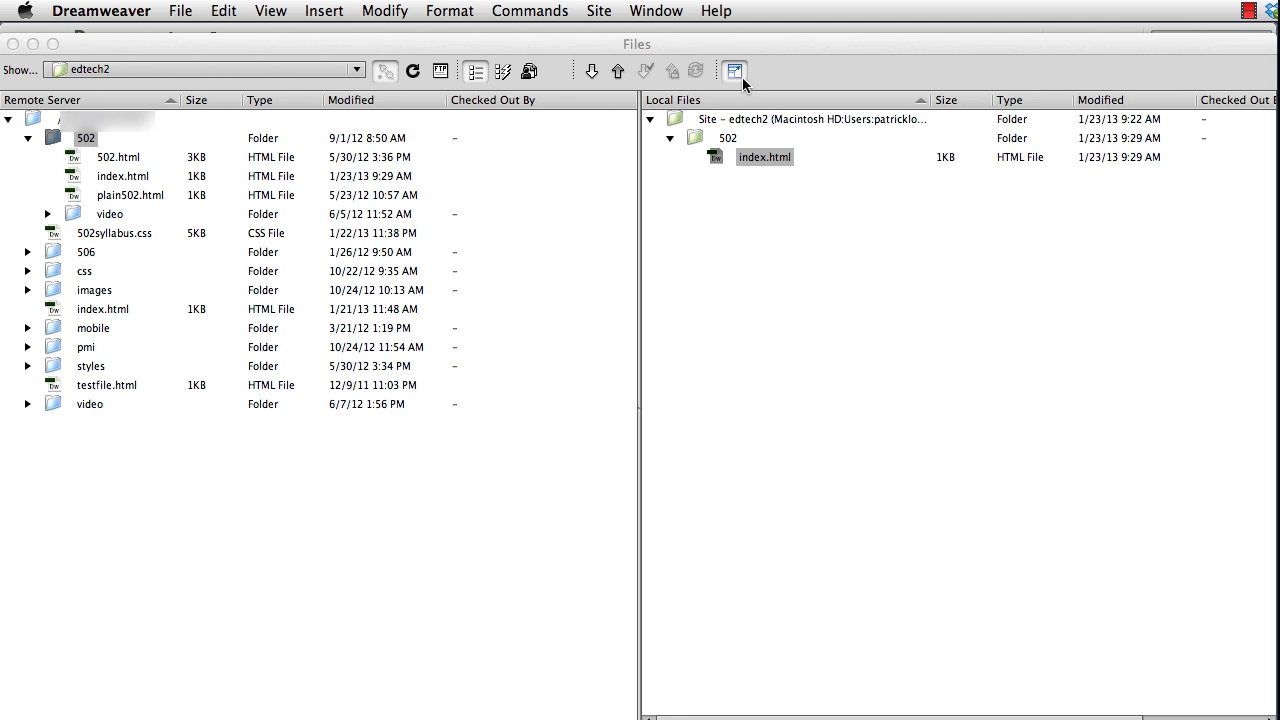
mouse_move(744, 82)
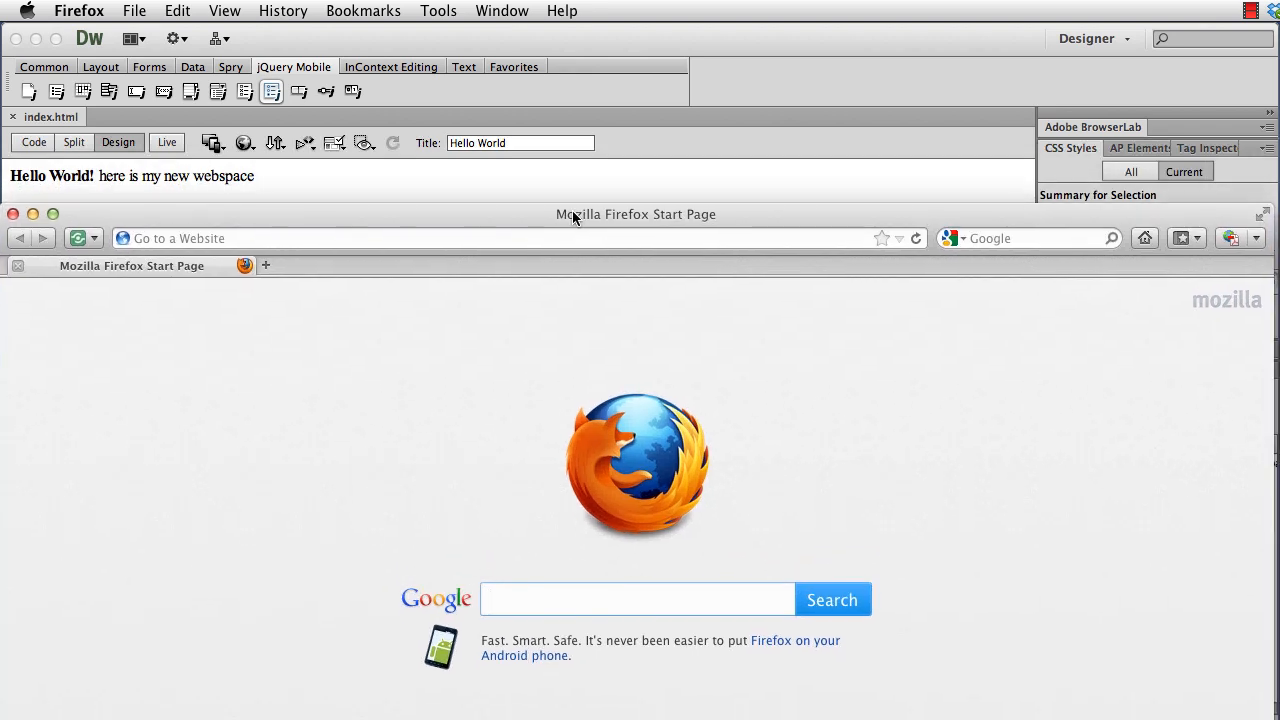
left_click(430, 238)
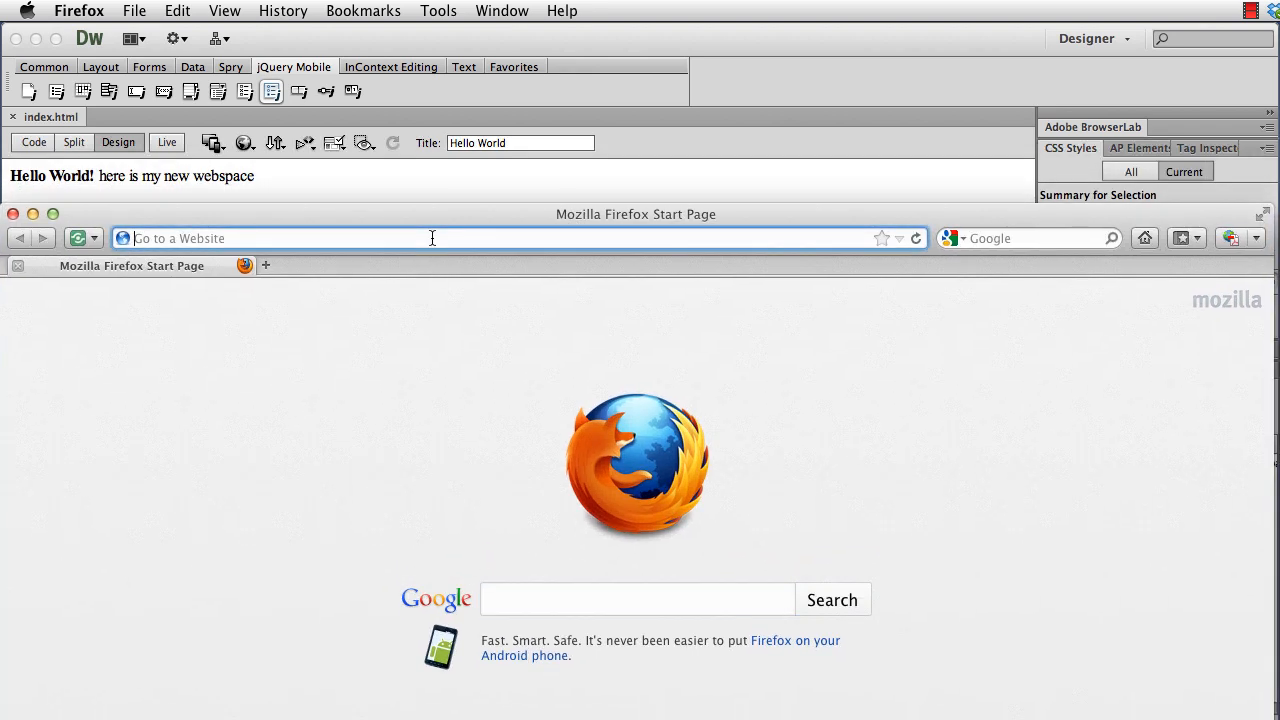
type("htt")
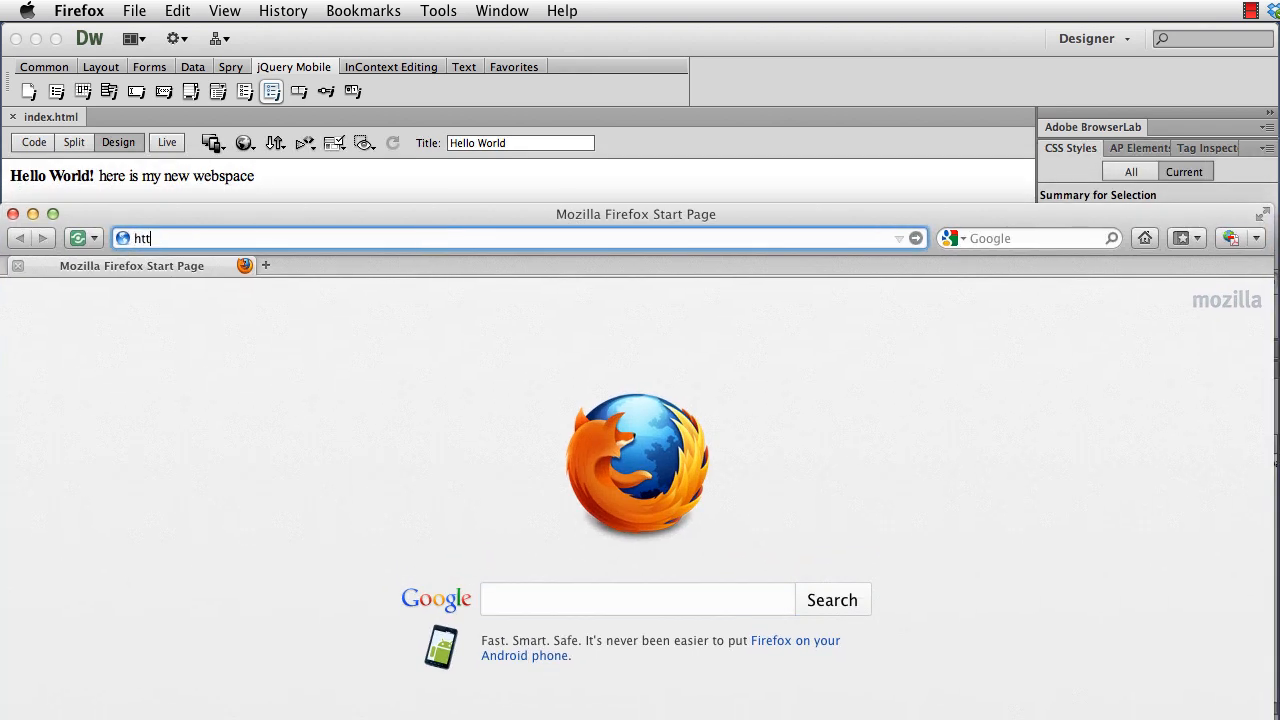
type("http://edtech2.boisestate.edu/")
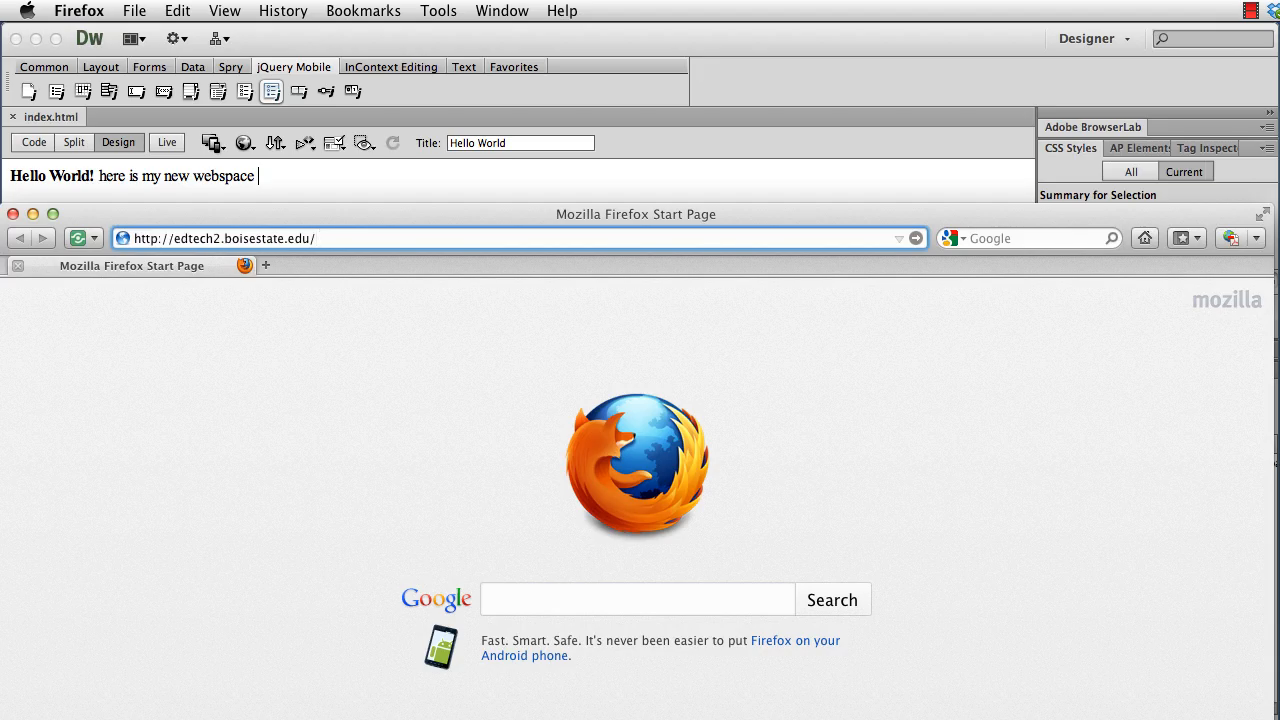
type("patricklowenthal/")
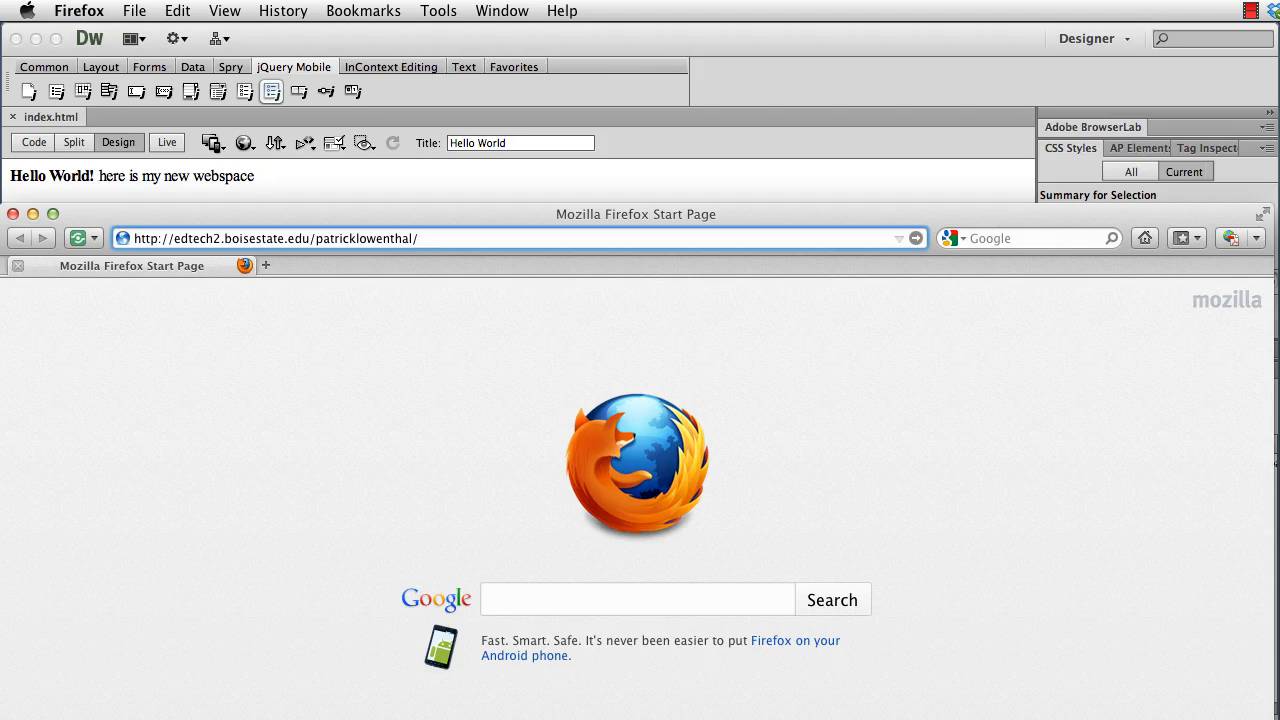
type("5")
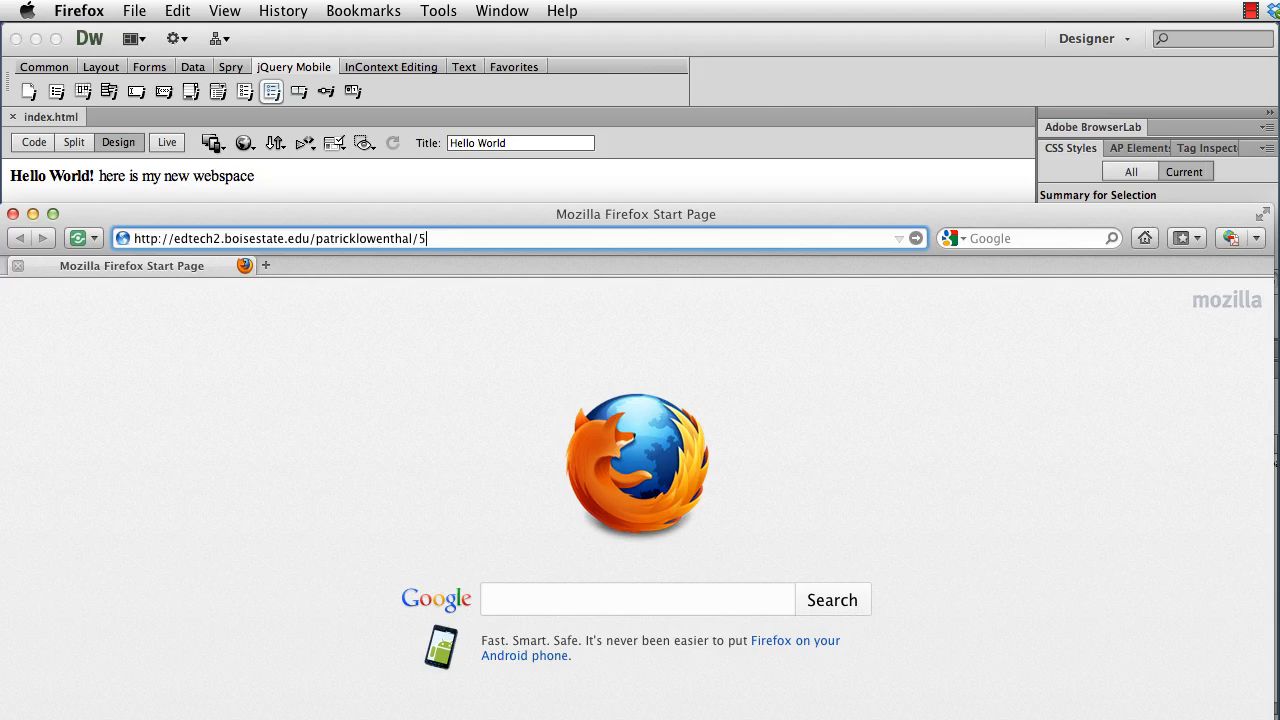
type("02/")
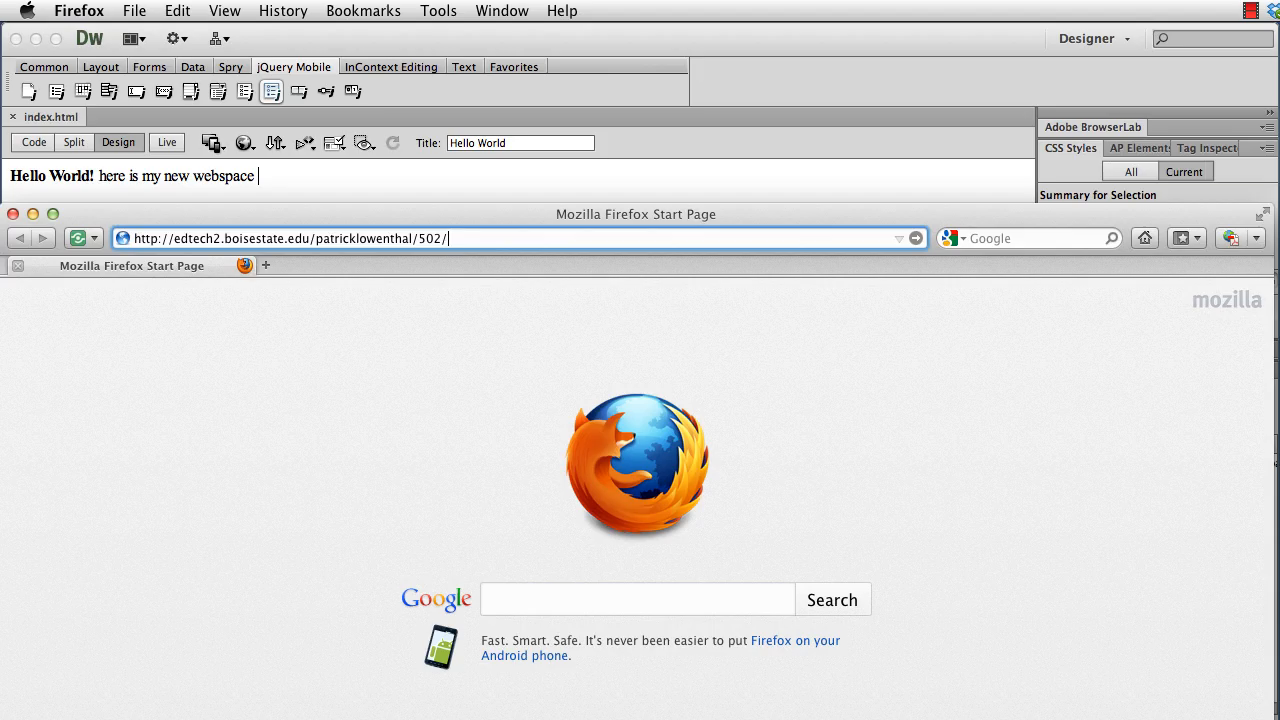
type("index.html")
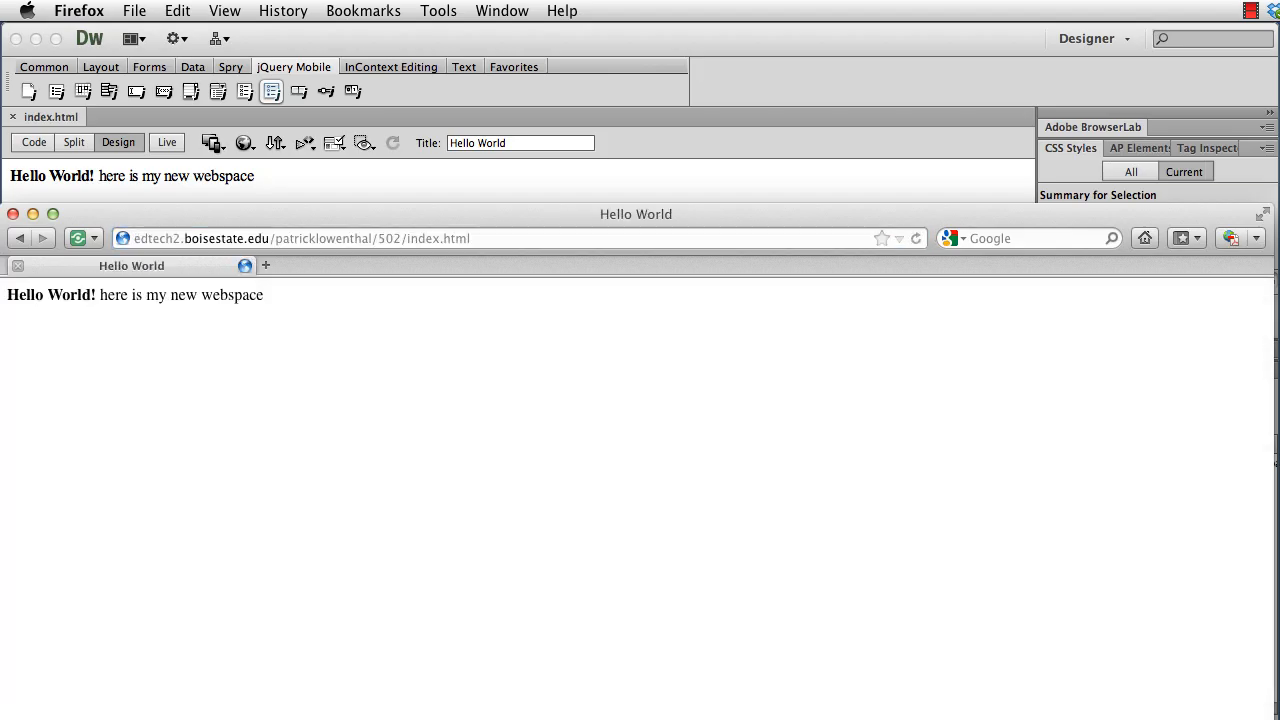
Step: Maximise Firefox and highlight the index file and 502 folder parts of the URL
left_click(256, 176)
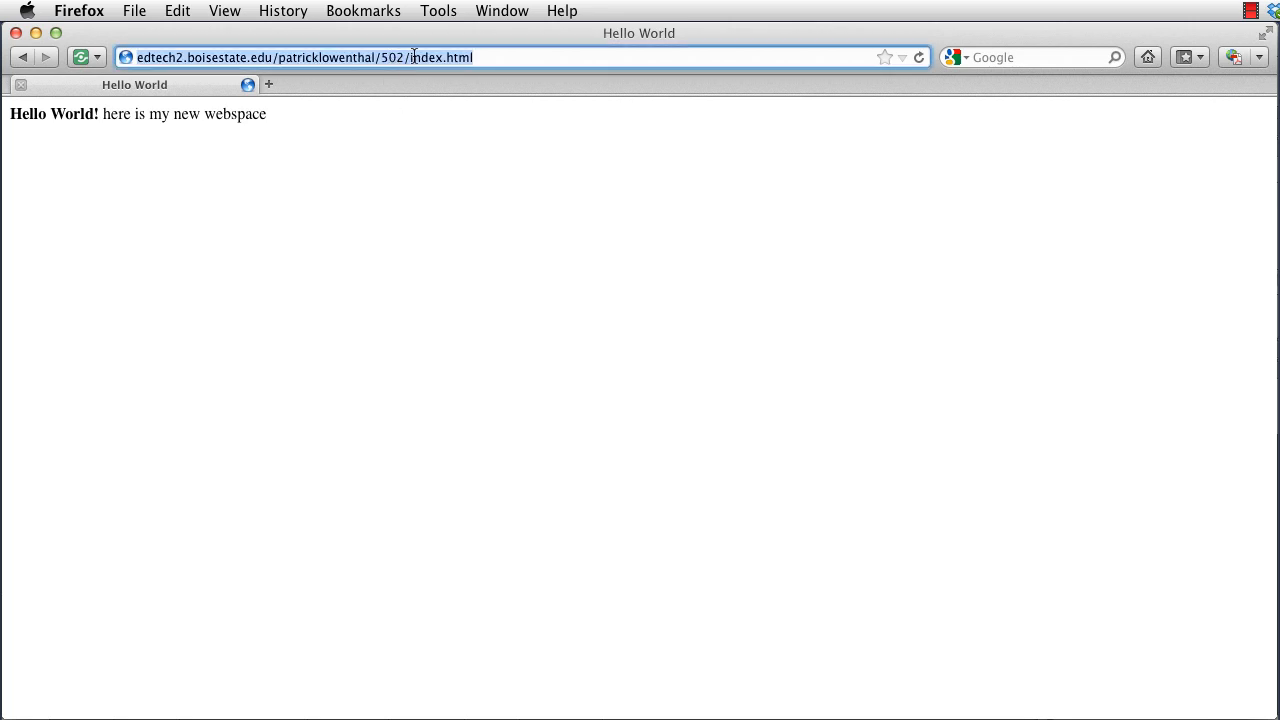
double_click(424, 56)
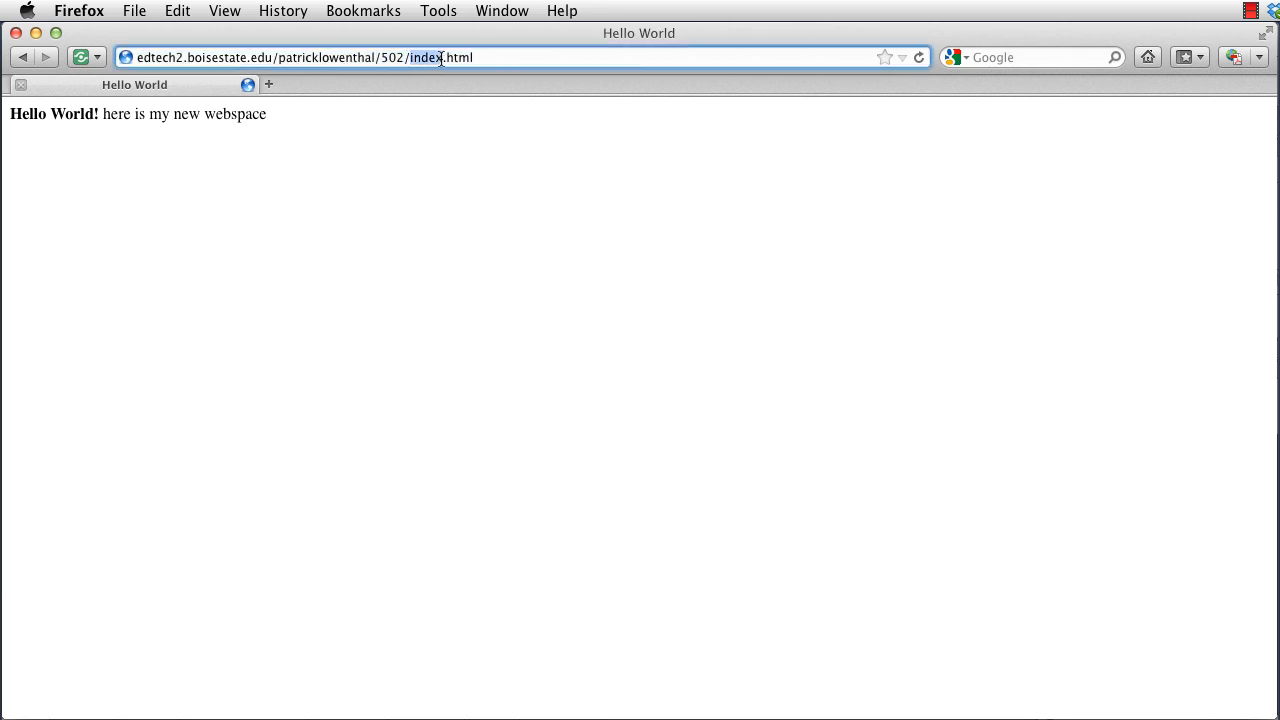
left_click(410, 56)
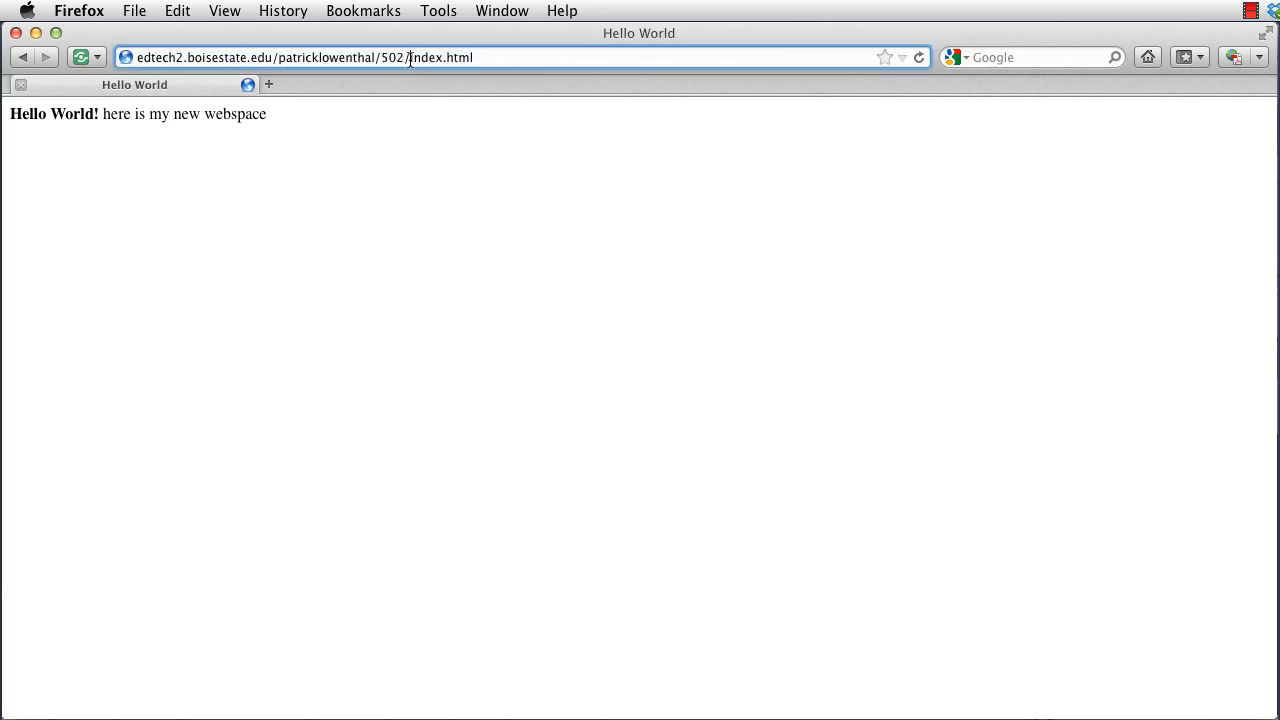
double_click(444, 56)
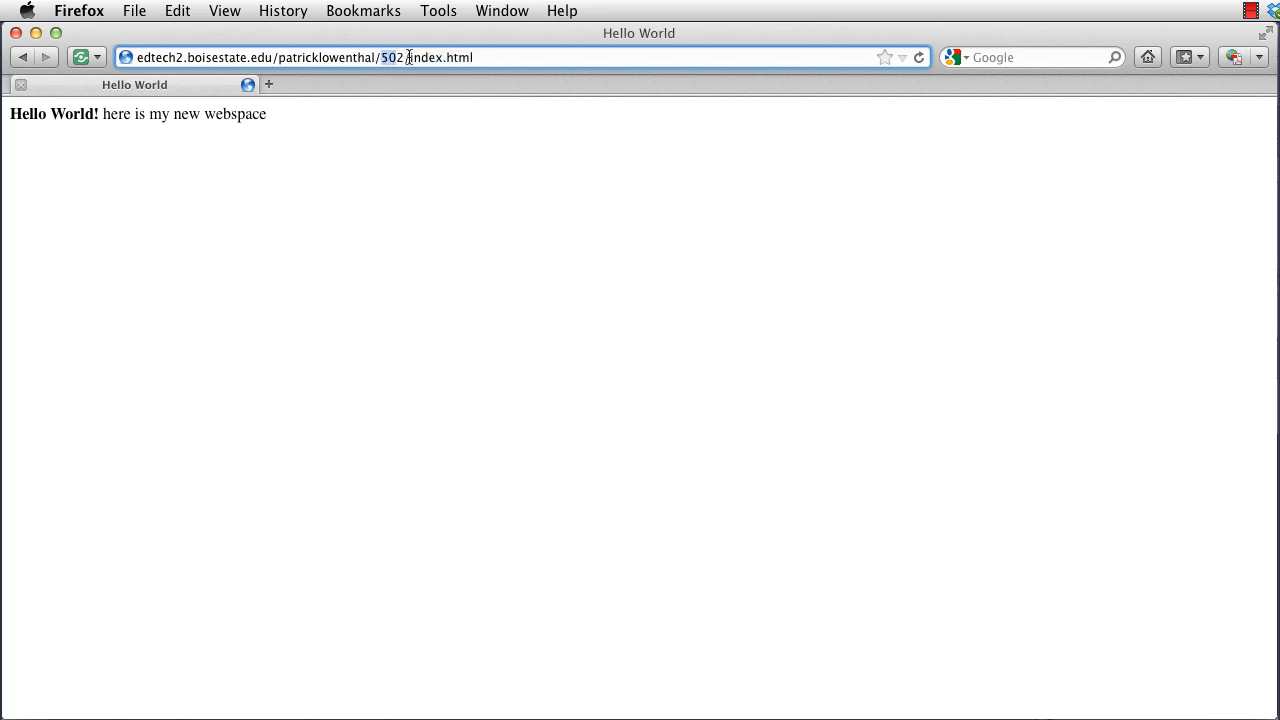
double_click(392, 56)
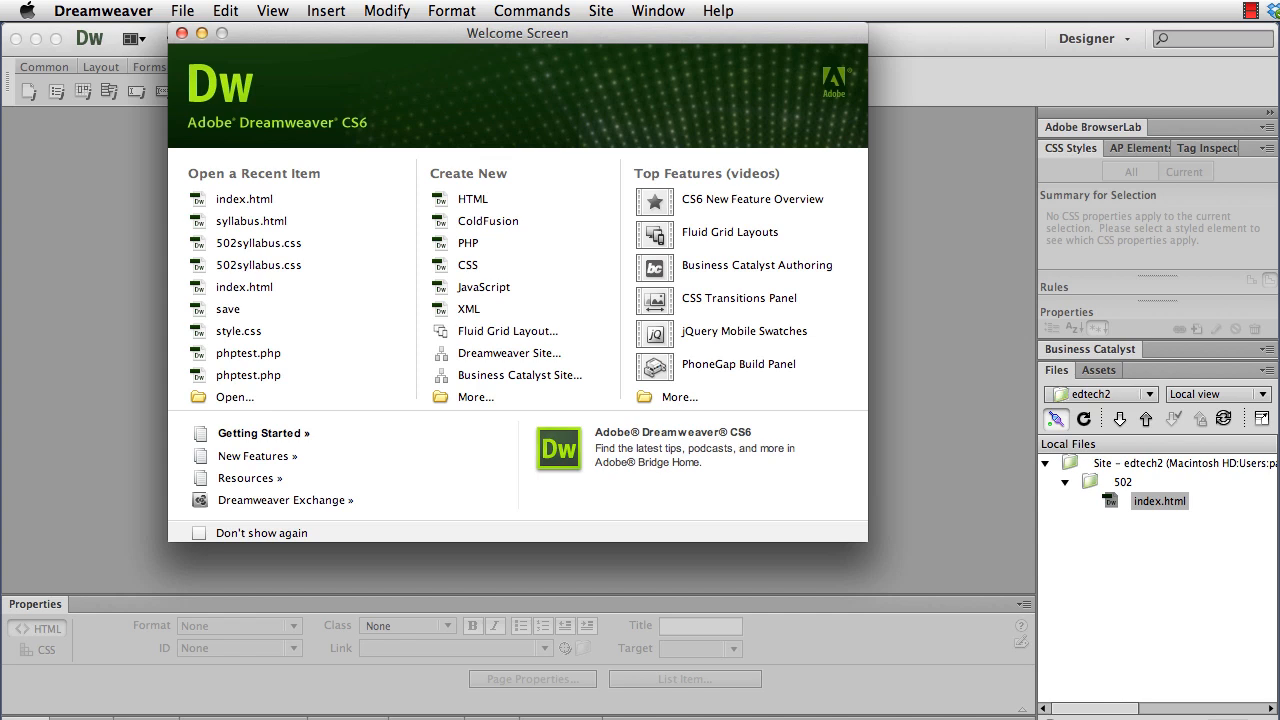
Step: Launch FileZilla from the Dock, showing the local Documents folder, not yet connected
left_click(180, 32)
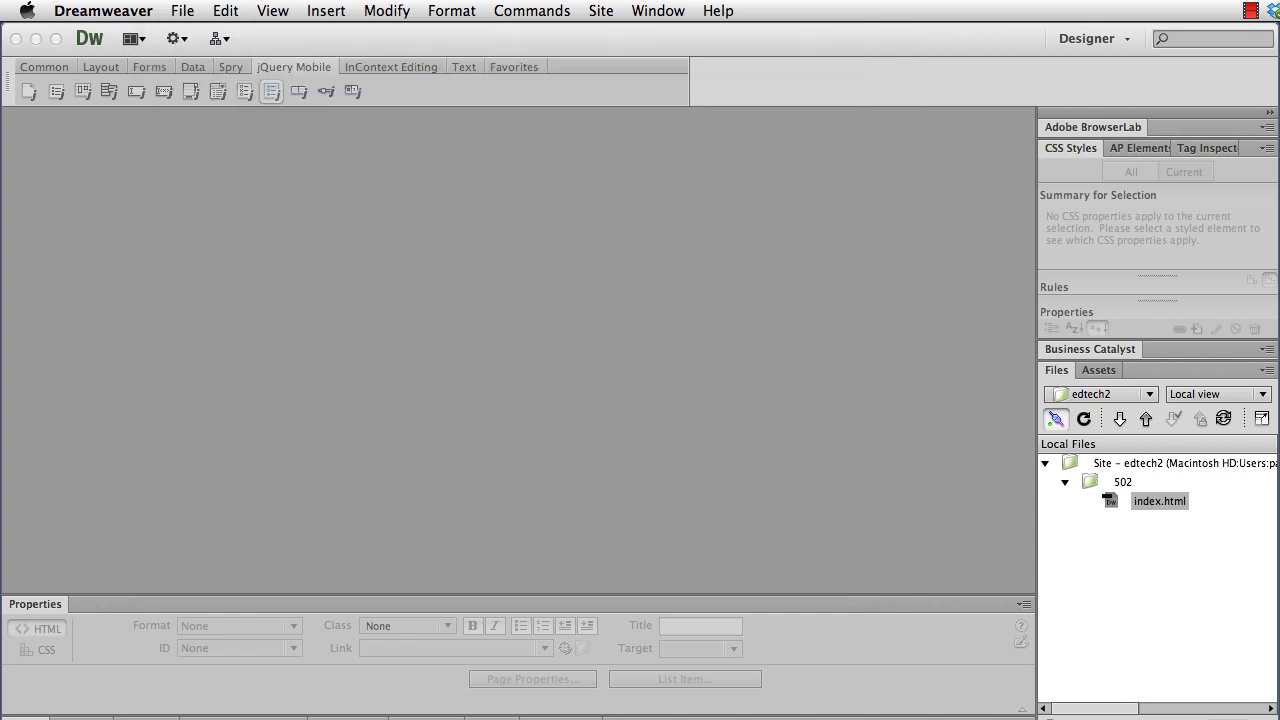
left_click(82, 10)
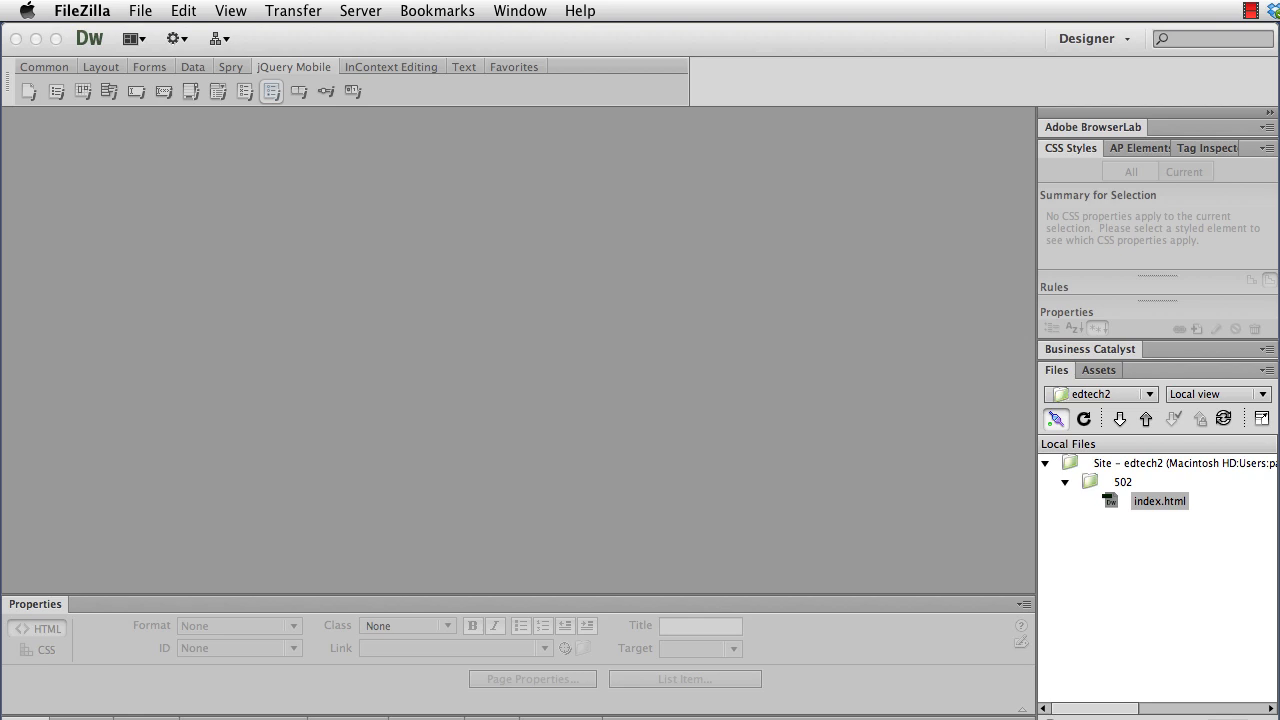
left_click(80, 10)
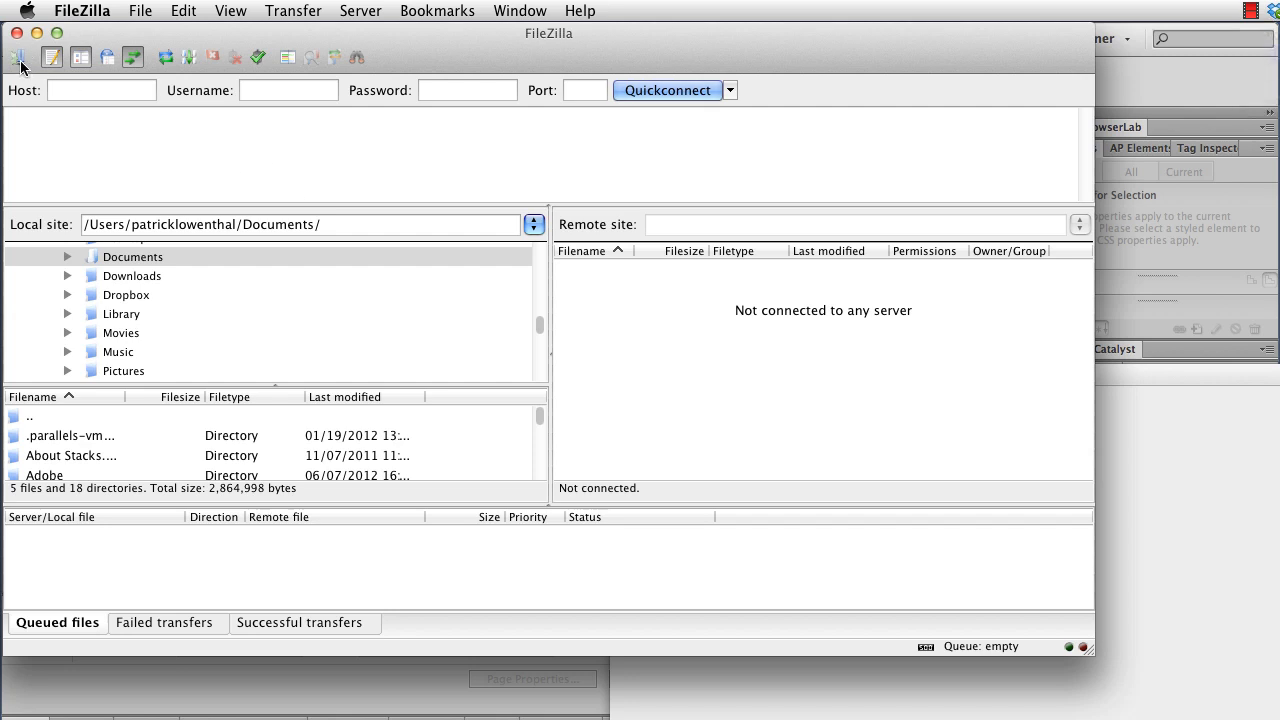
Step: In Site Manager, create a site named edtech2 with host edtech2.boisestate.edu
left_click(18, 56)
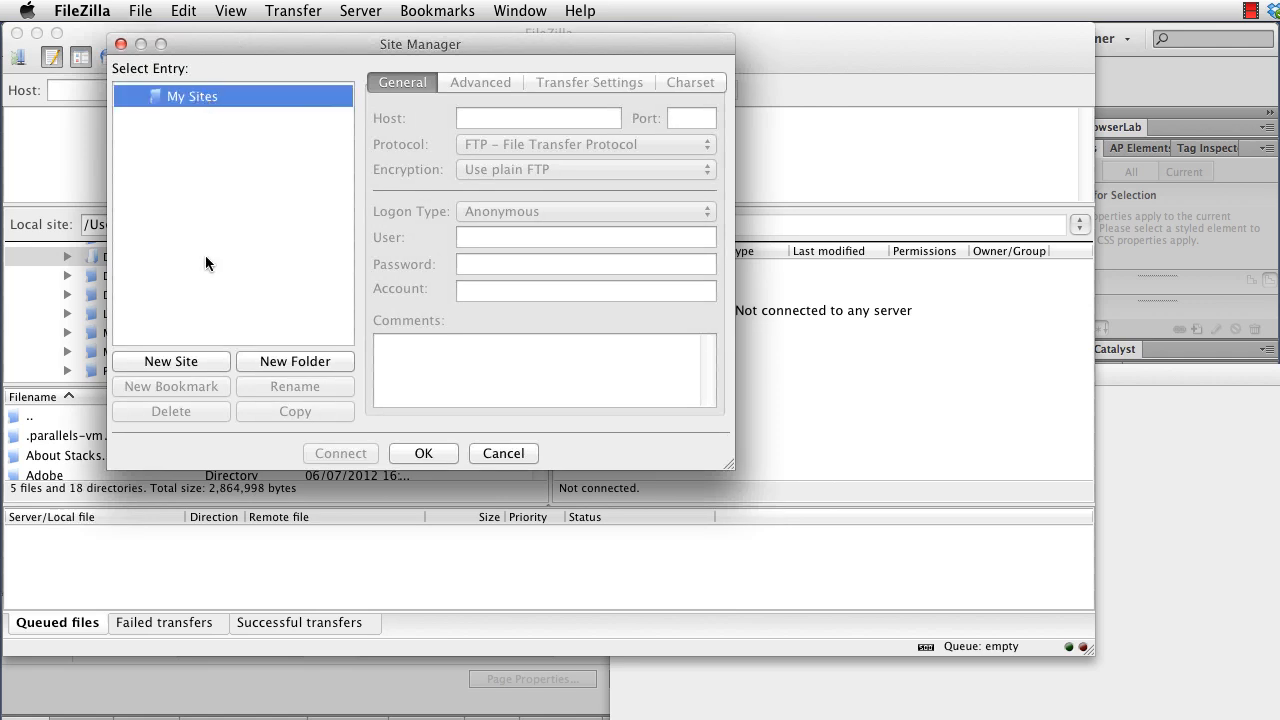
left_click(170, 360)
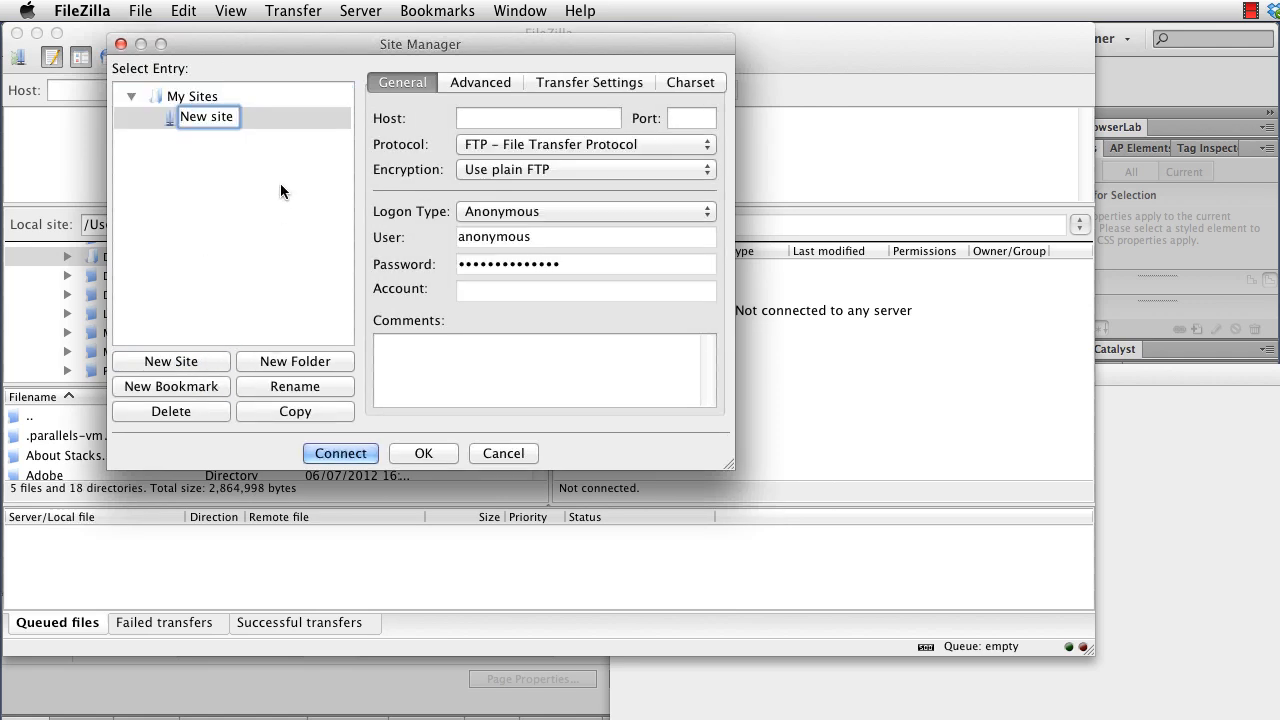
double_click(208, 116)
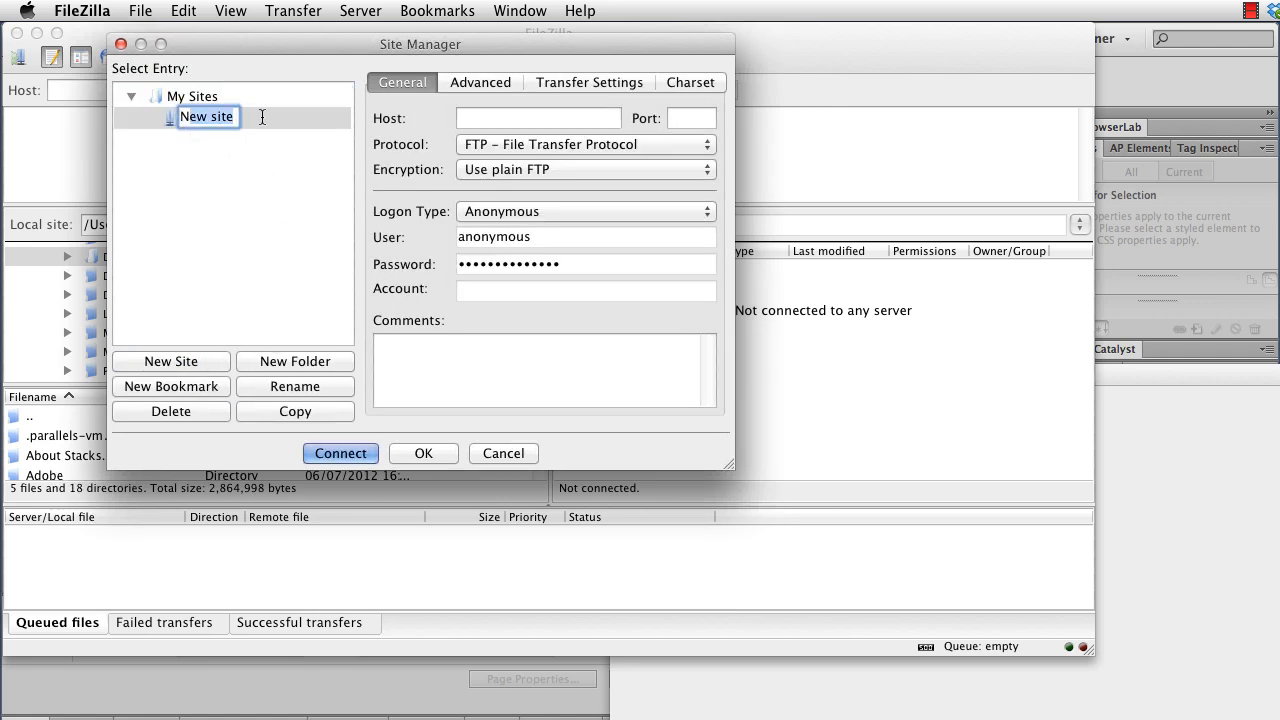
type("edtech2")
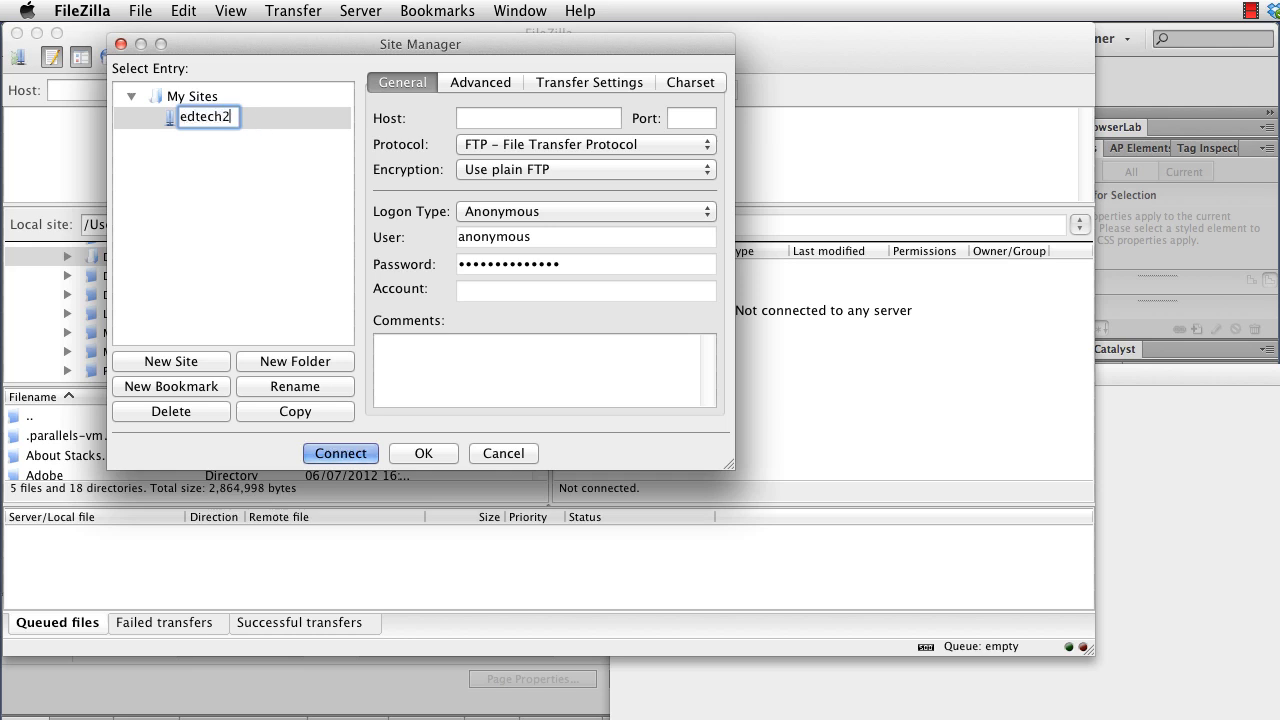
type("e")
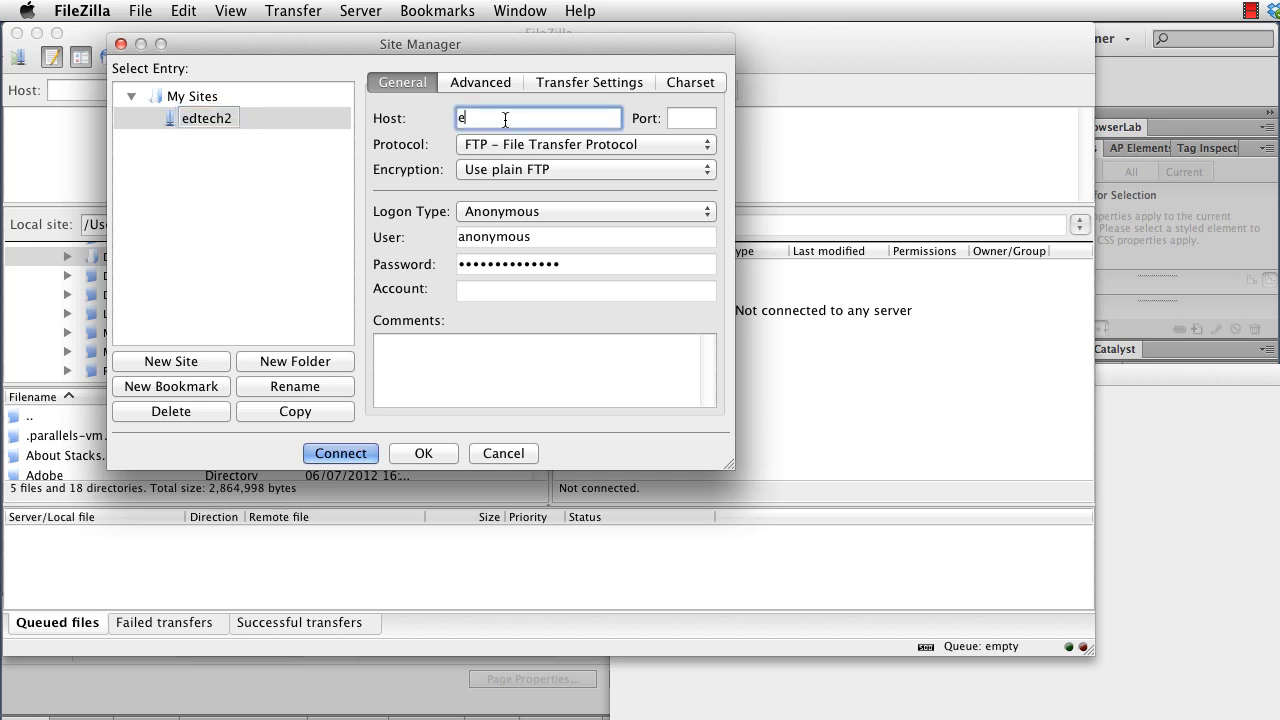
type("dtech2")
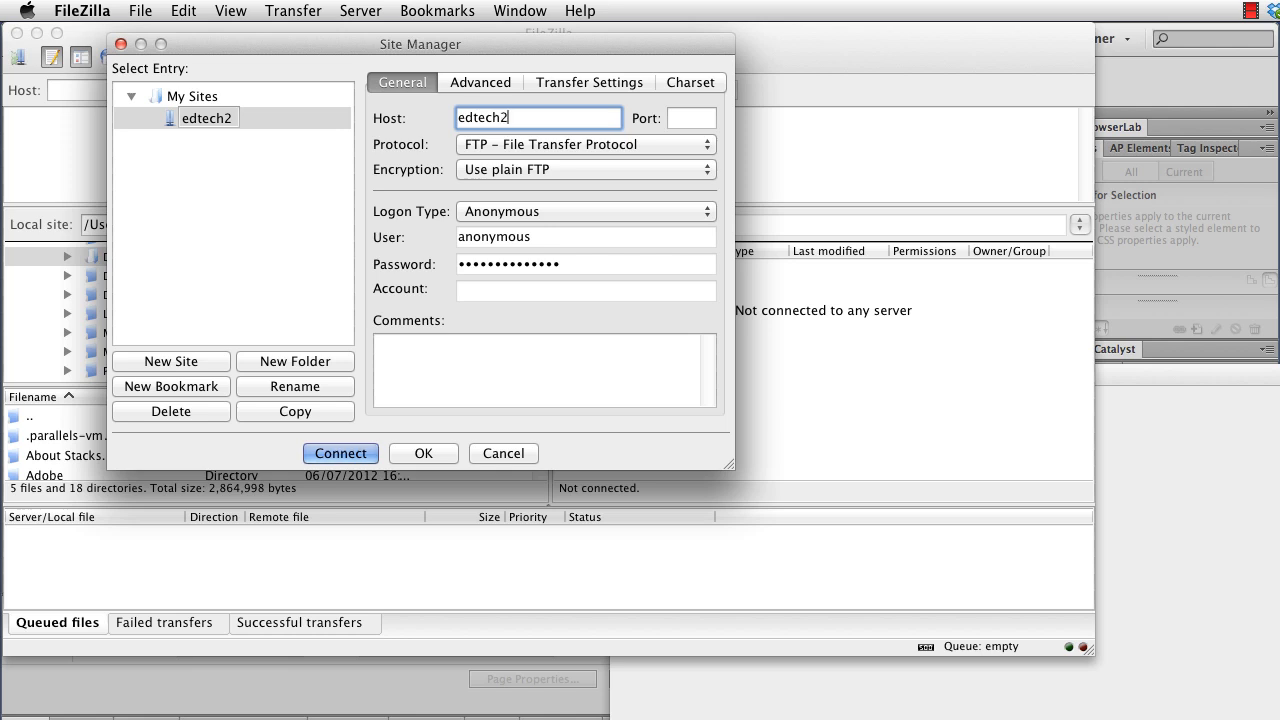
type(".boisestate.e")
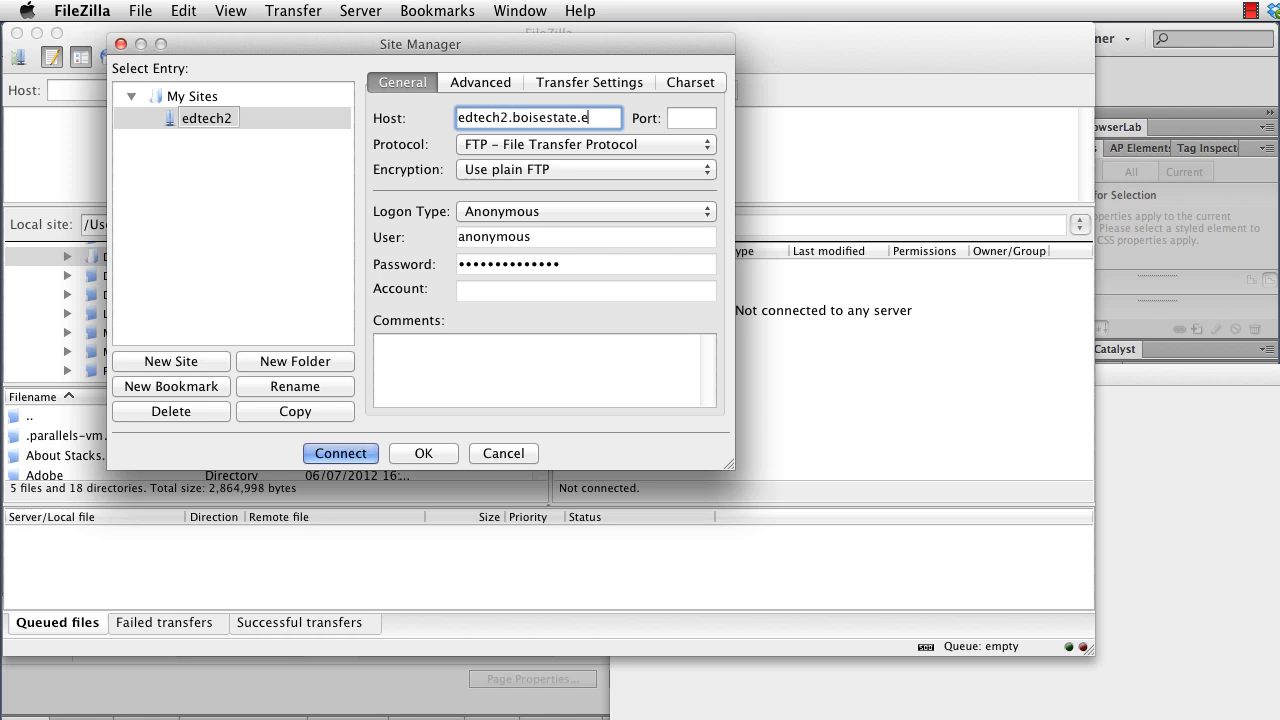
type("du")
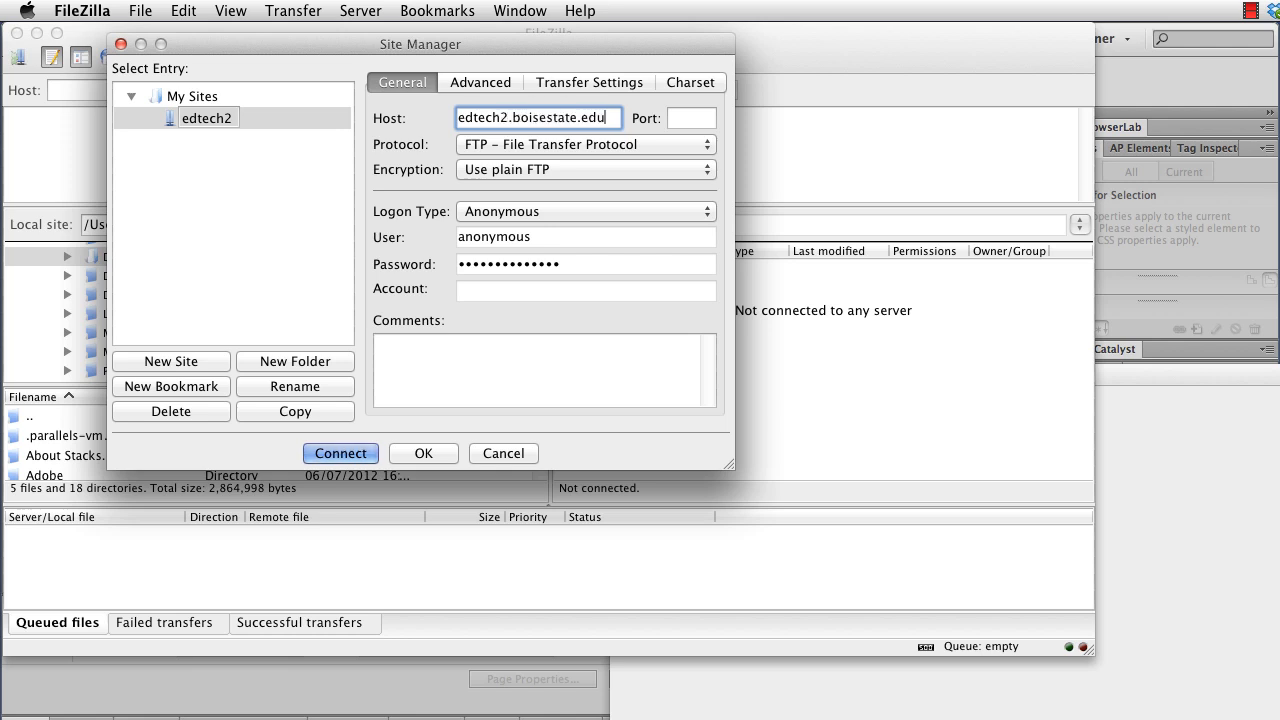
Step: Require explicit FTP over TLS, Normal logon as patricklowenthal, and connect to edtech2
left_click(584, 144)
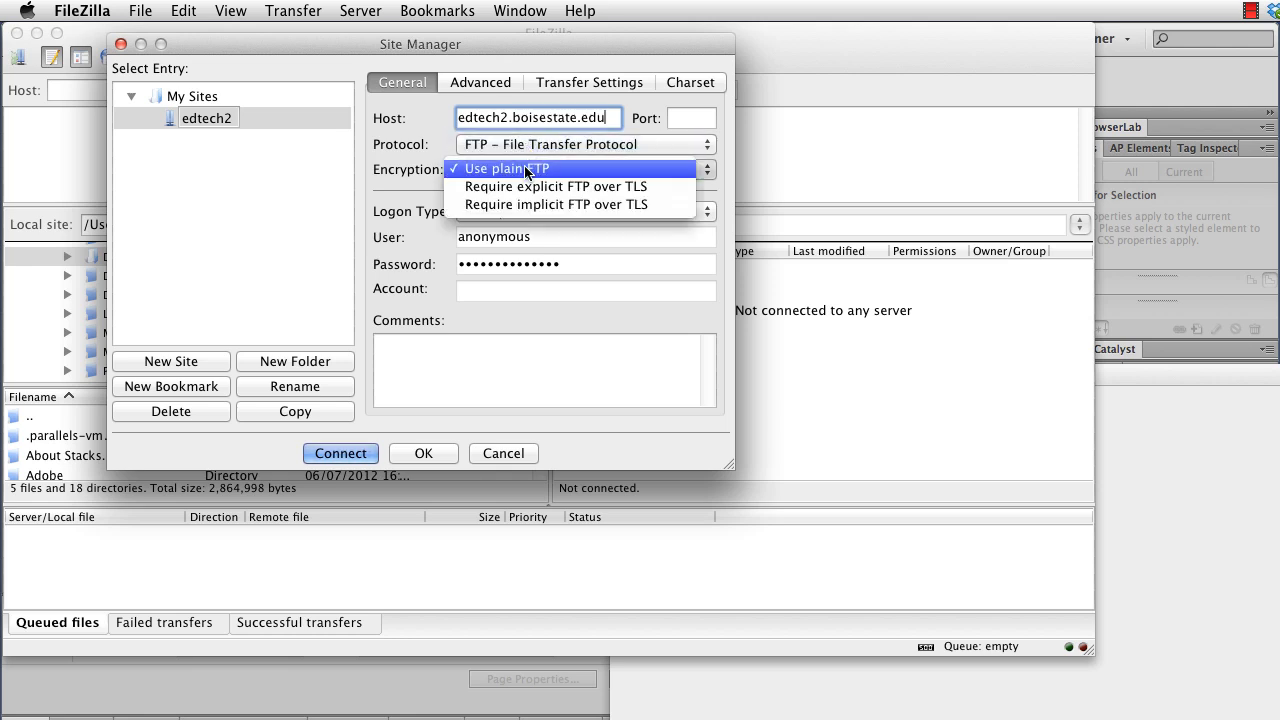
mouse_move(556, 188)
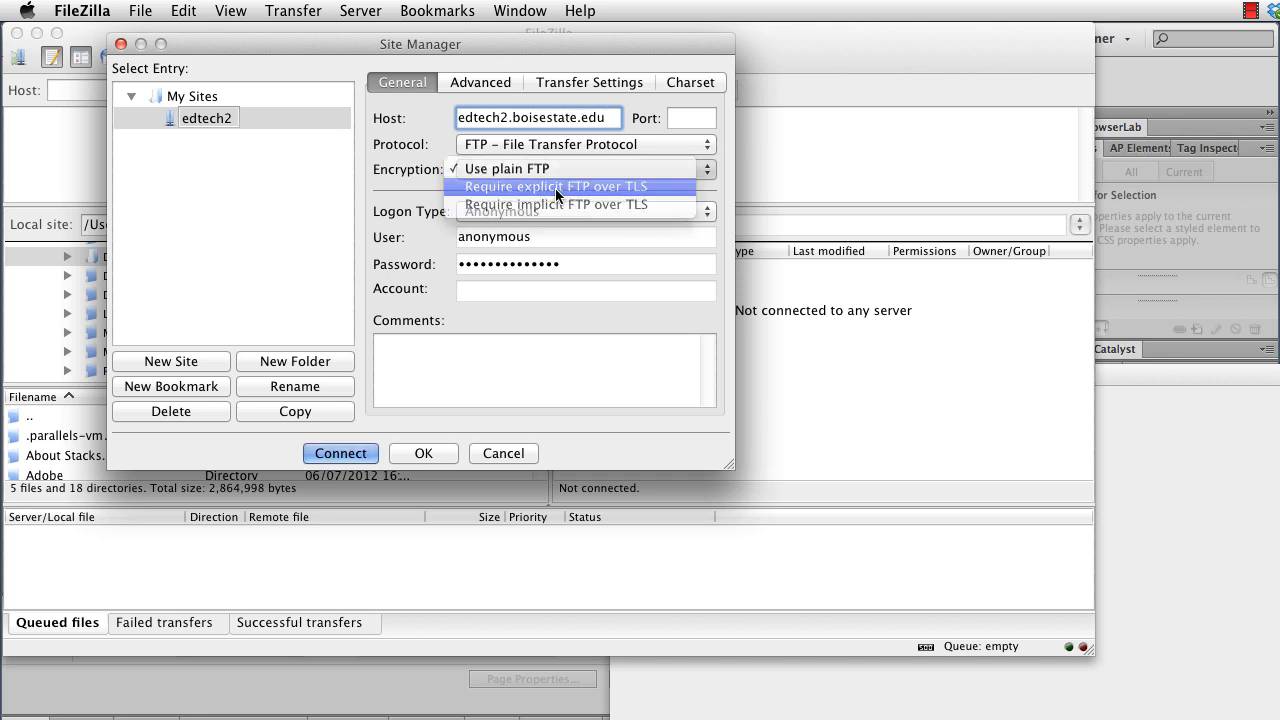
left_click(584, 210)
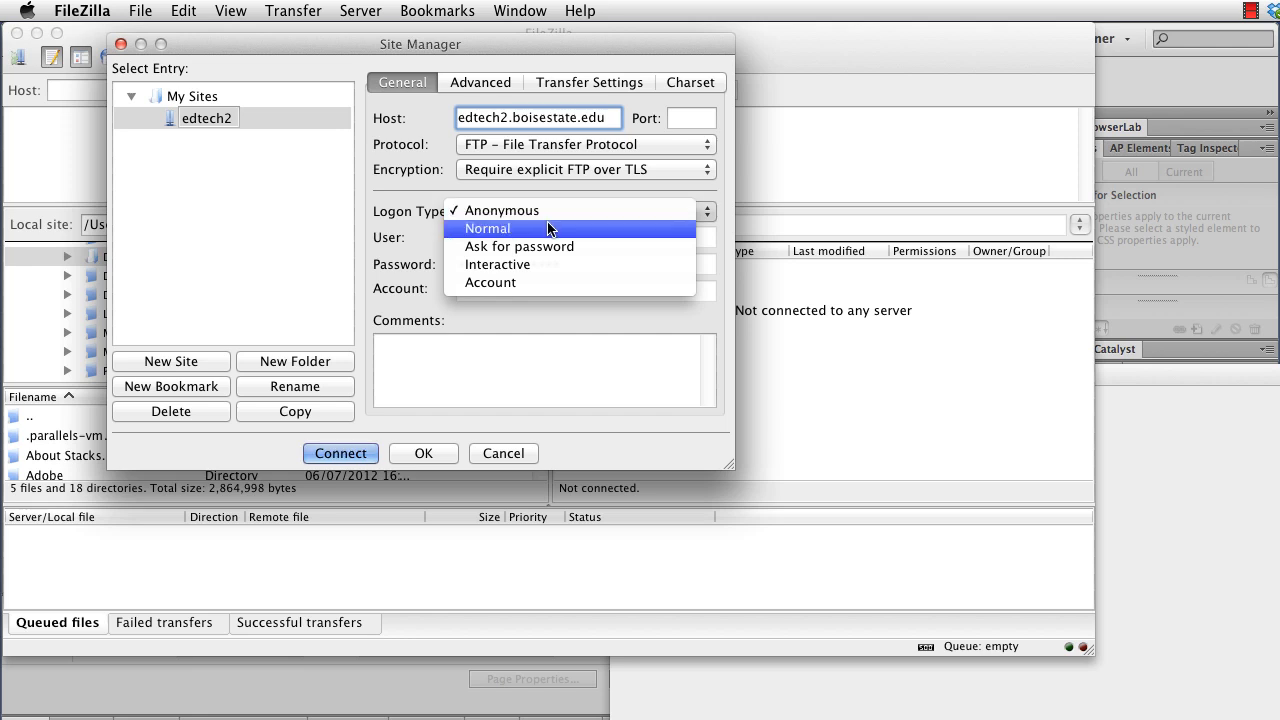
left_click(604, 116)
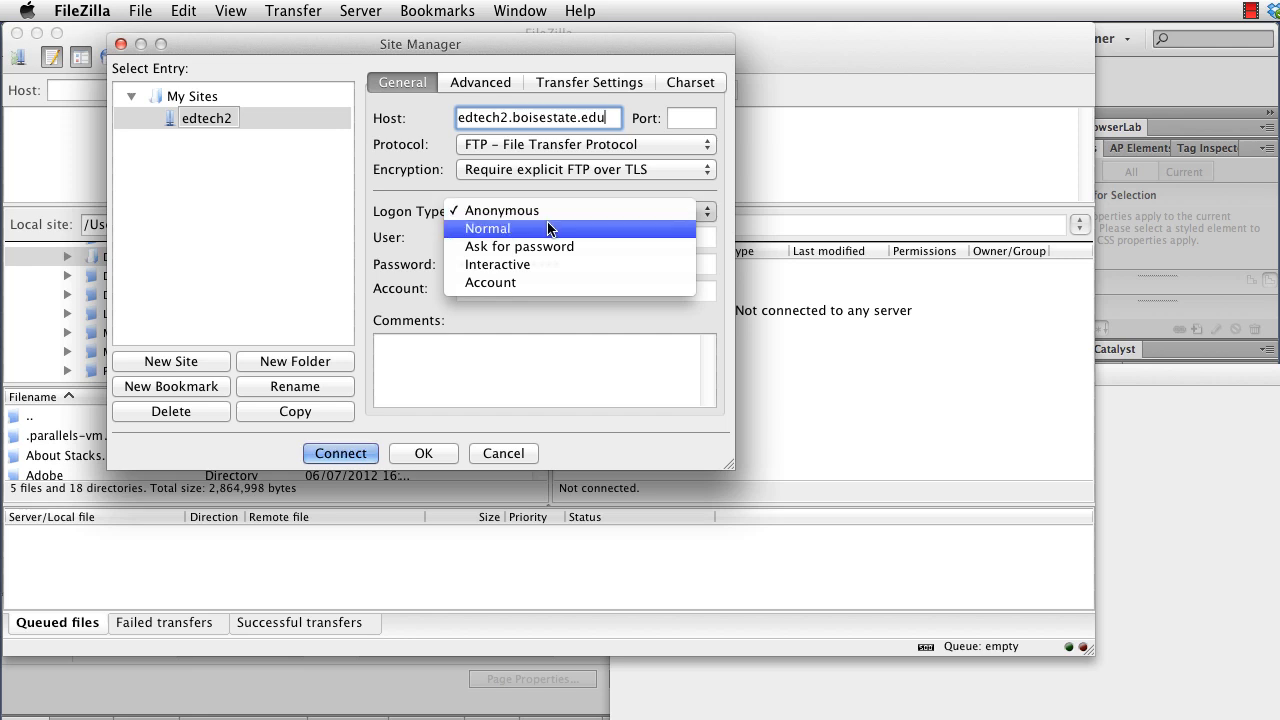
left_click(488, 228)
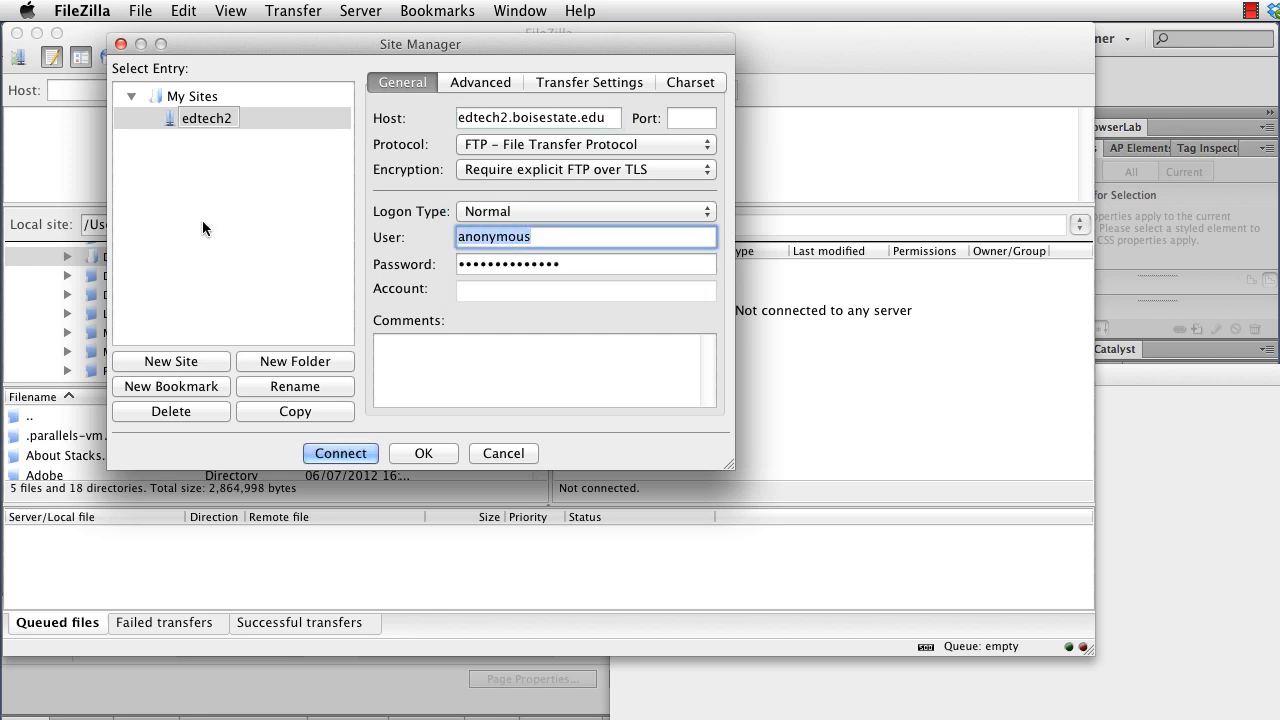
type("patricklowenthal")
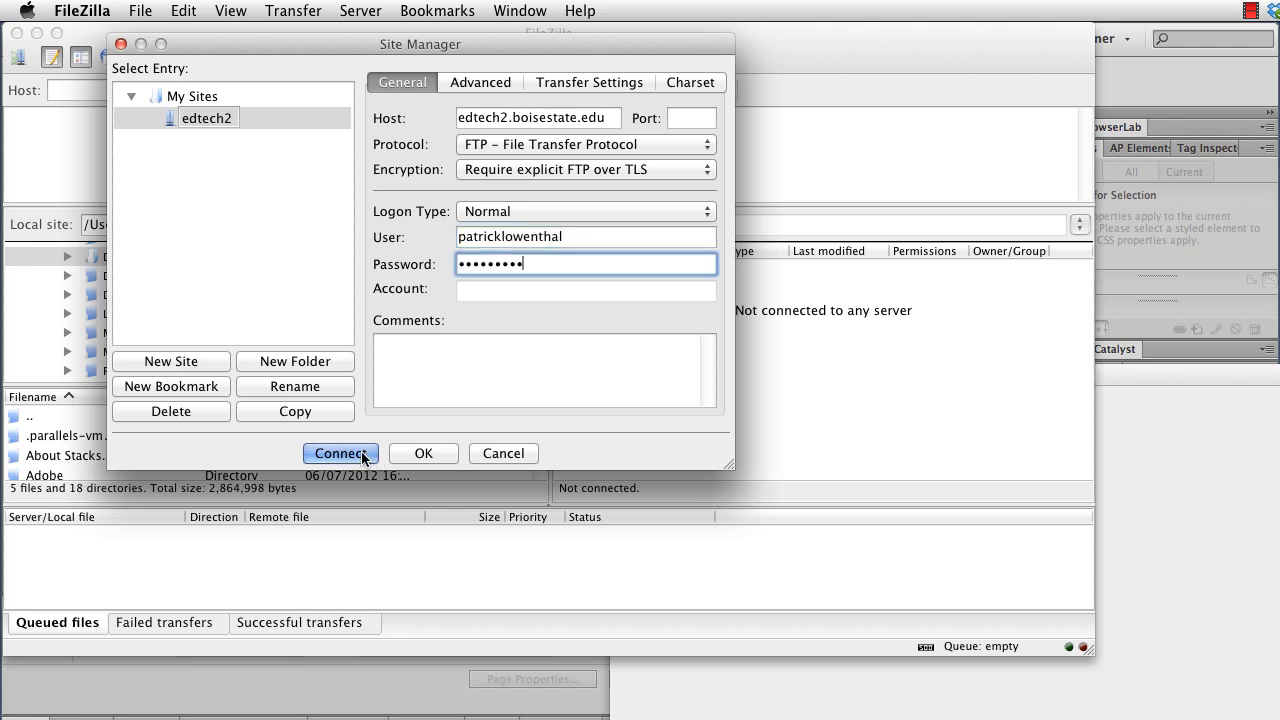
left_click(340, 452)
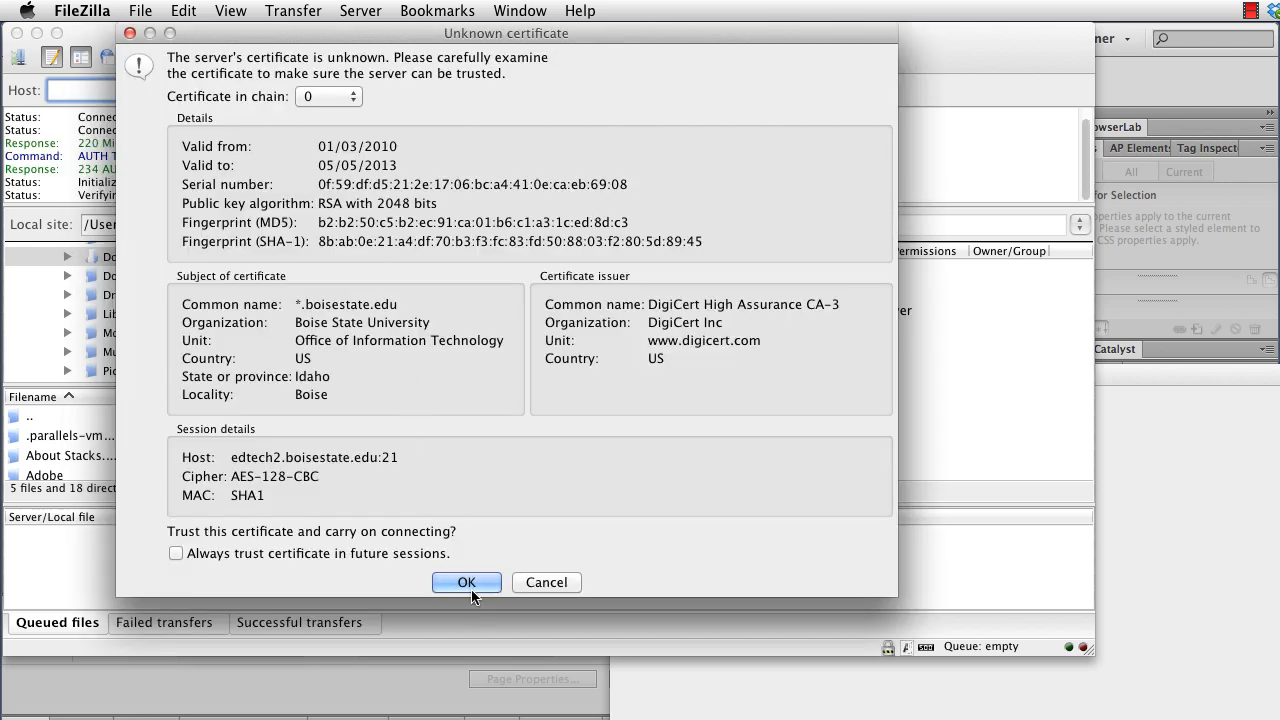
mouse_move(174, 554)
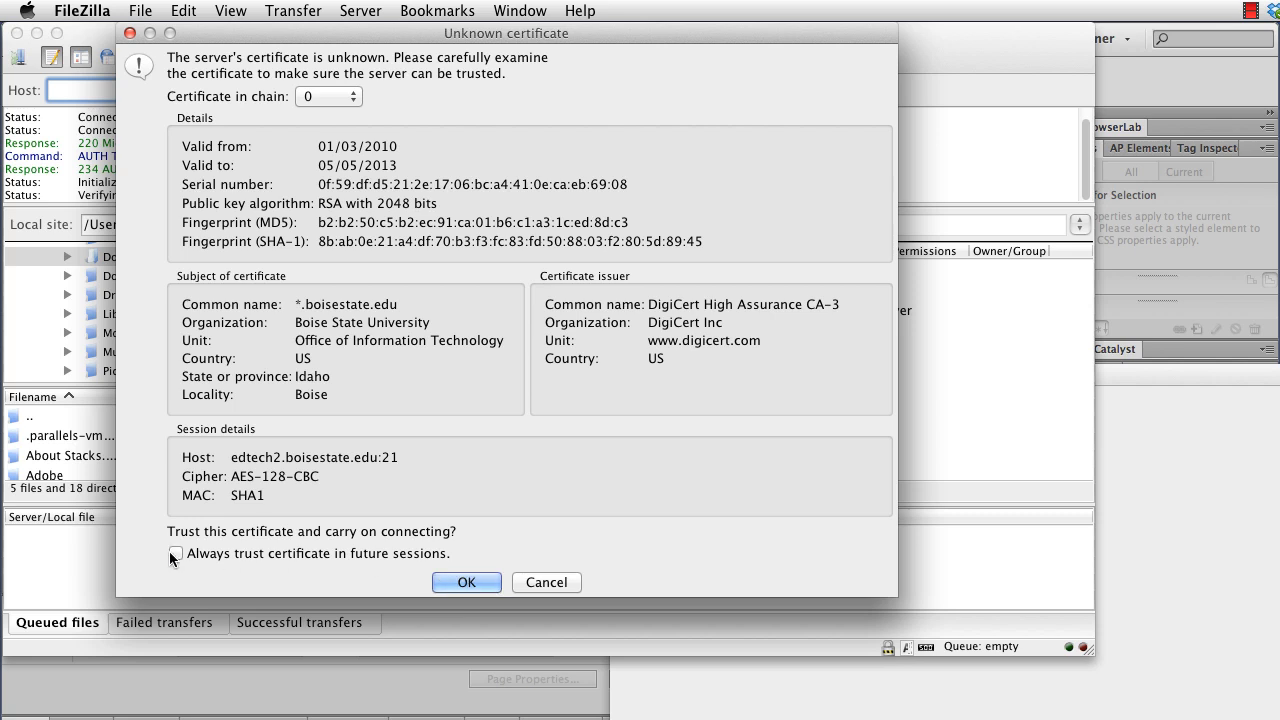
Step: Trust the unknown server certificate to connect, then select the local Documents folder
left_click(466, 582)
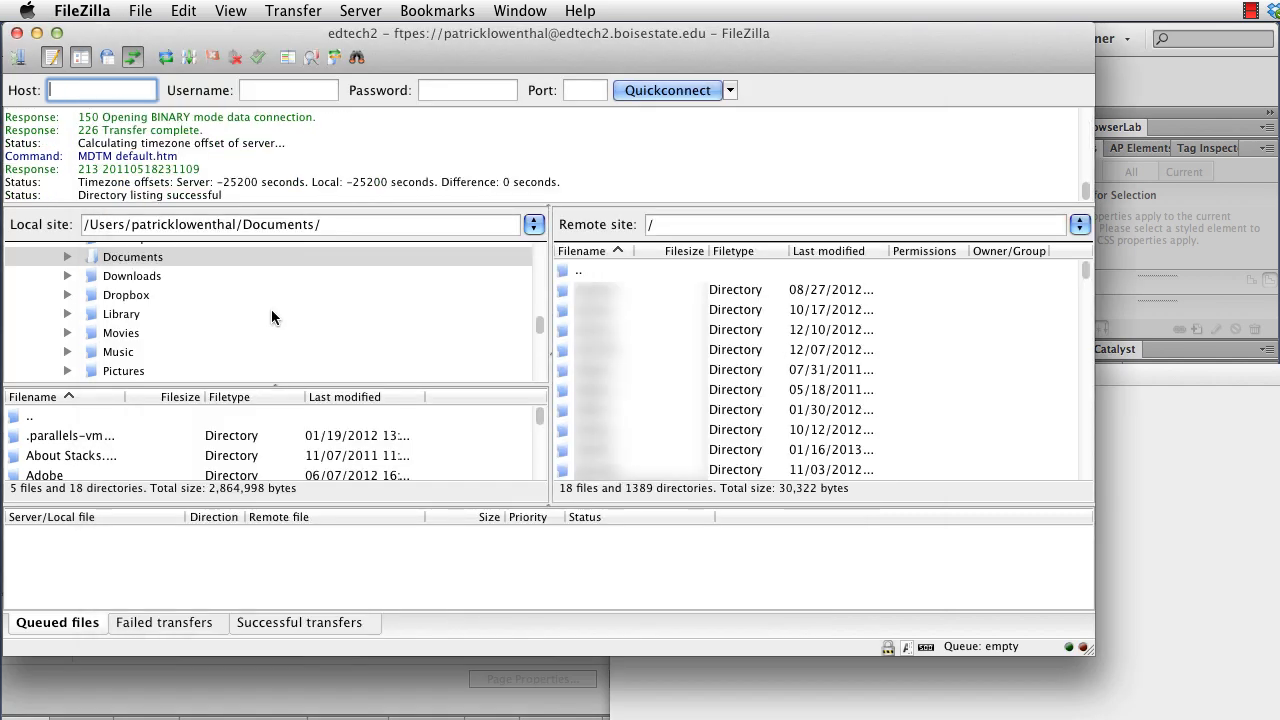
mouse_move(268, 292)
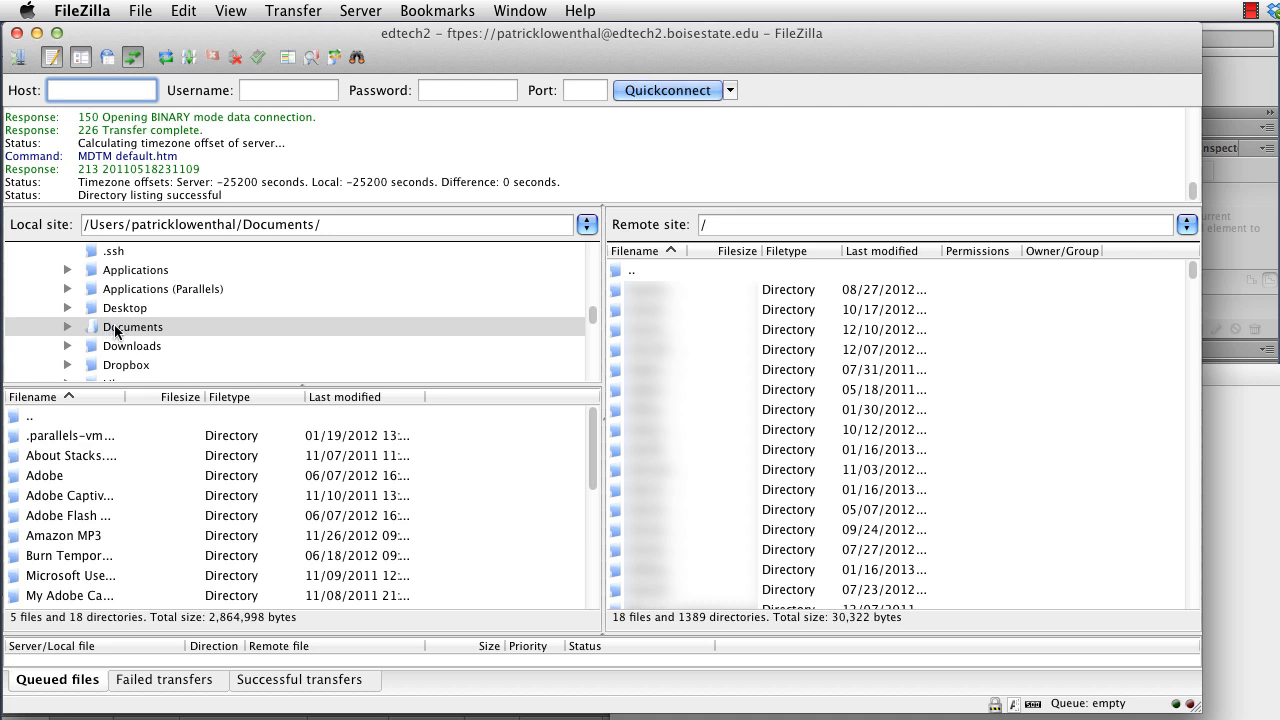
left_click(132, 328)
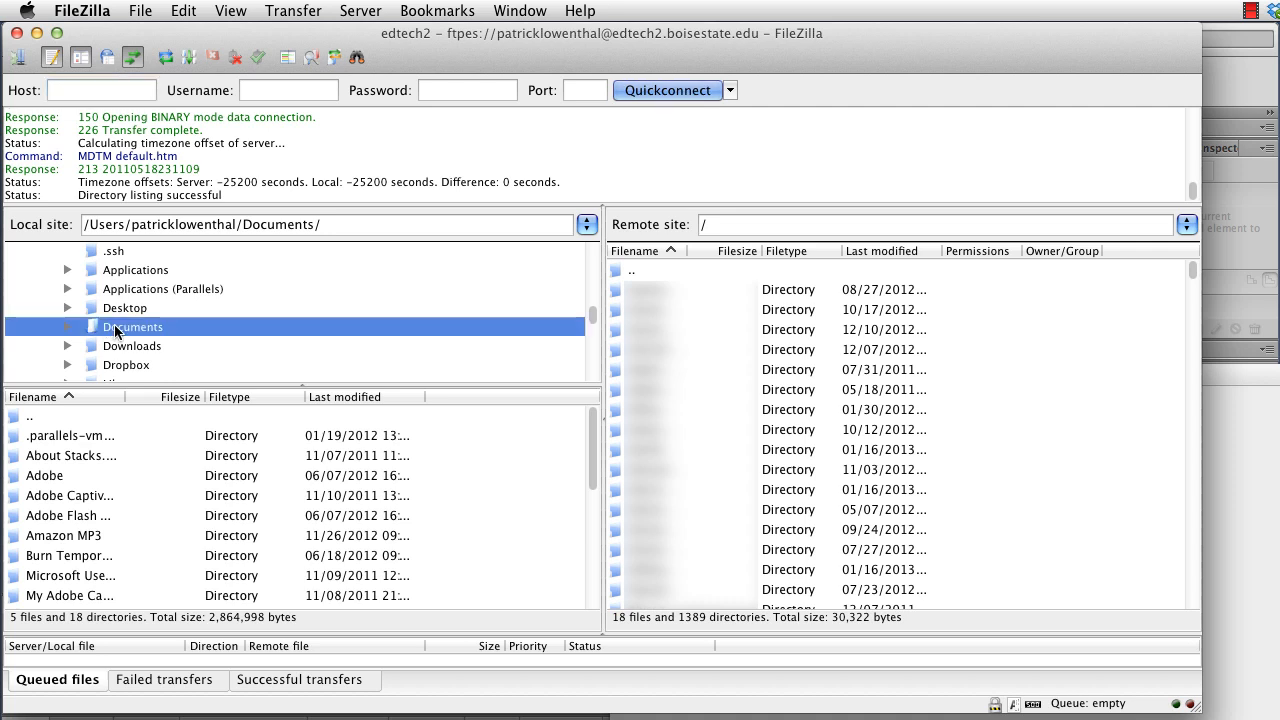
Step: Browse the local pane to Documents/websites/edtech2/502 holding index.html
scroll("down", 3)
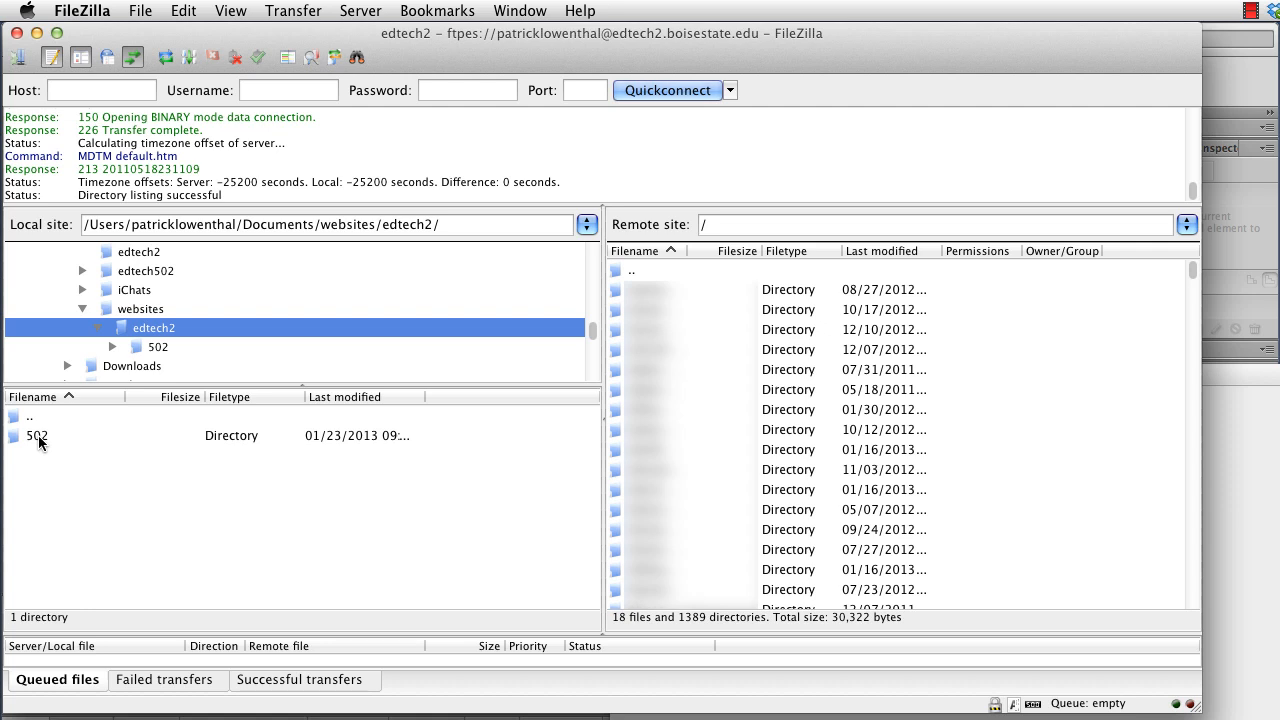
left_click(38, 436)
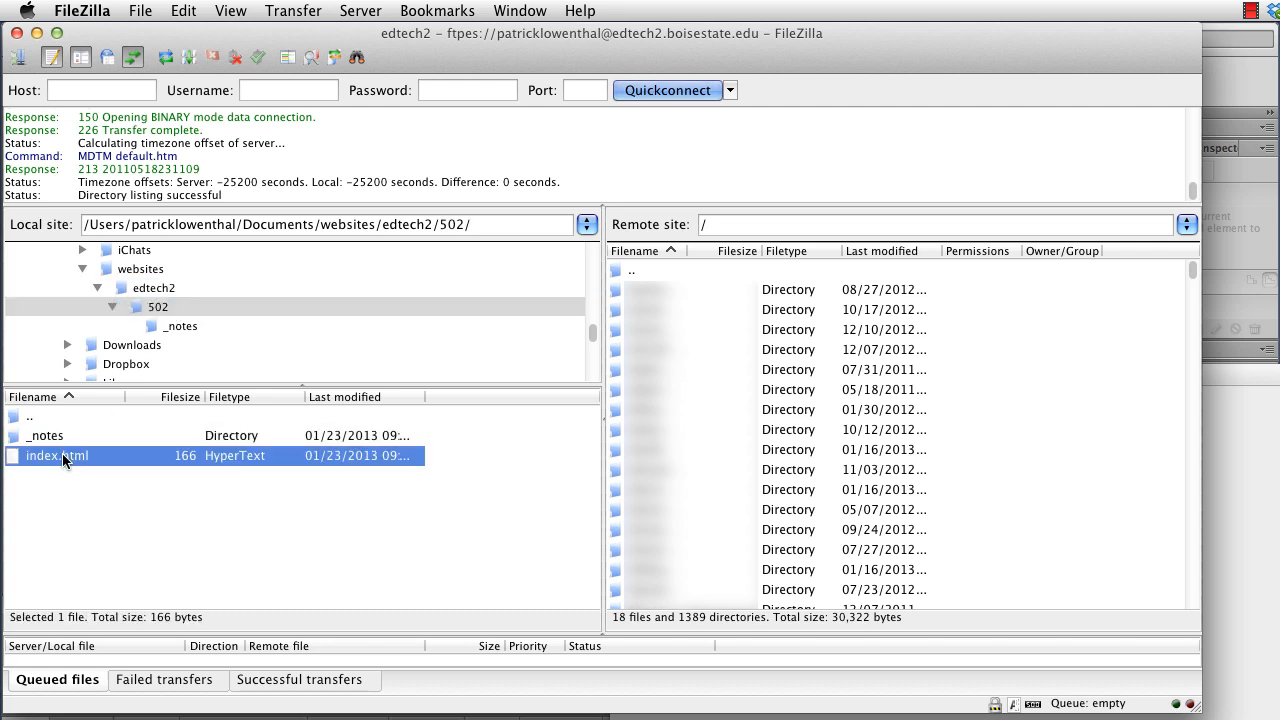
mouse_move(100, 494)
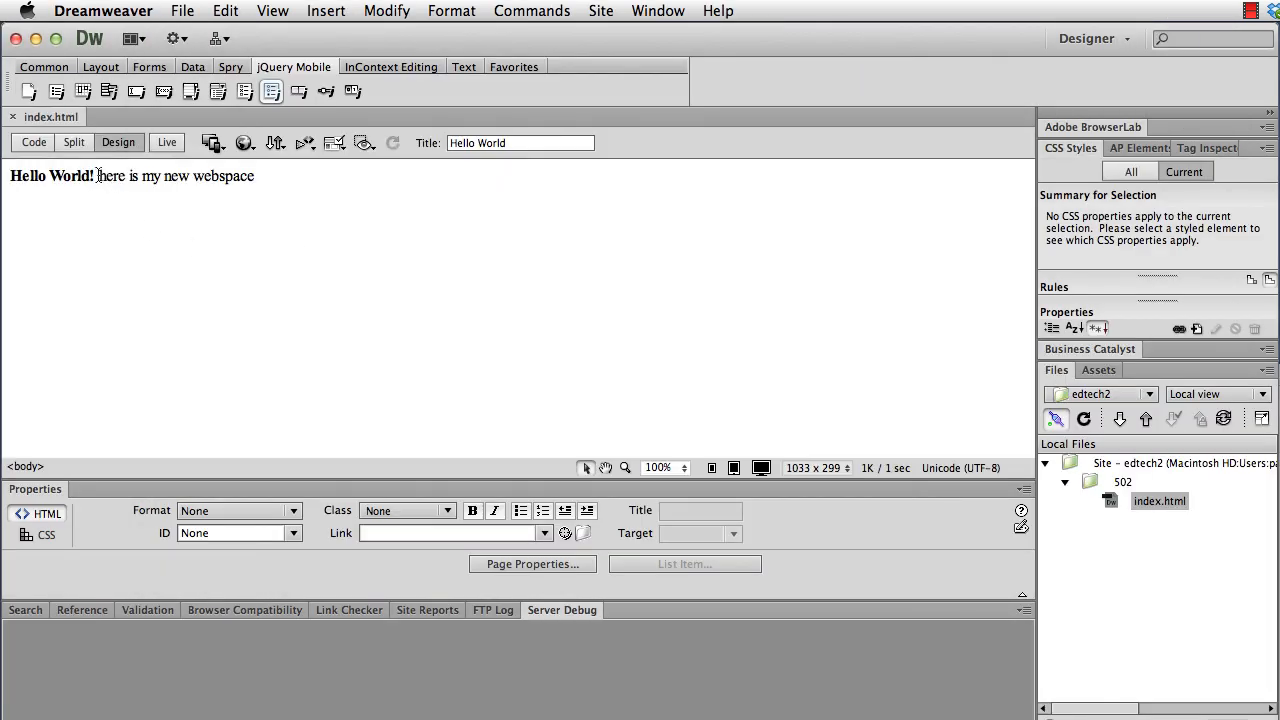
Step: Switch back to FileZilla and enter the remote patricklowenthal home directory
left_click(184, 12)
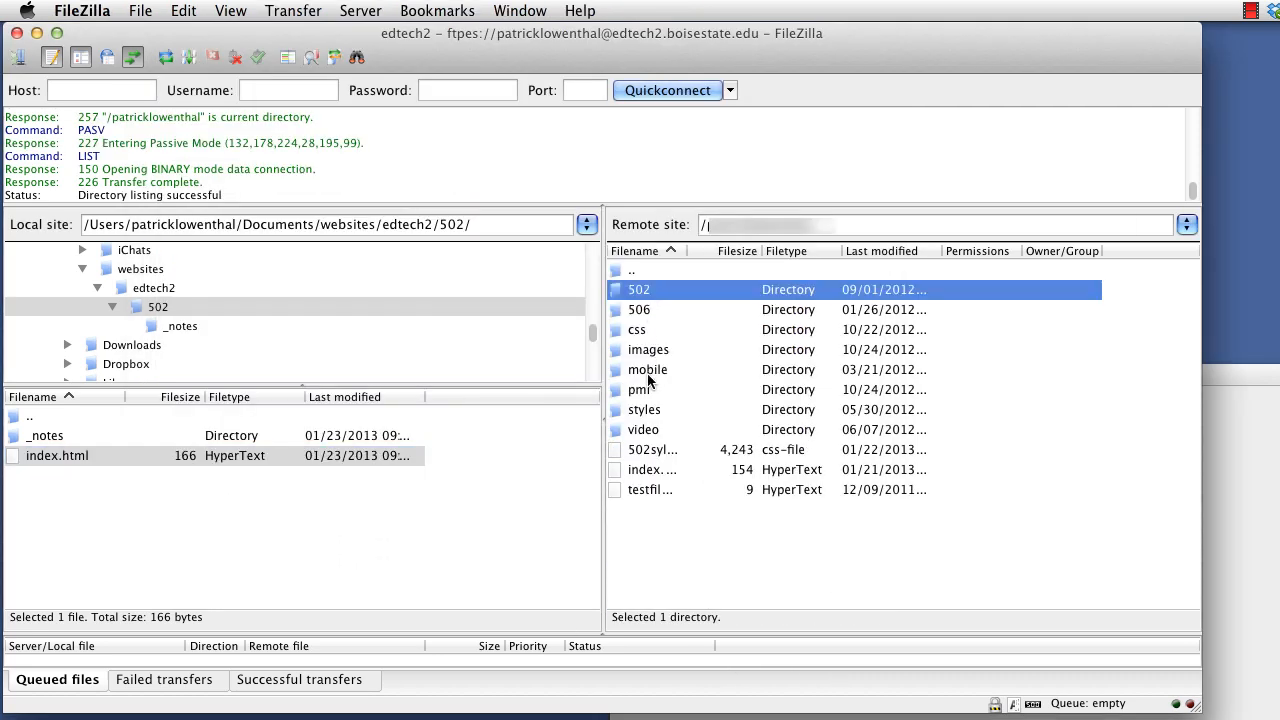
Step: Upload index.html to the remote 502 folder, overwriting the existing copy
left_click(56, 456)
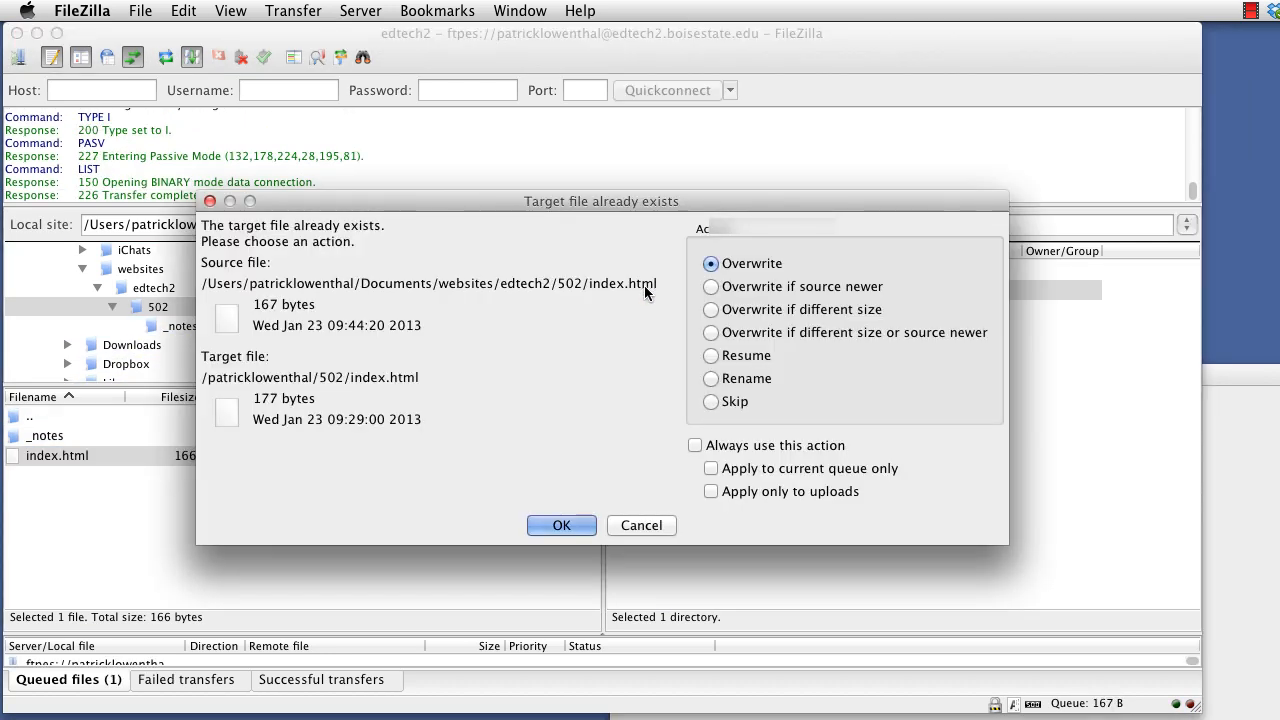
left_click(560, 524)
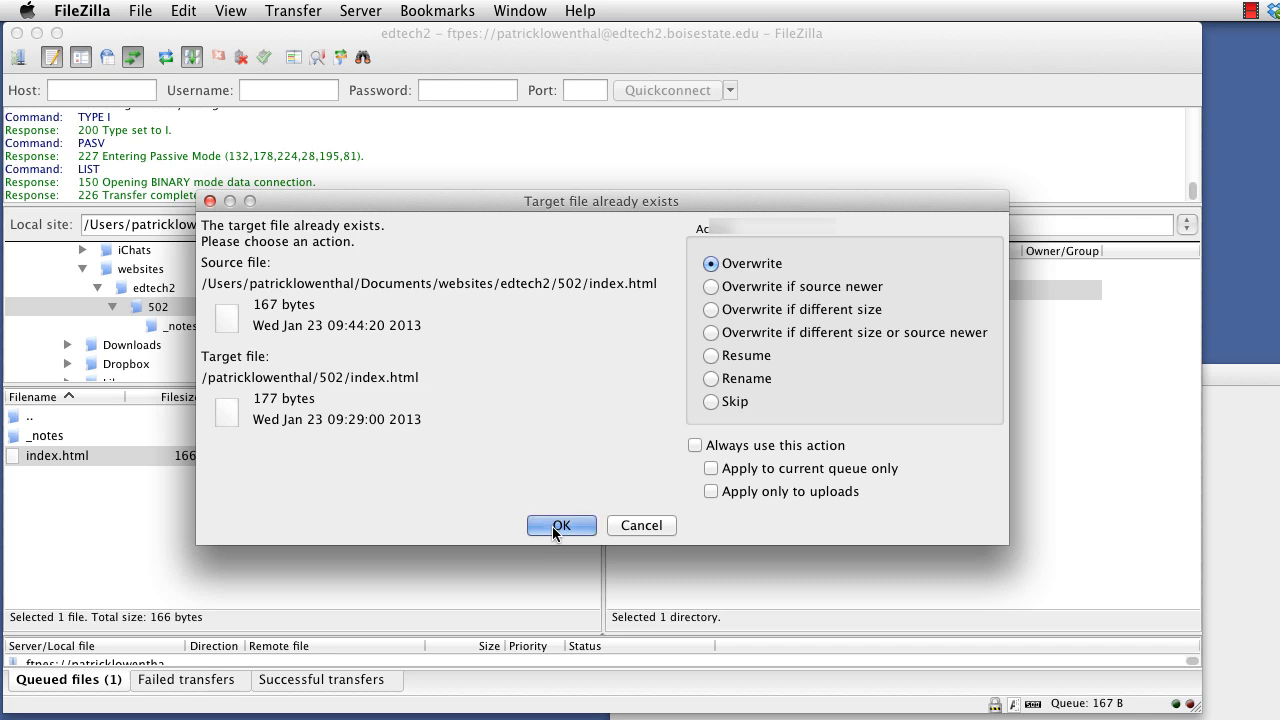
left_click(560, 524)
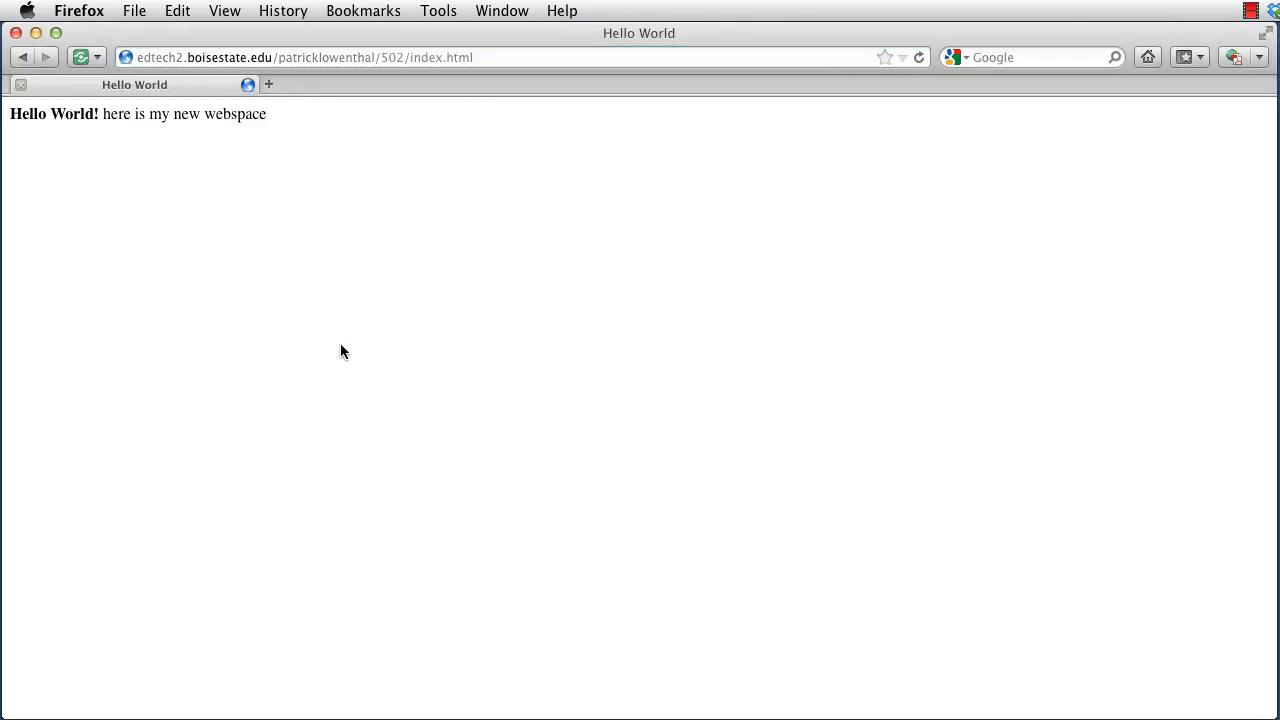
Step: Reload the page to show the updated text, then launch FireFTP via Tools > Web Developer
left_click(918, 56)
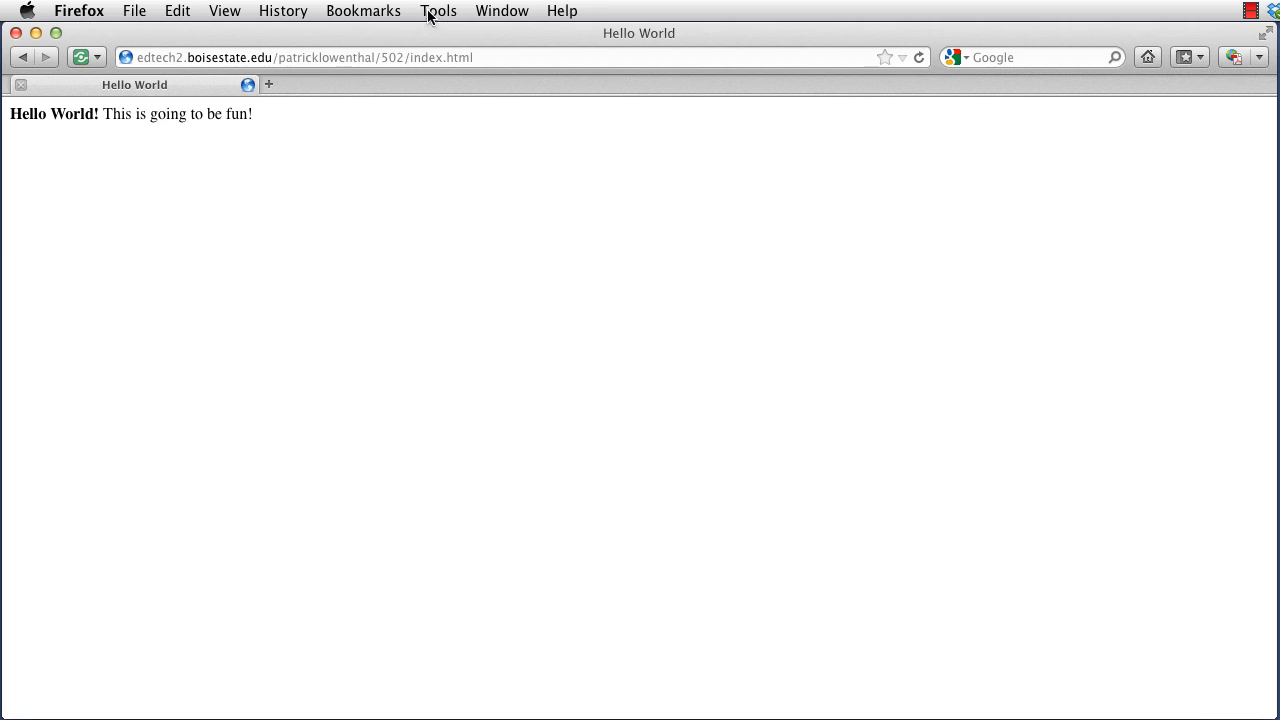
left_click(438, 12)
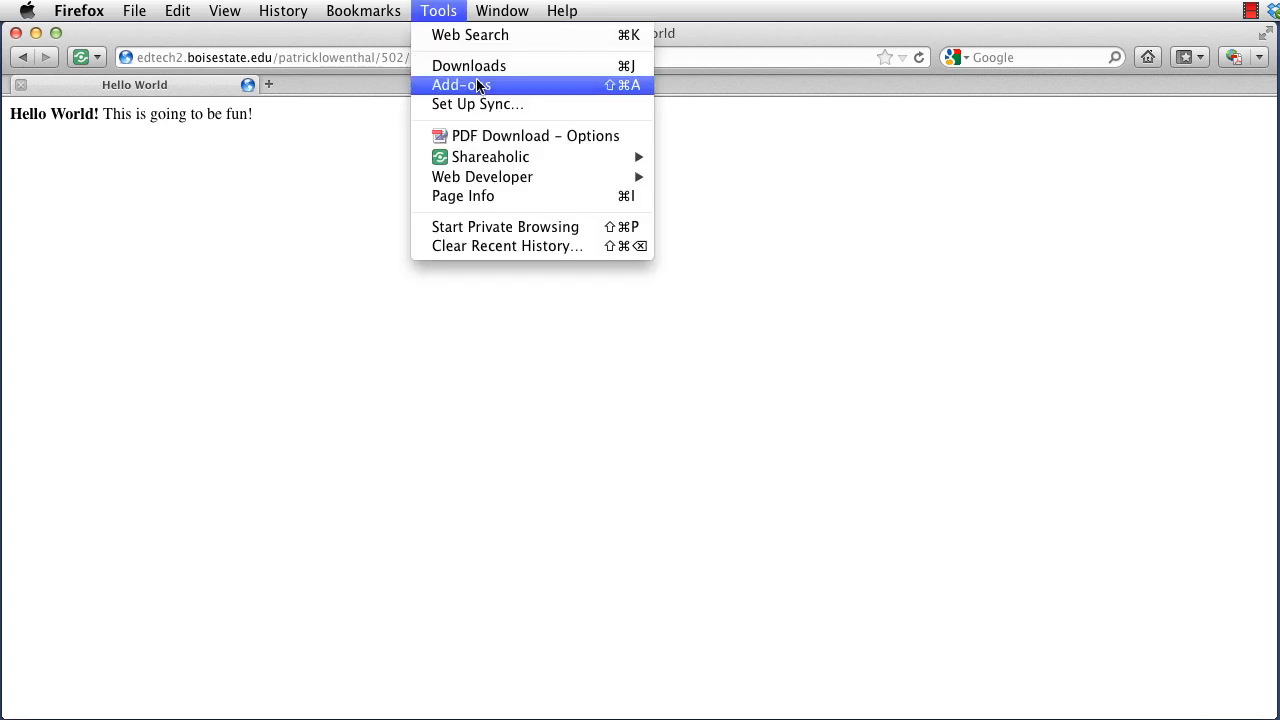
mouse_move(480, 90)
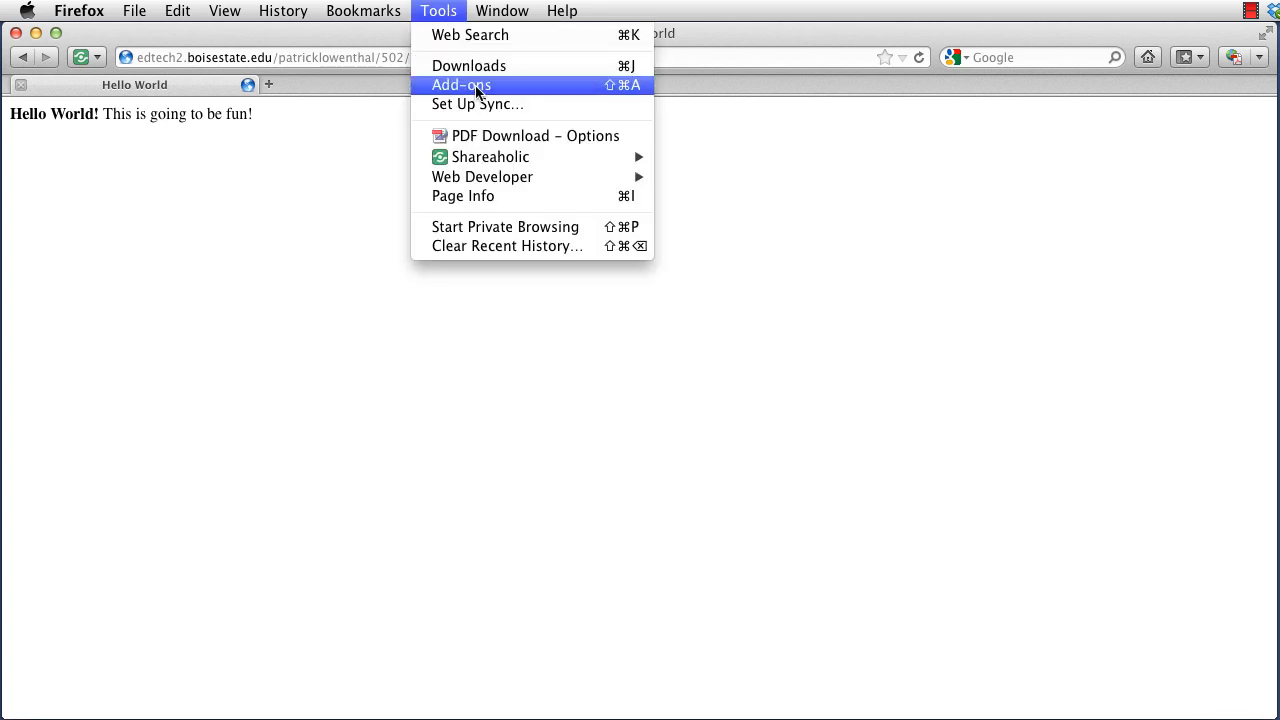
mouse_move(482, 176)
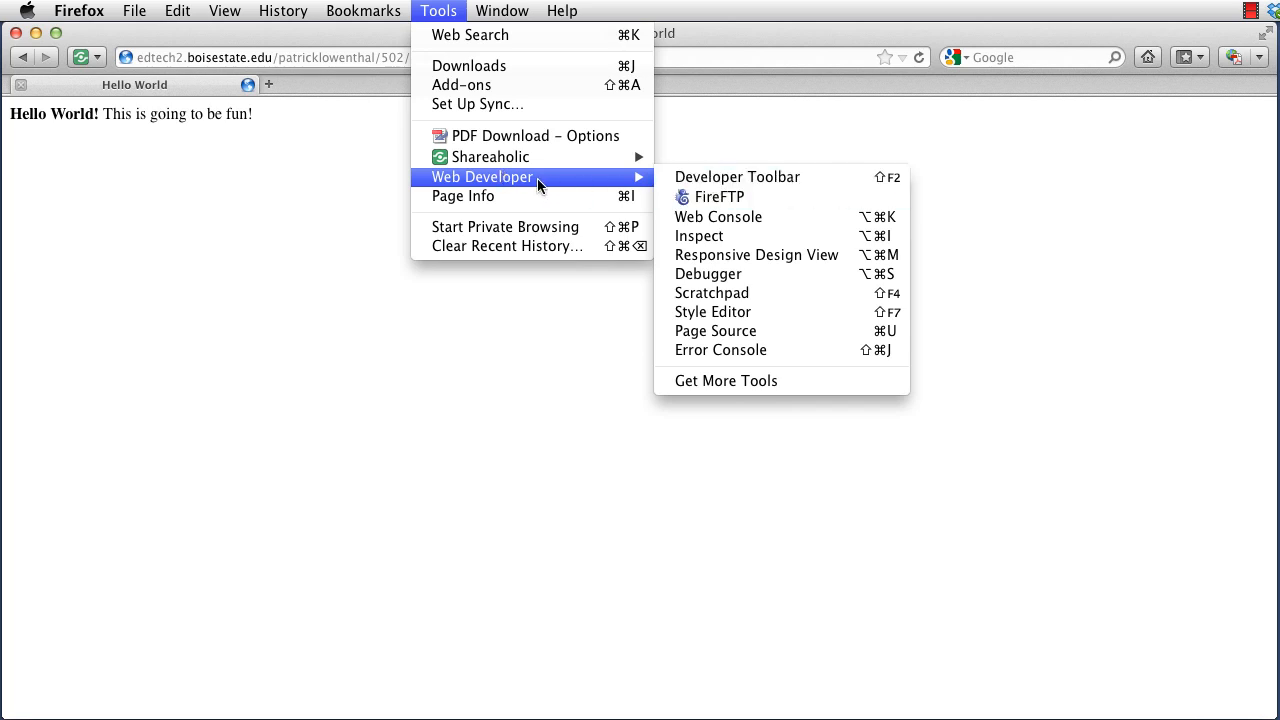
left_click(718, 196)
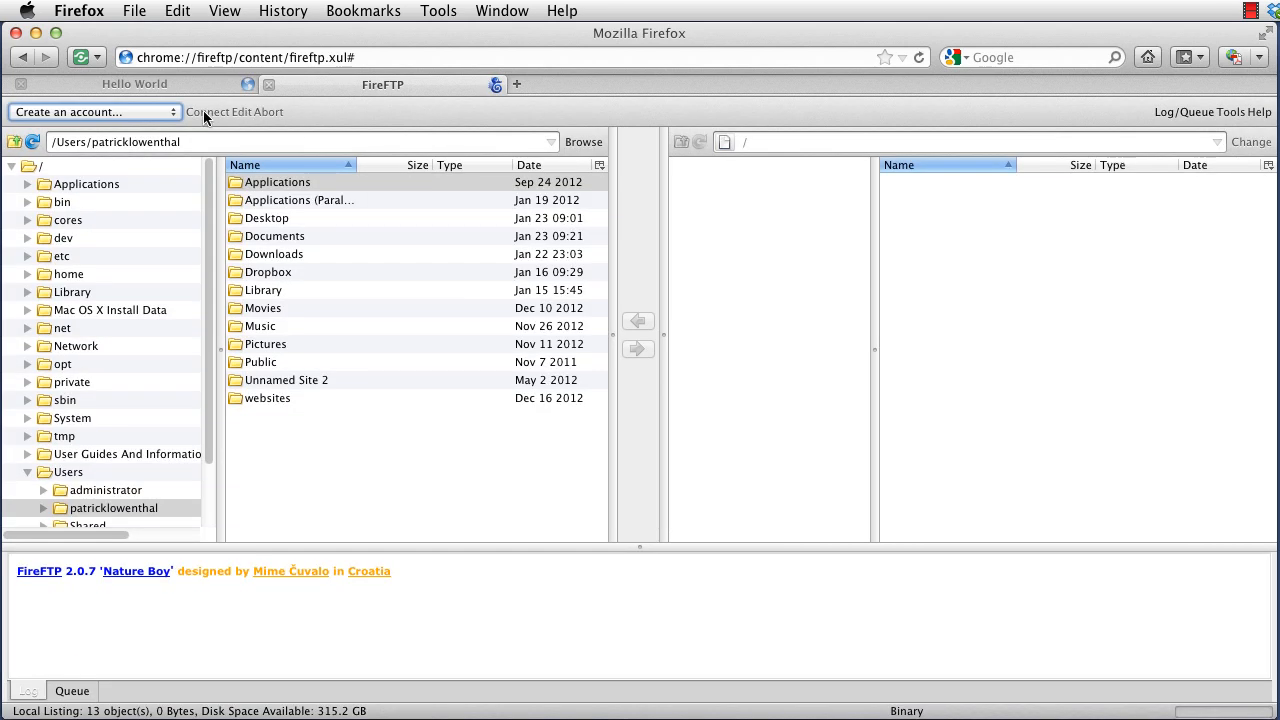
Step: Create an account for host edtech2.boisestate.edu, login patricklowenthal, Auth SSL security, and connect
left_click(90, 112)
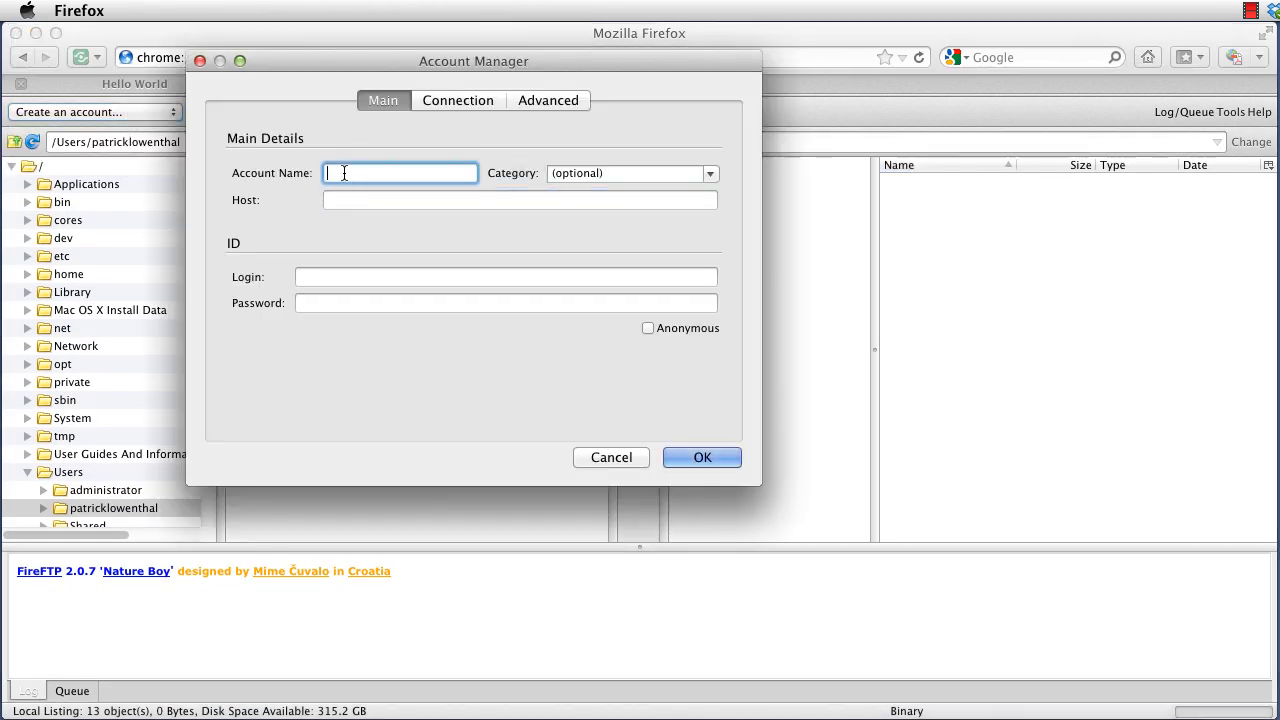
type("edtech2.boisestate.edu")
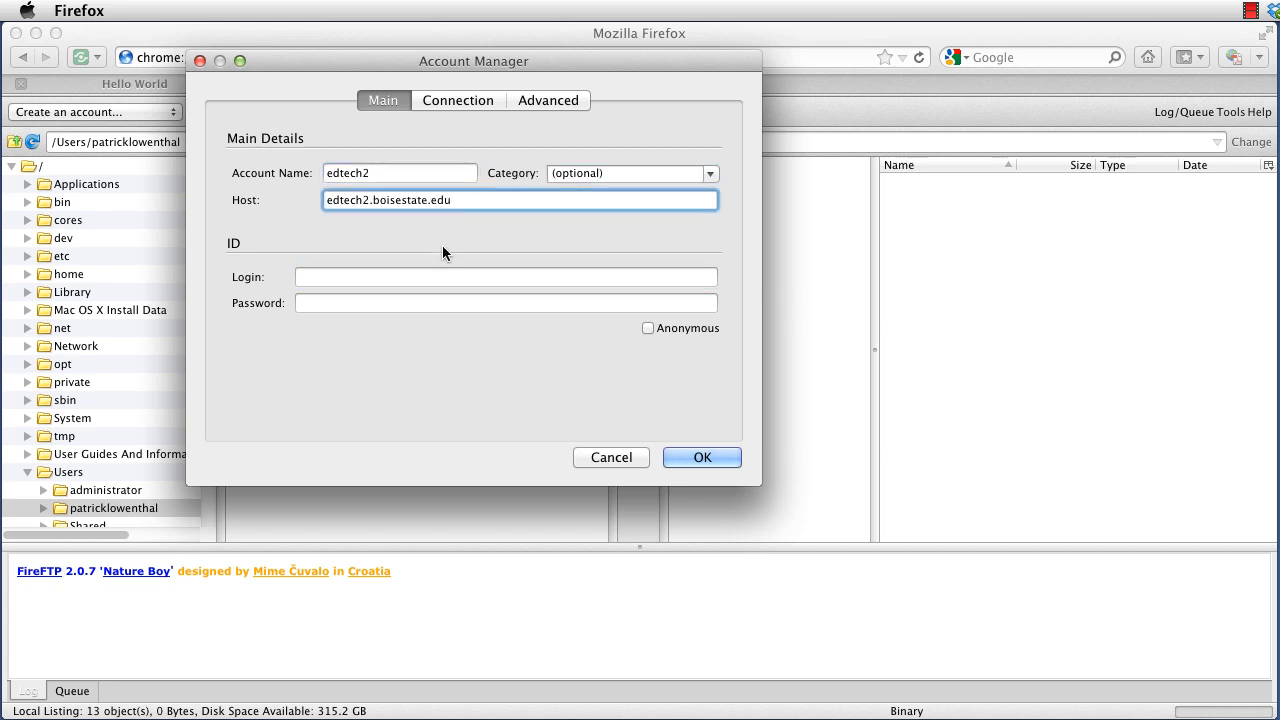
left_click(504, 276)
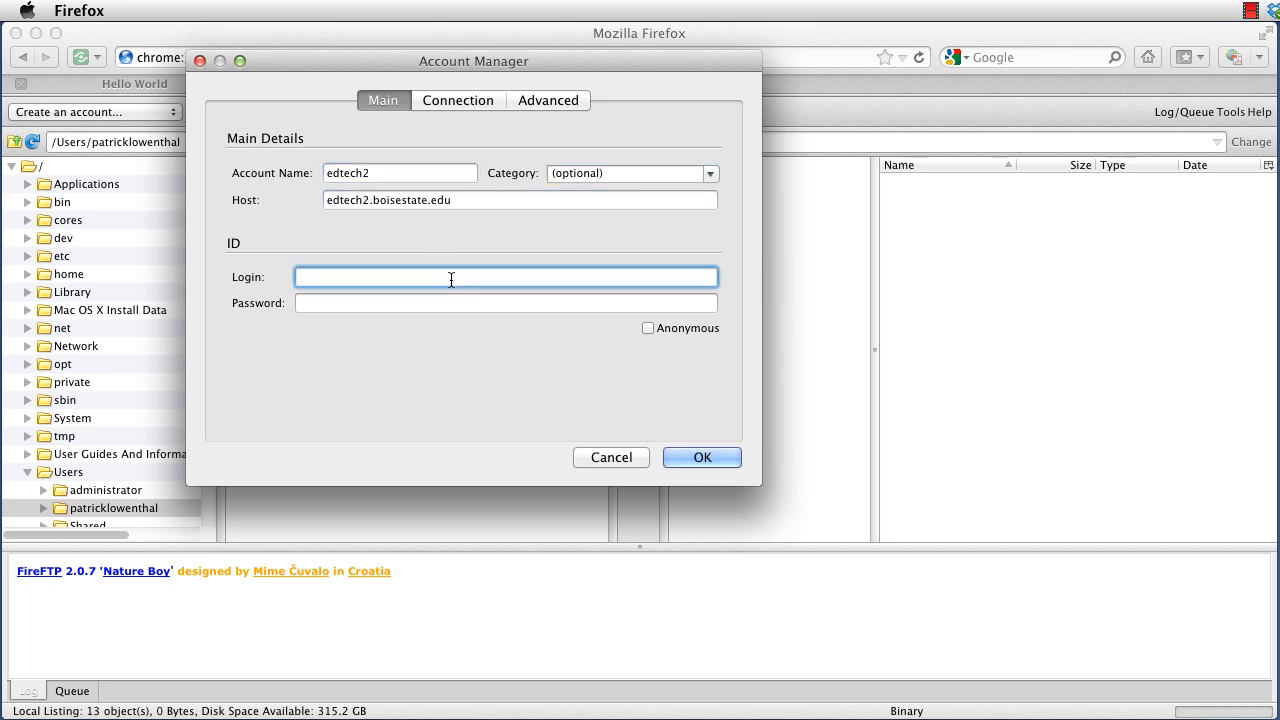
type("patricklowenthal")
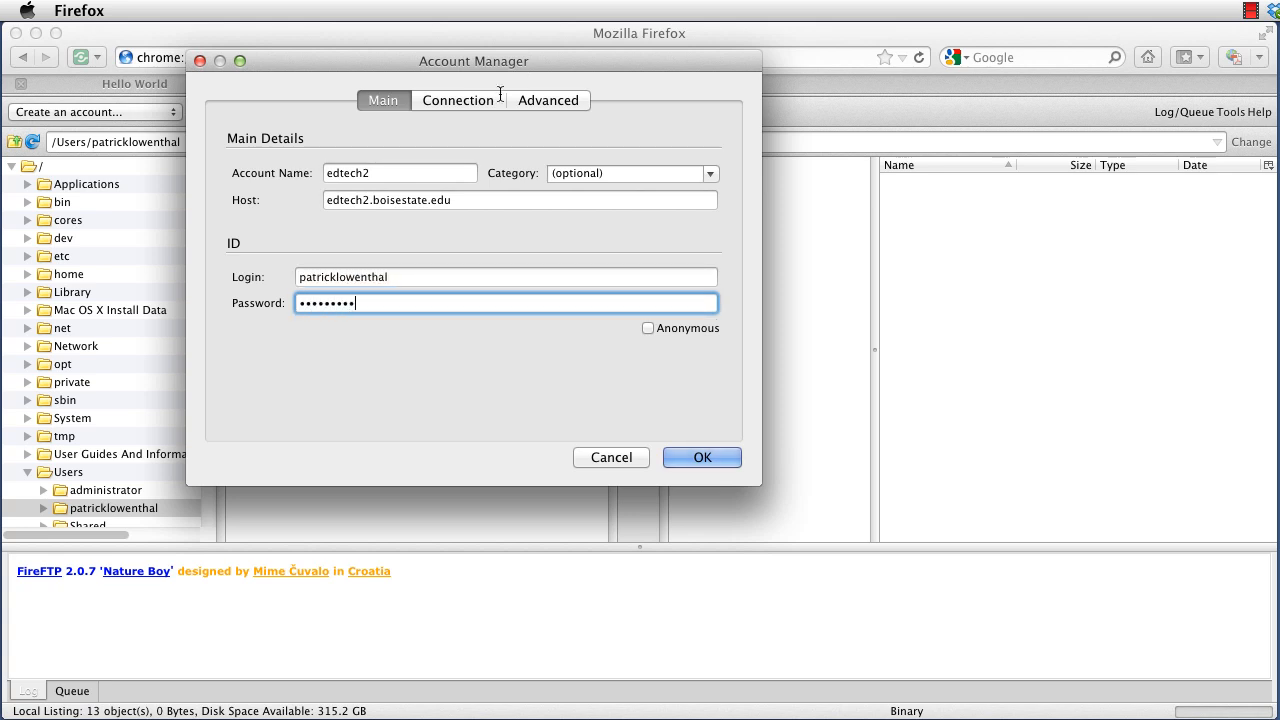
left_click(458, 100)
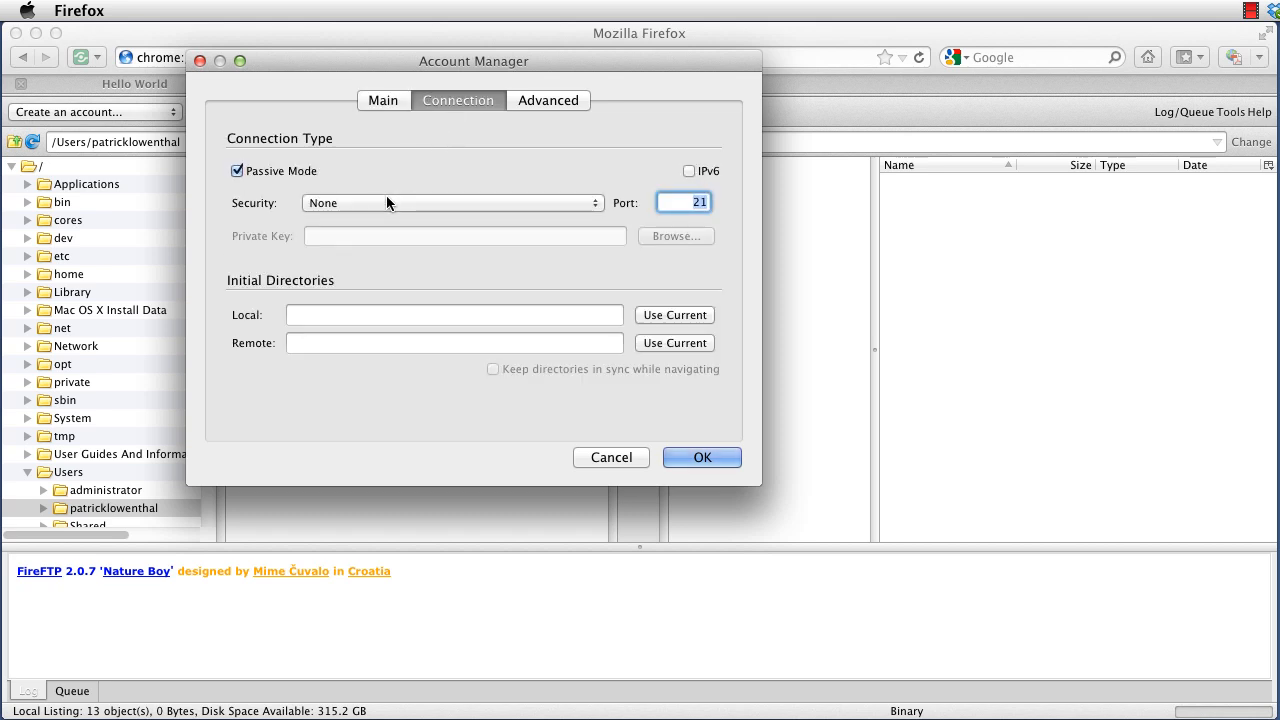
left_click(452, 202)
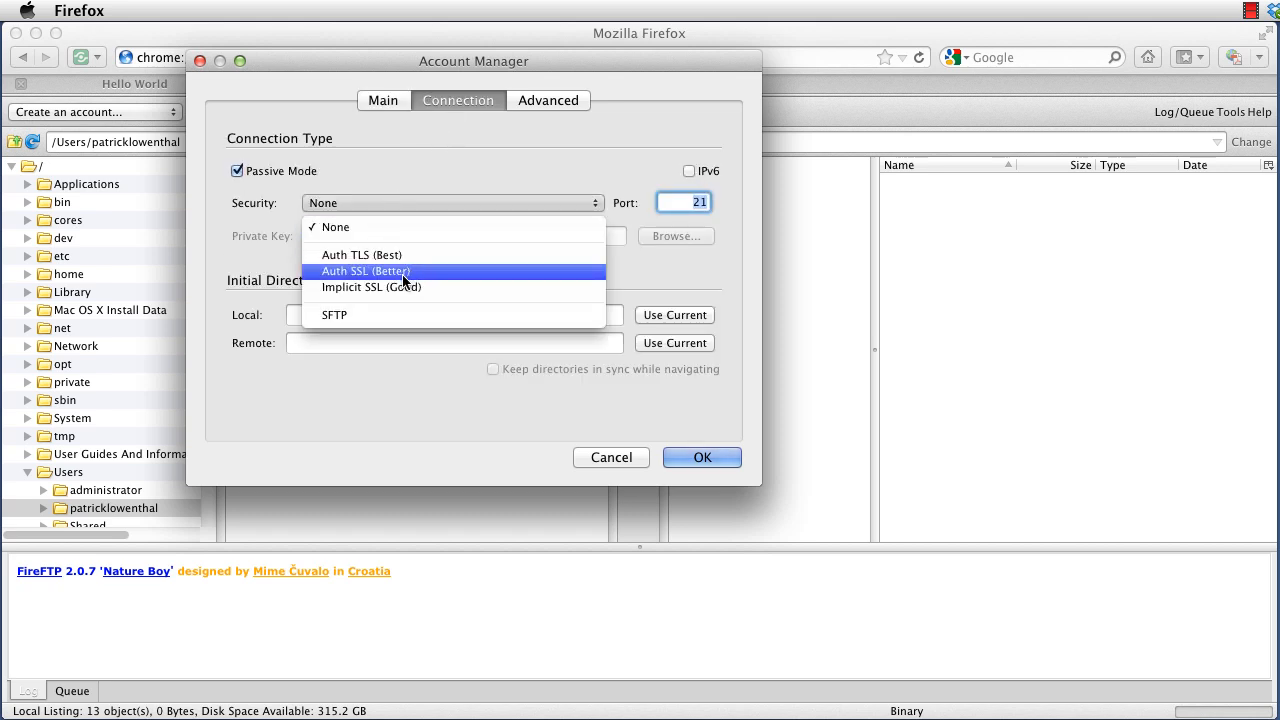
mouse_move(360, 254)
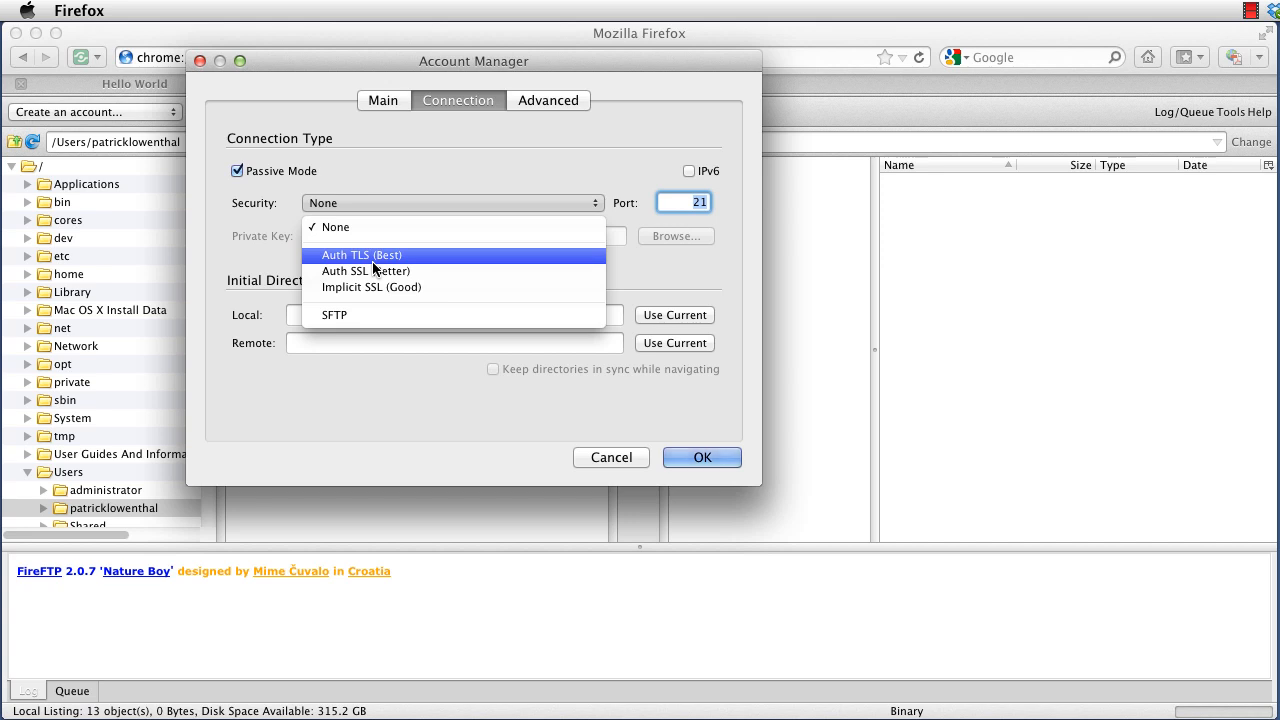
left_click(366, 272)
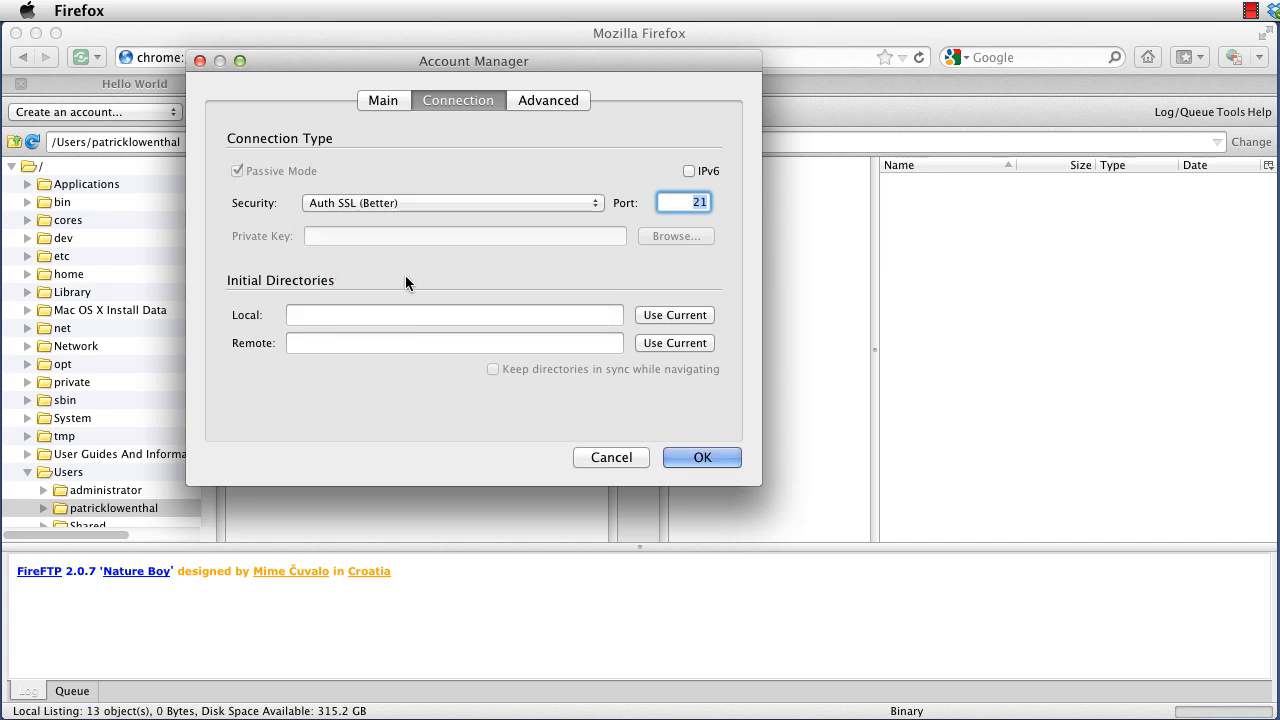
left_click(700, 456)
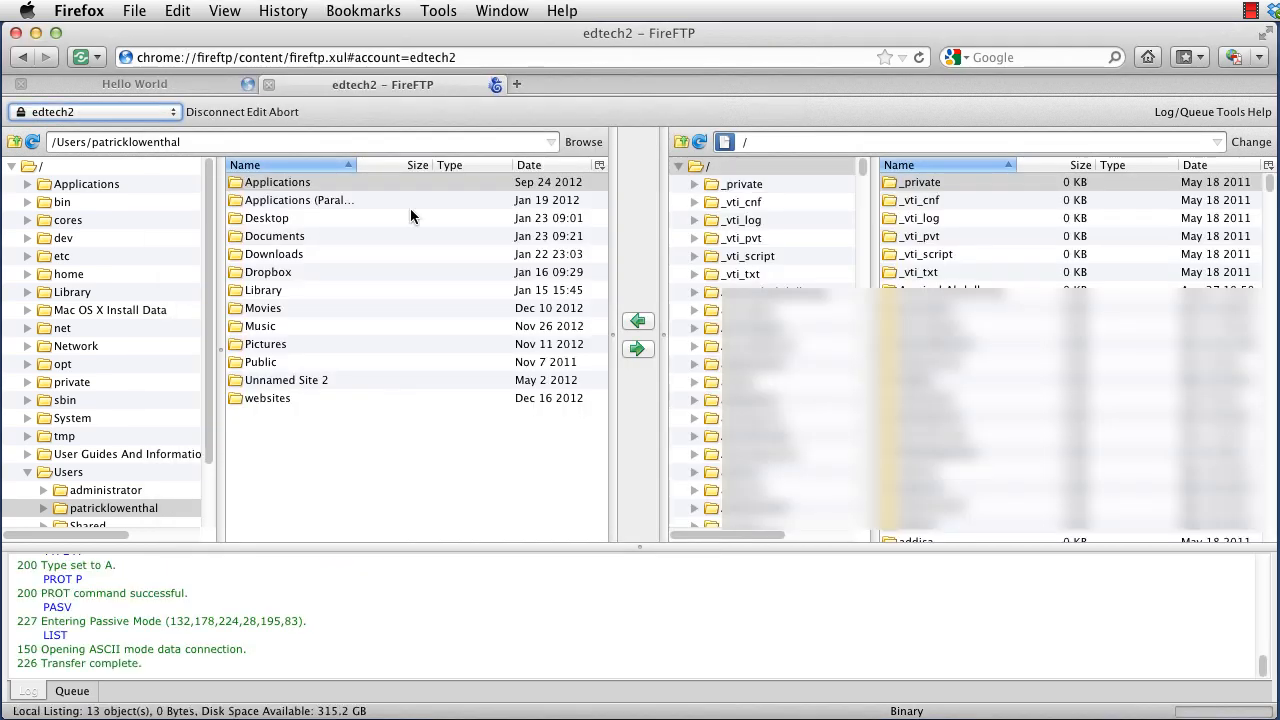
Step: Disconnect, review the account's Auth SSL connection setting, and reconnect to edtech2
left_click(204, 112)
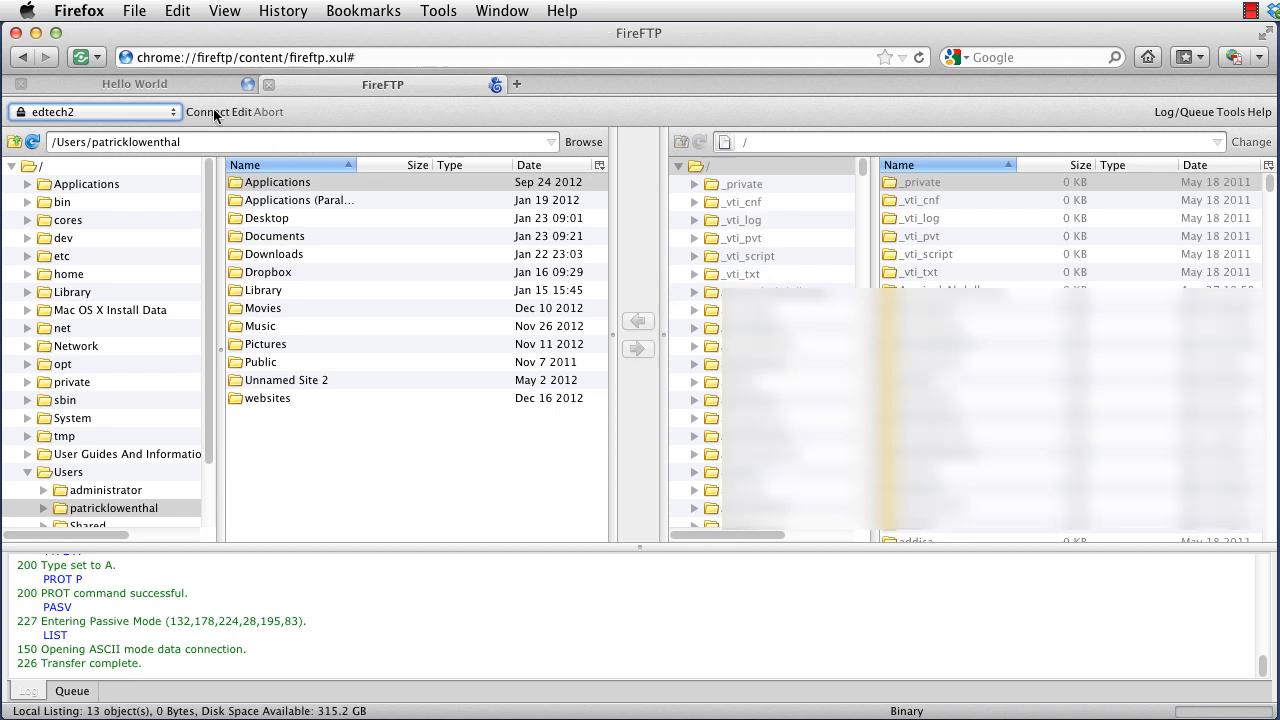
left_click(228, 112)
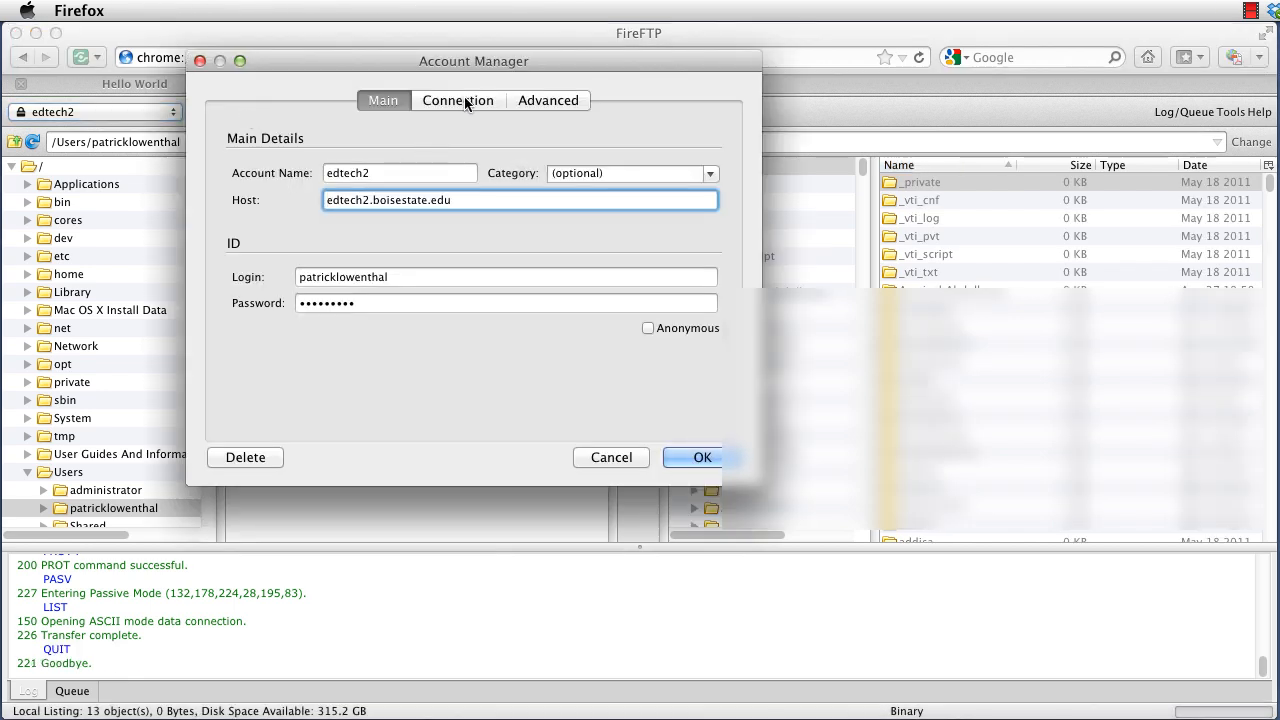
left_click(458, 100)
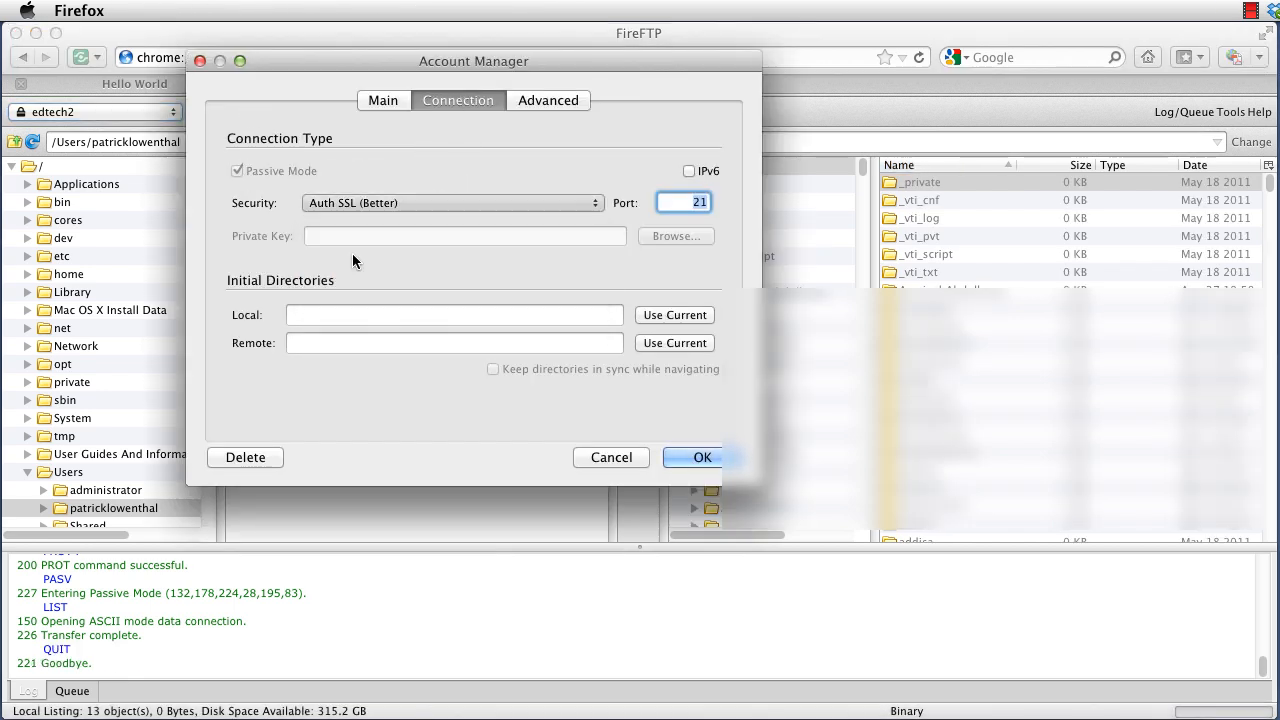
left_click(692, 456)
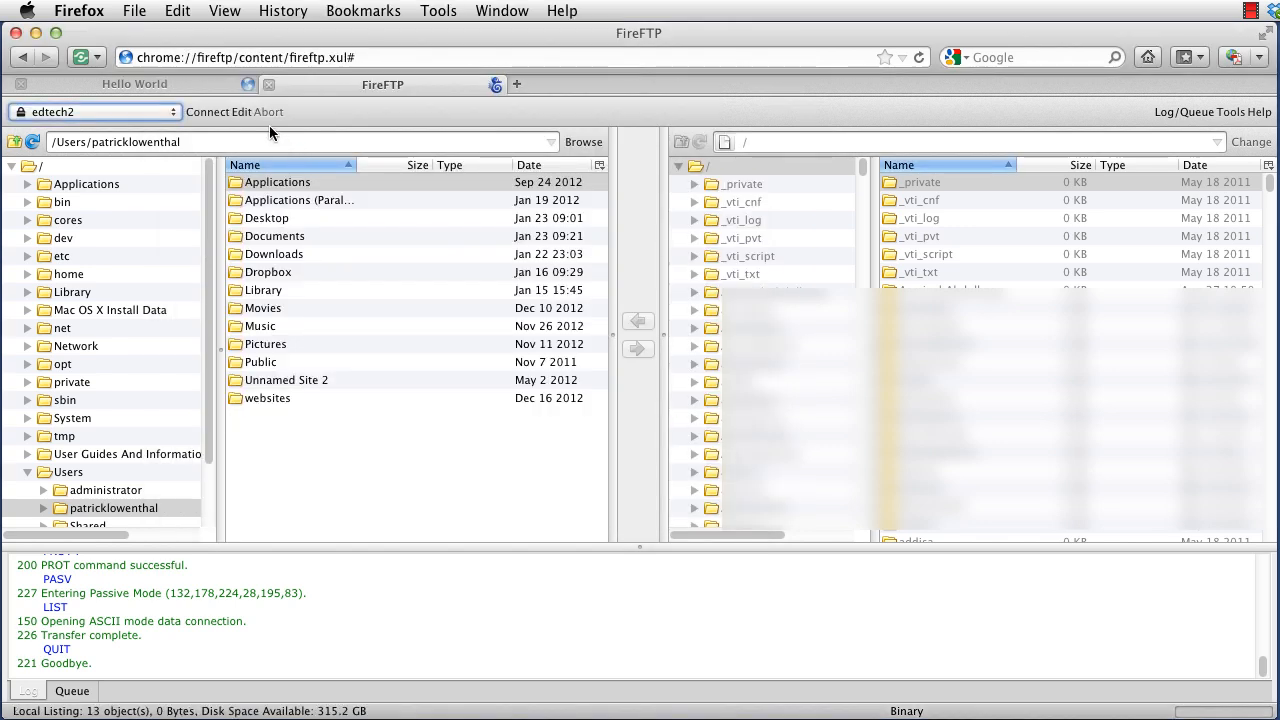
left_click(196, 112)
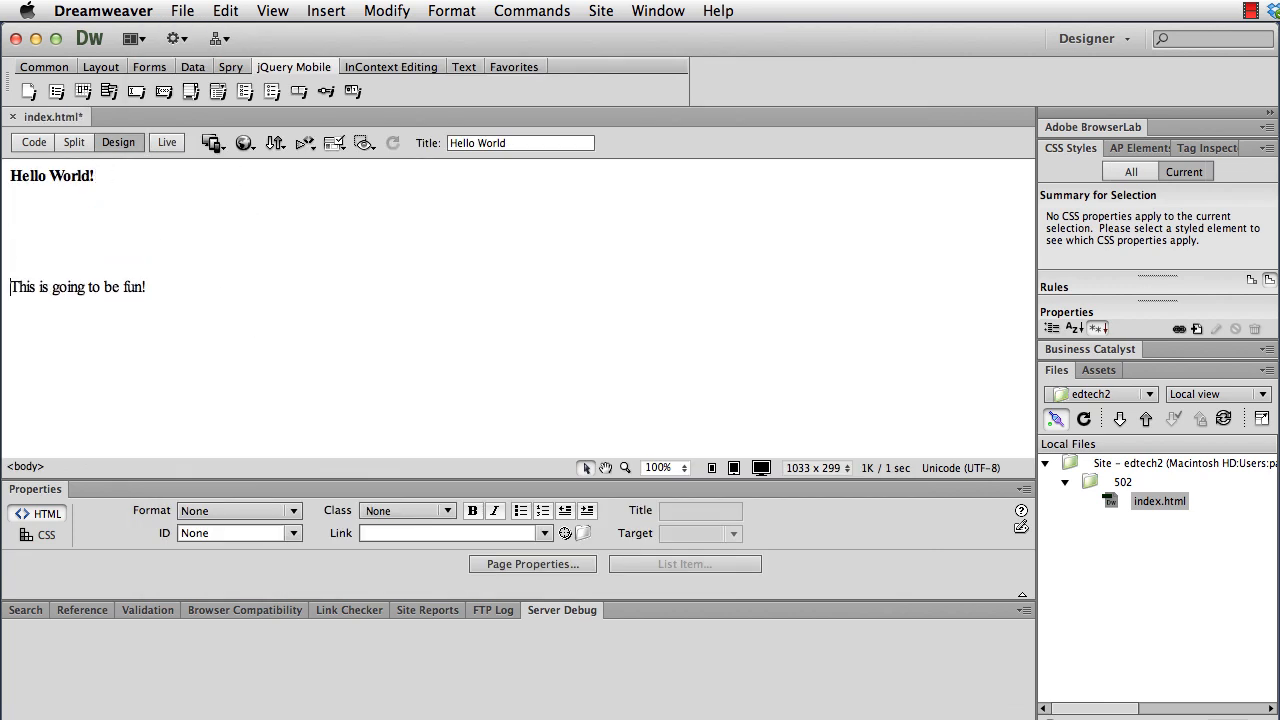
Step: Save index.html with 'This is going to be fun!' below the Hello World! heading
left_click(182, 12)
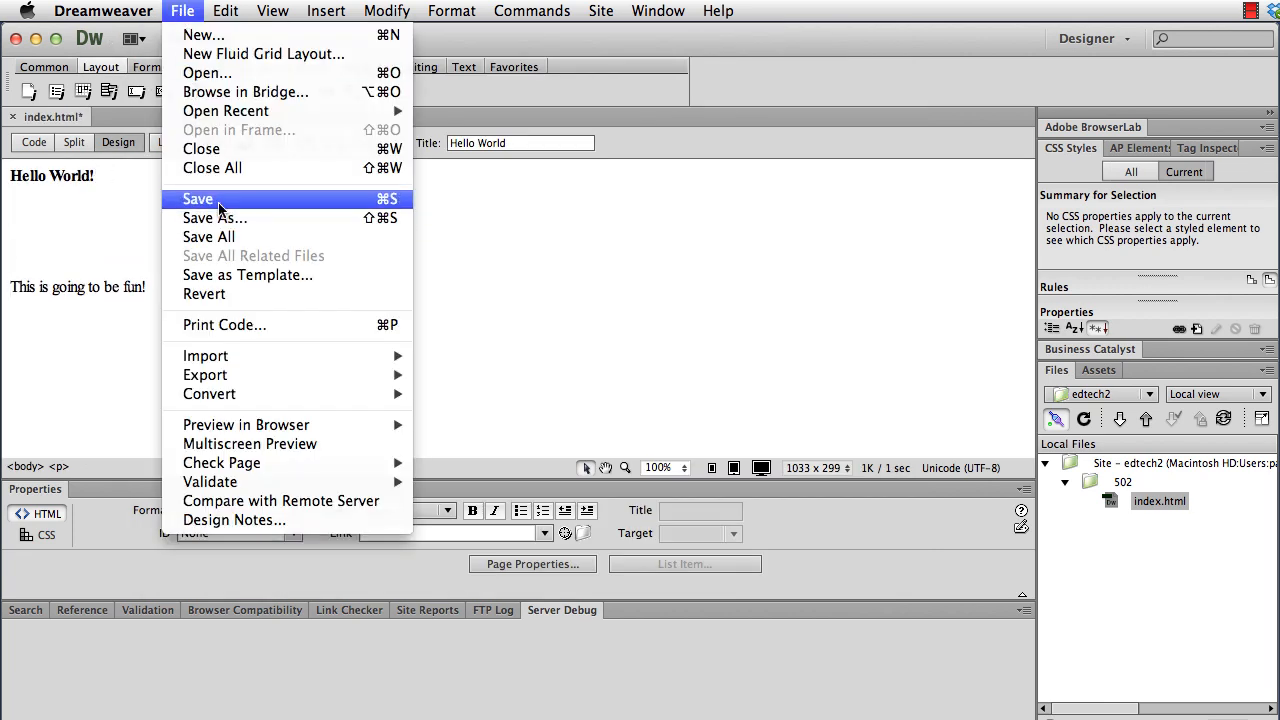
left_click(198, 200)
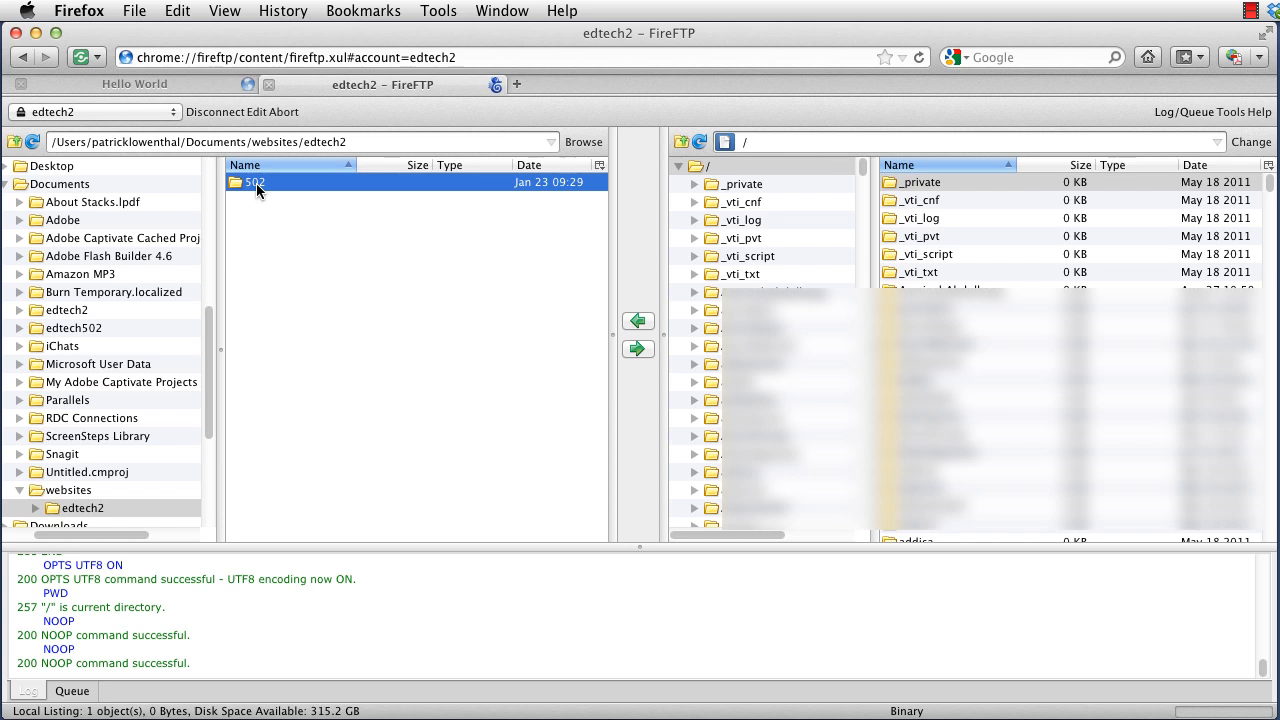
Step: Transfer index.html from the local 502 folder to the server's 502 folder, overwriting the old copy
double_click(256, 182)
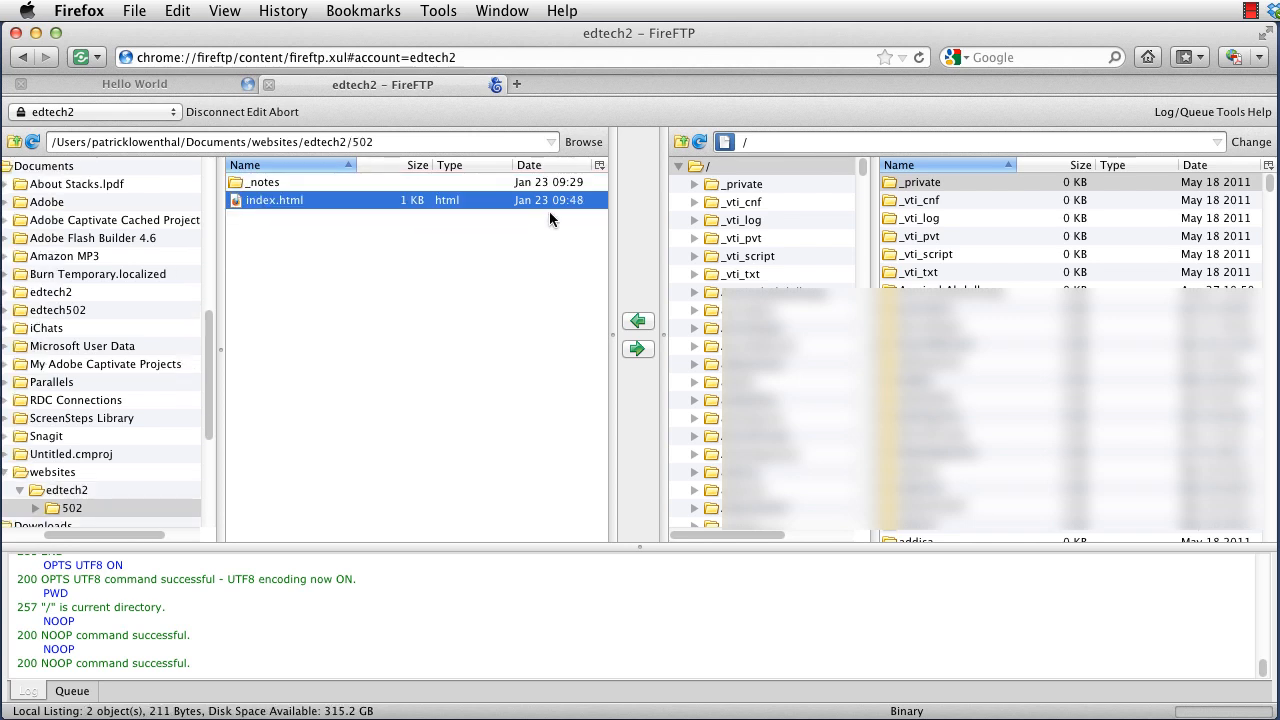
mouse_move(252, 204)
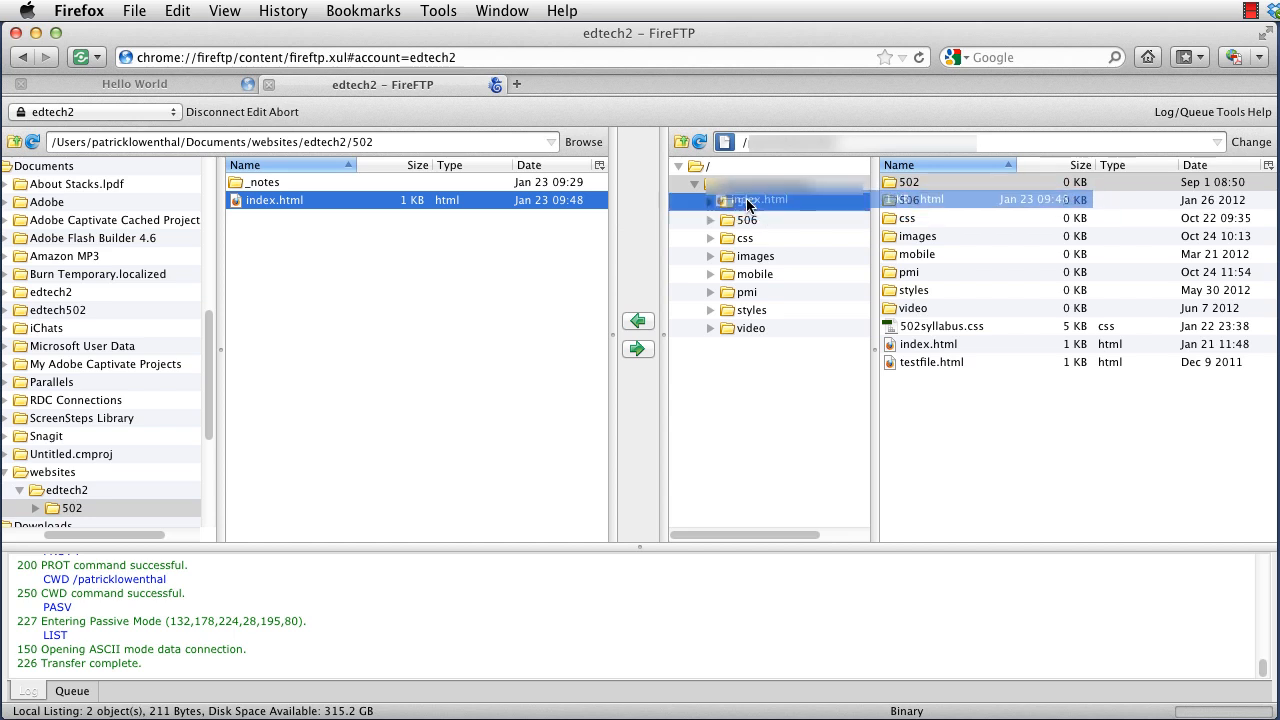
left_click(688, 184)
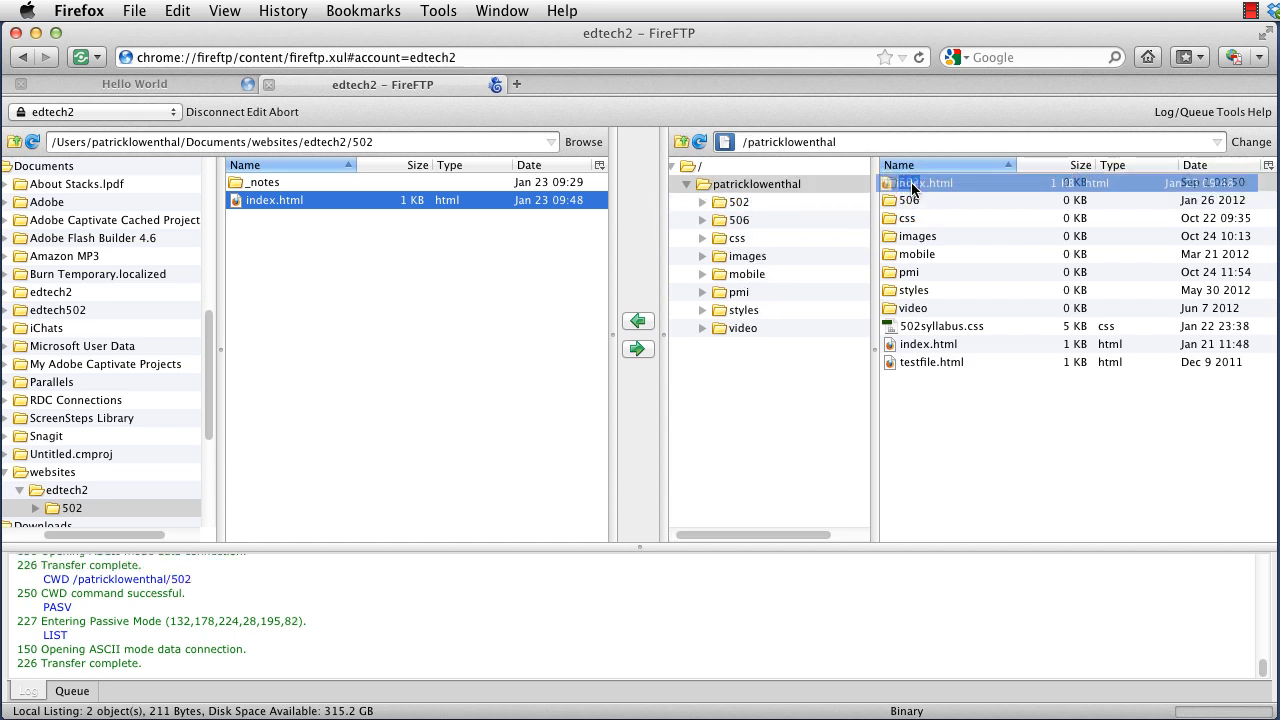
left_click(636, 348)
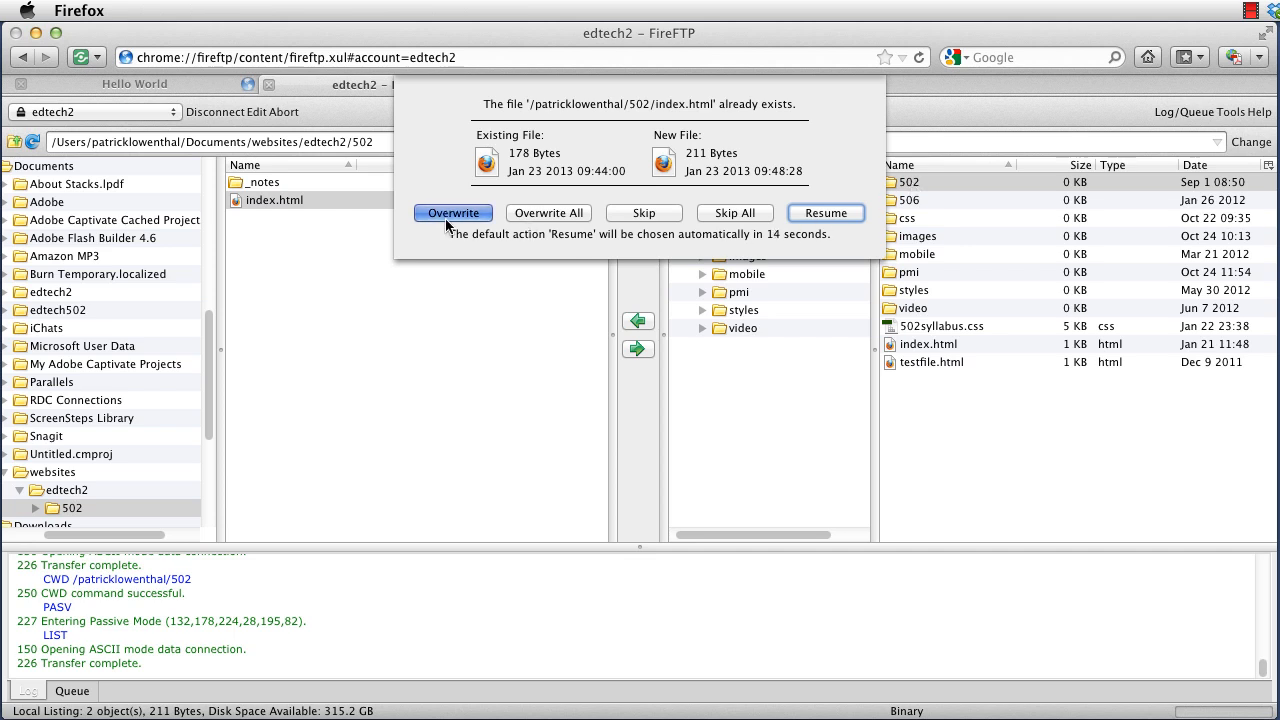
left_click(452, 212)
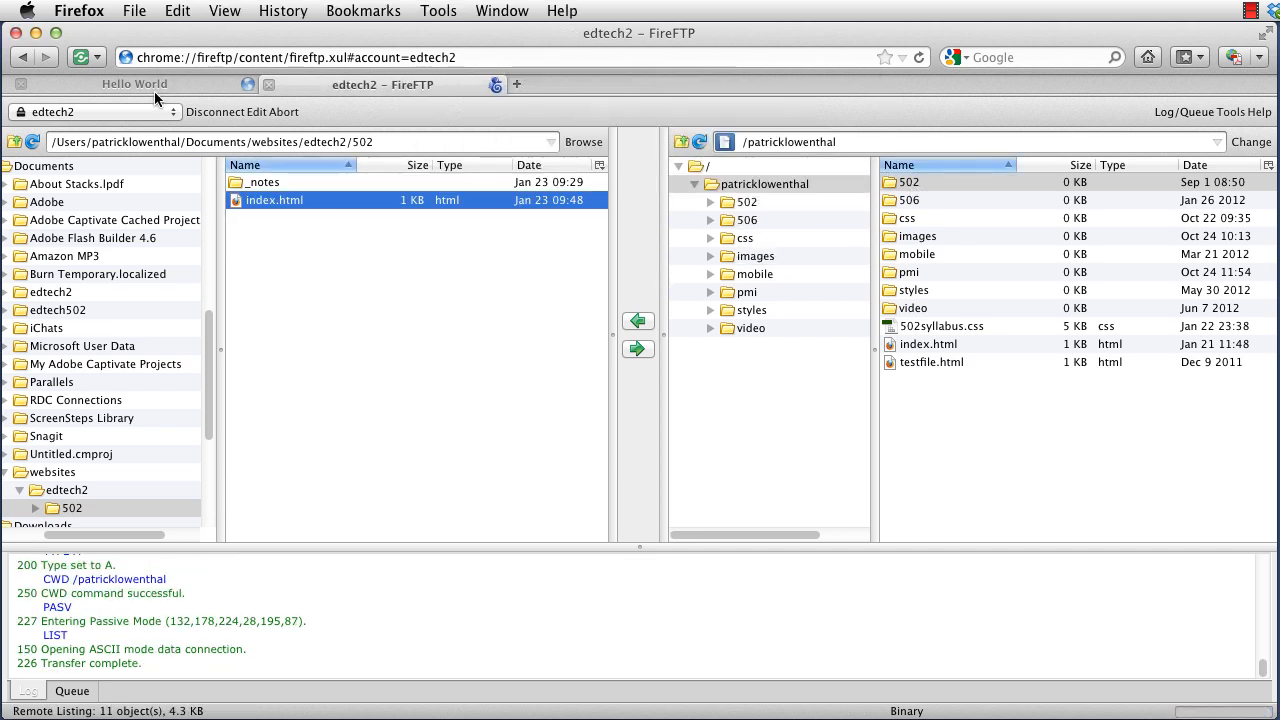
Step: Return to the Hello World tab to view the live index.html page
left_click(134, 84)
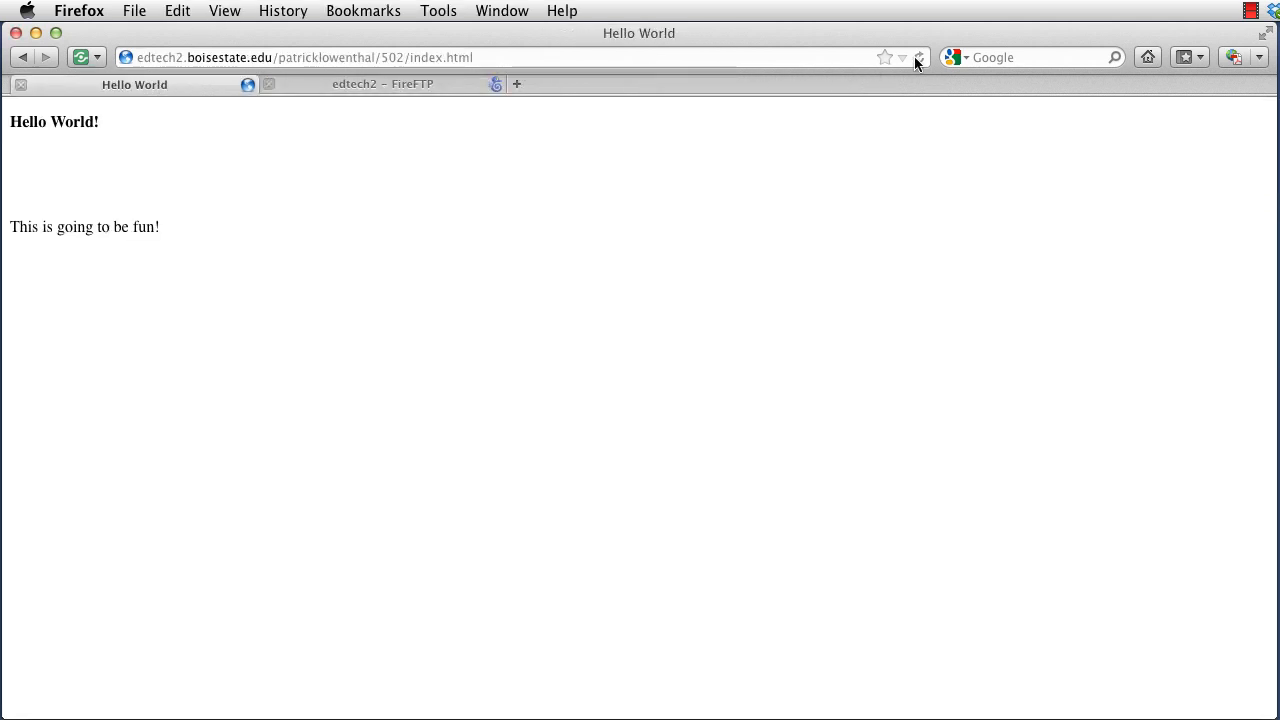
mouse_move(148, 260)
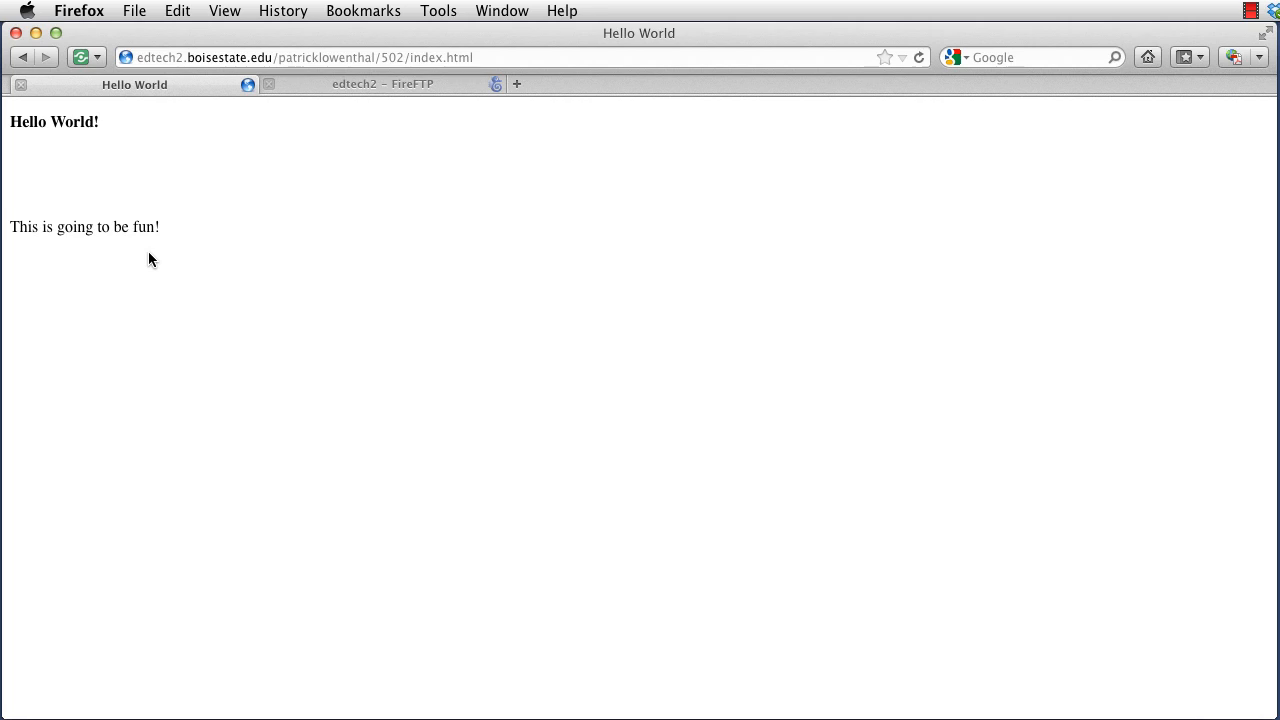
mouse_move(1168, 200)
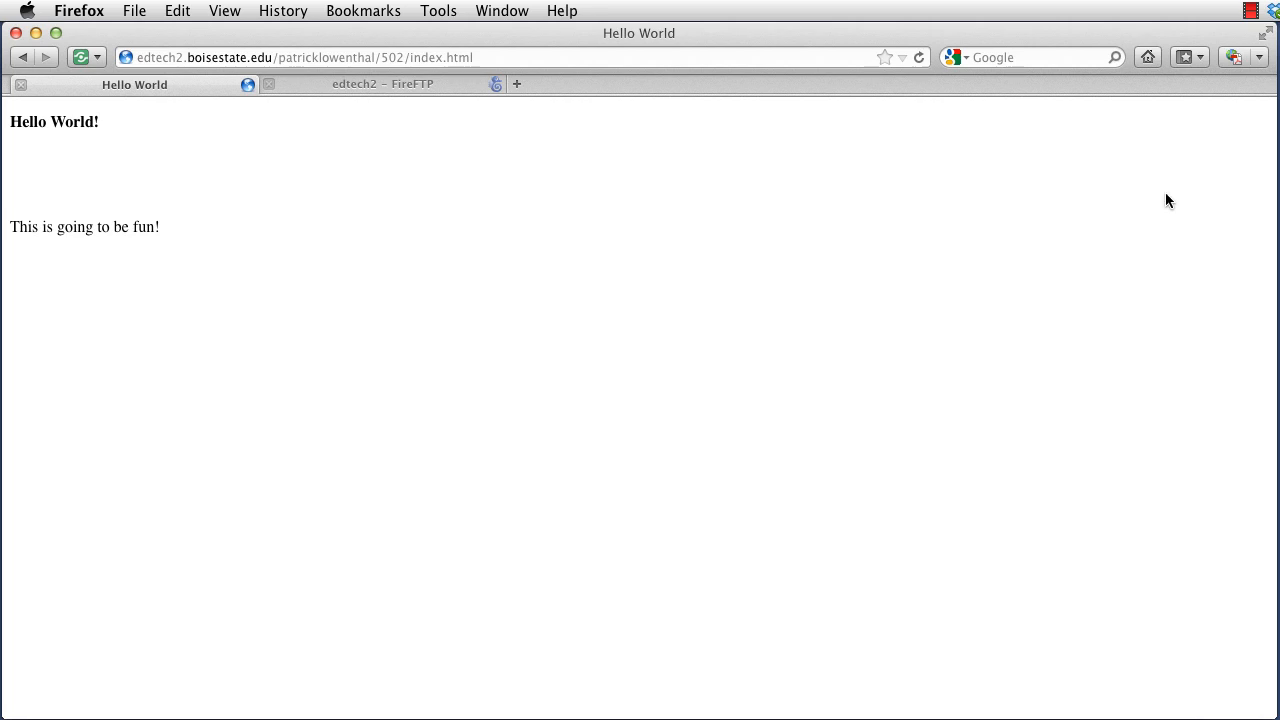